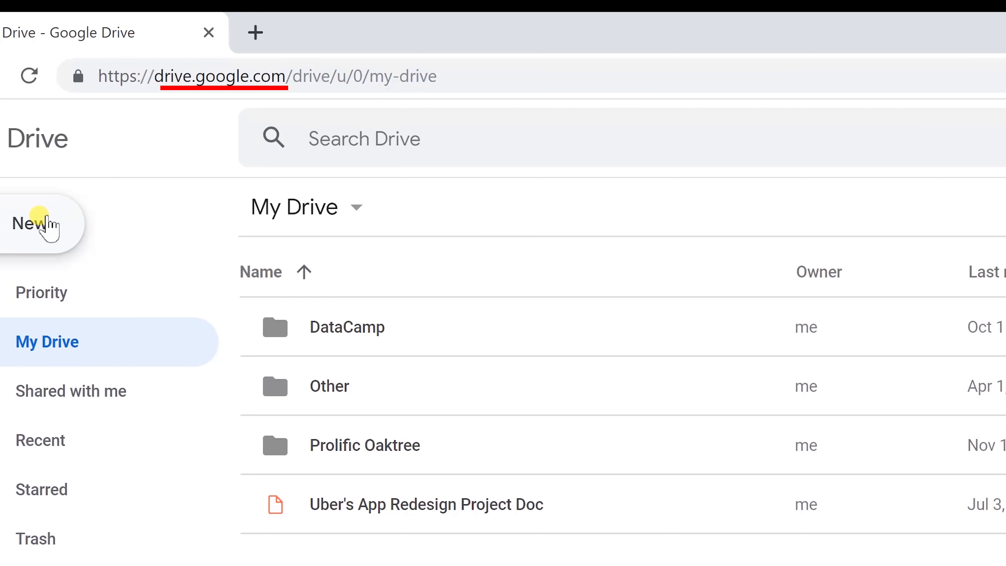
- From My Drive's New menu, start a Google Slides presentation from a template
left_click(37, 224)
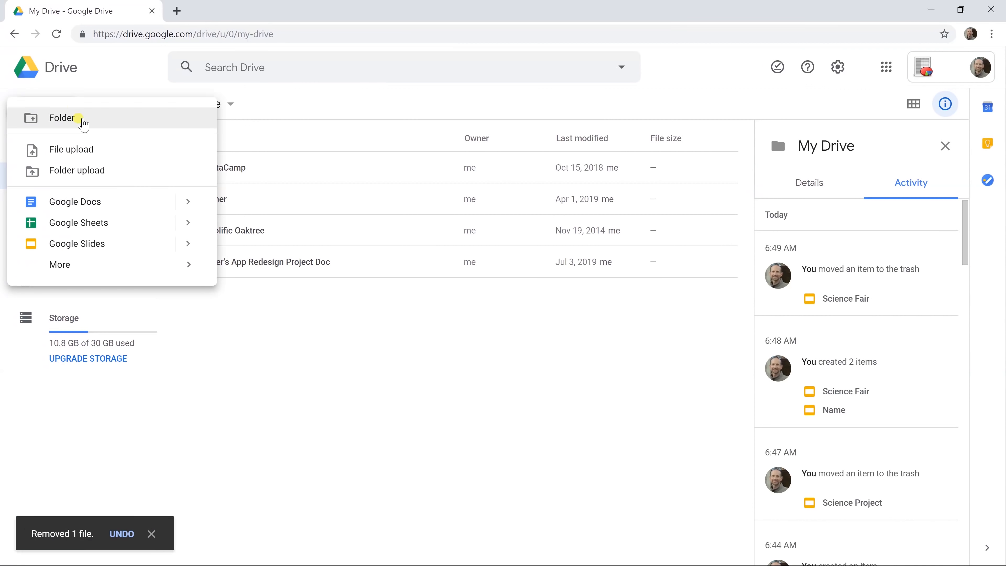
mouse_move(121, 247)
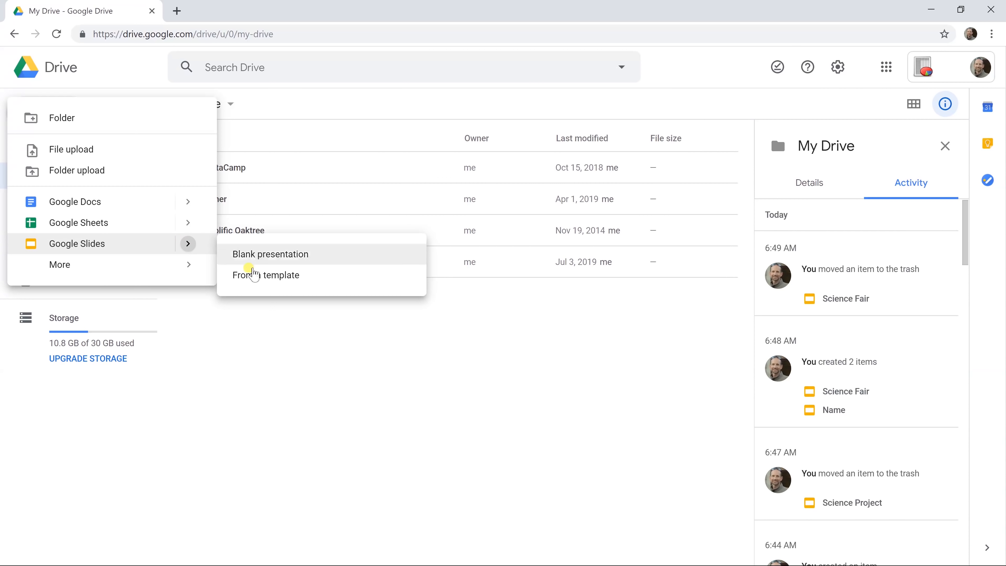
left_click(266, 275)
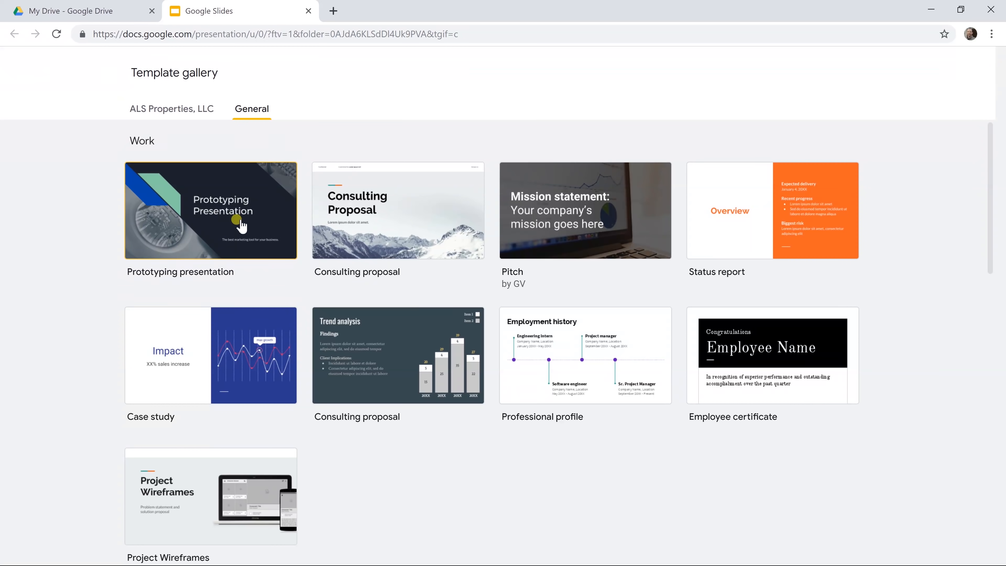
- Pick the Your big idea template from the Personal section of the gallery
scroll("down", 3)
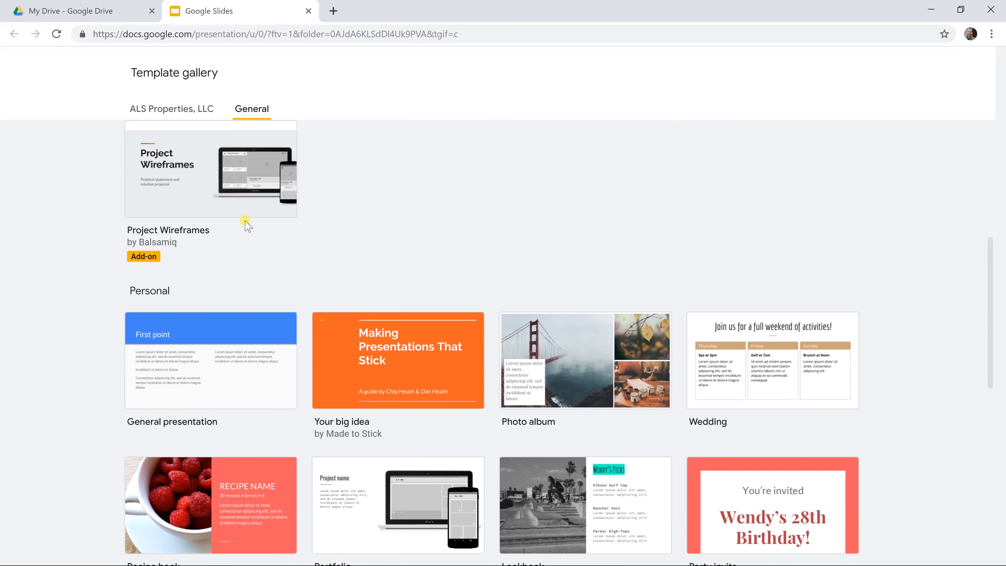
scroll("down", 3)
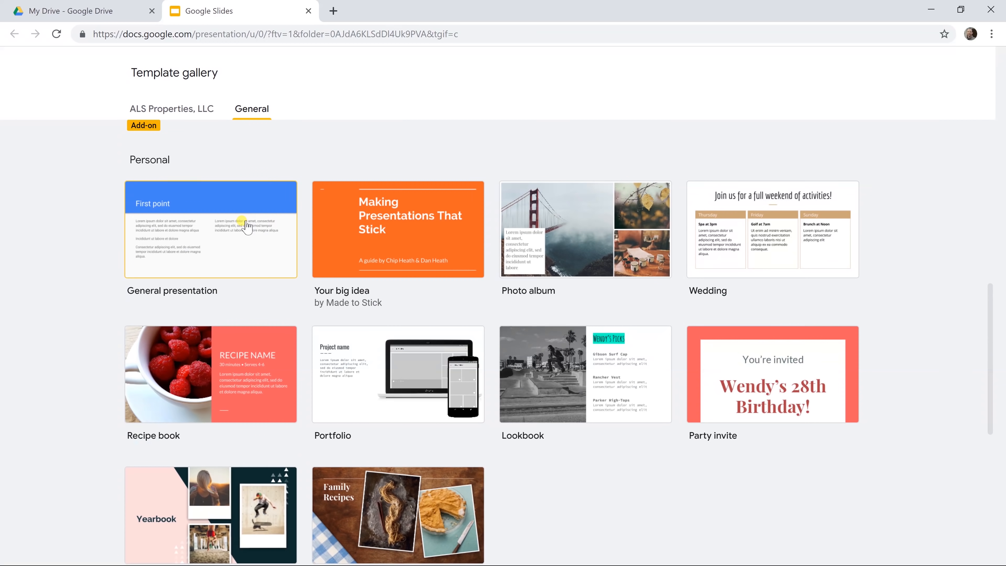
mouse_move(333, 240)
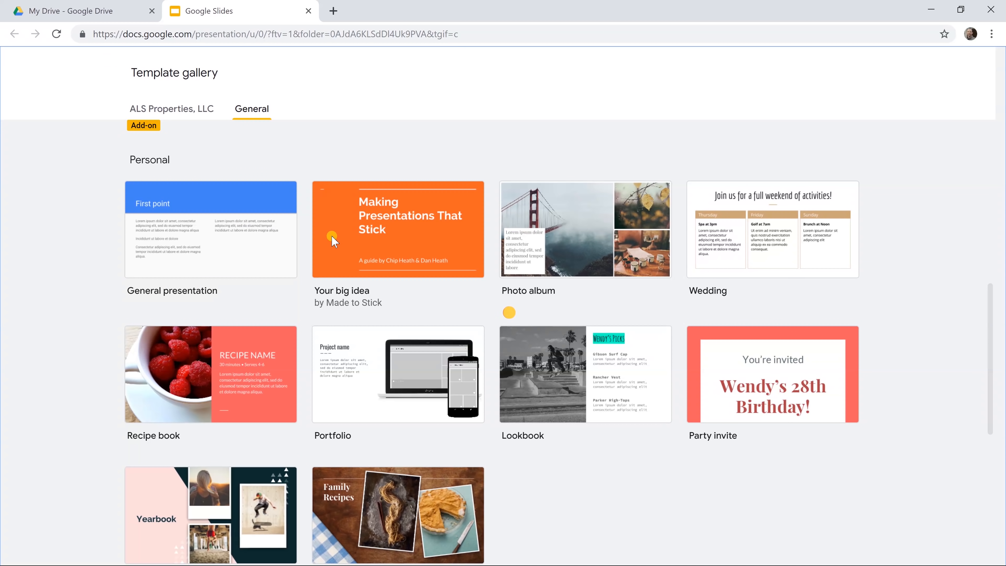
left_click(397, 229)
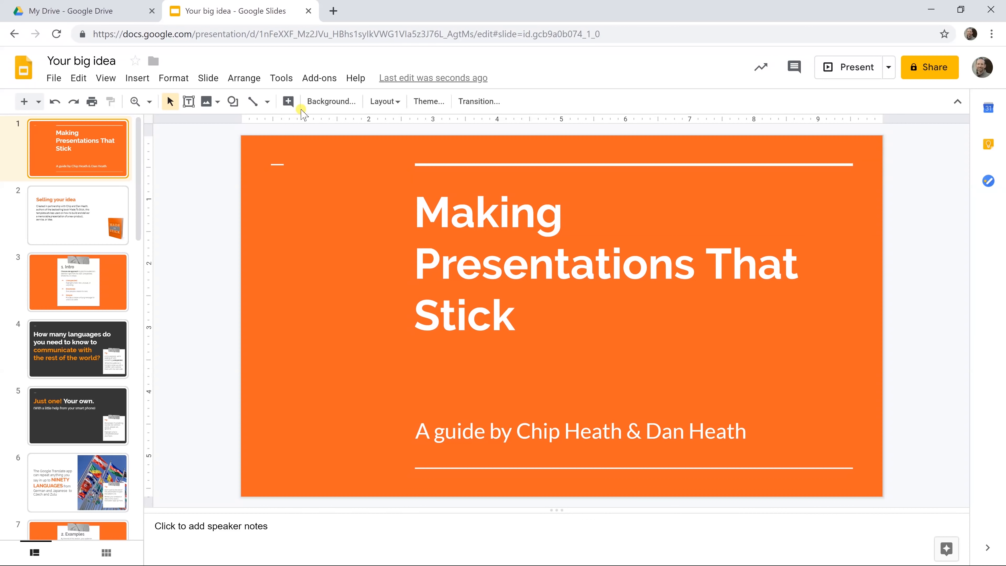
mouse_move(331, 100)
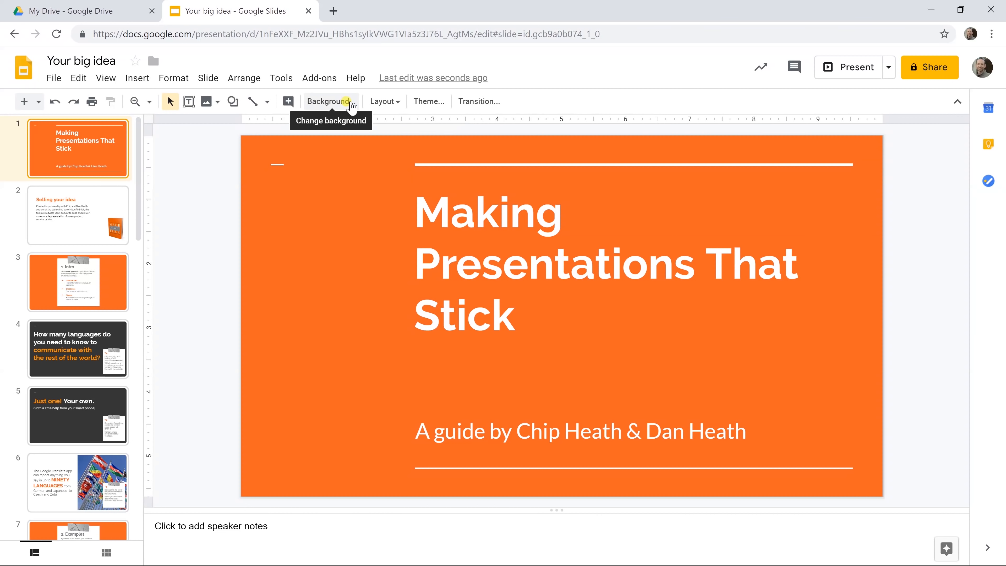
mouse_move(399, 103)
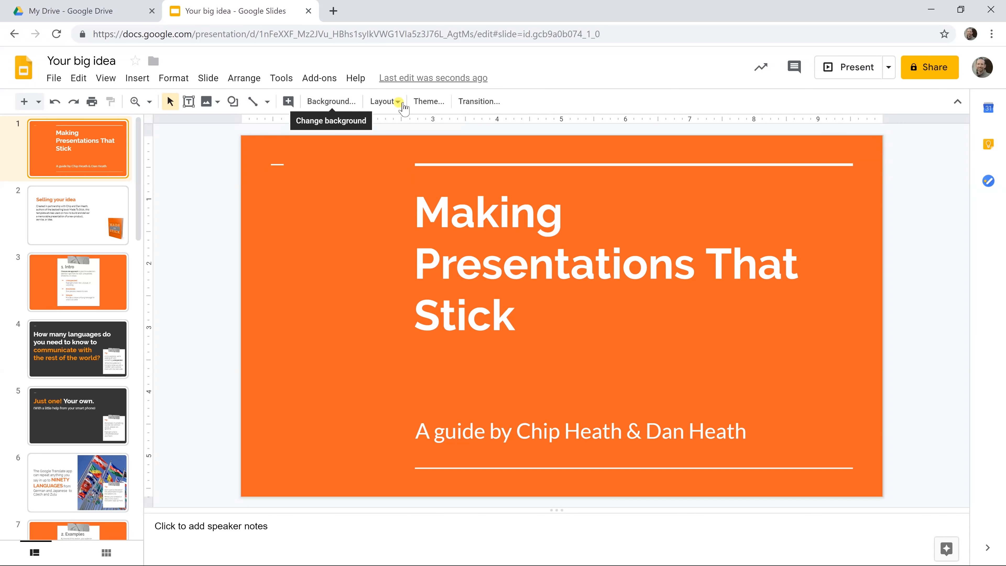
mouse_move(346, 109)
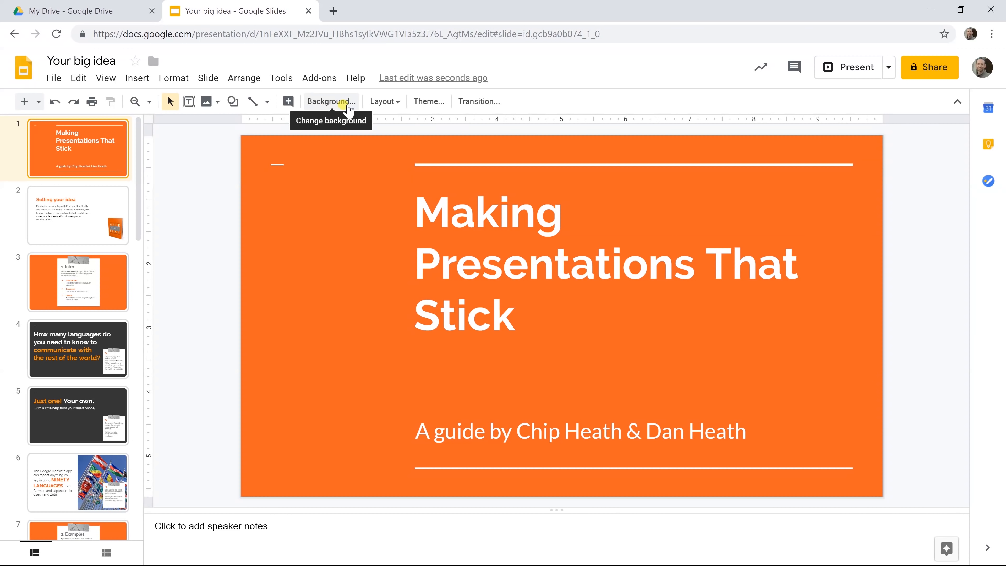
left_click(331, 101)
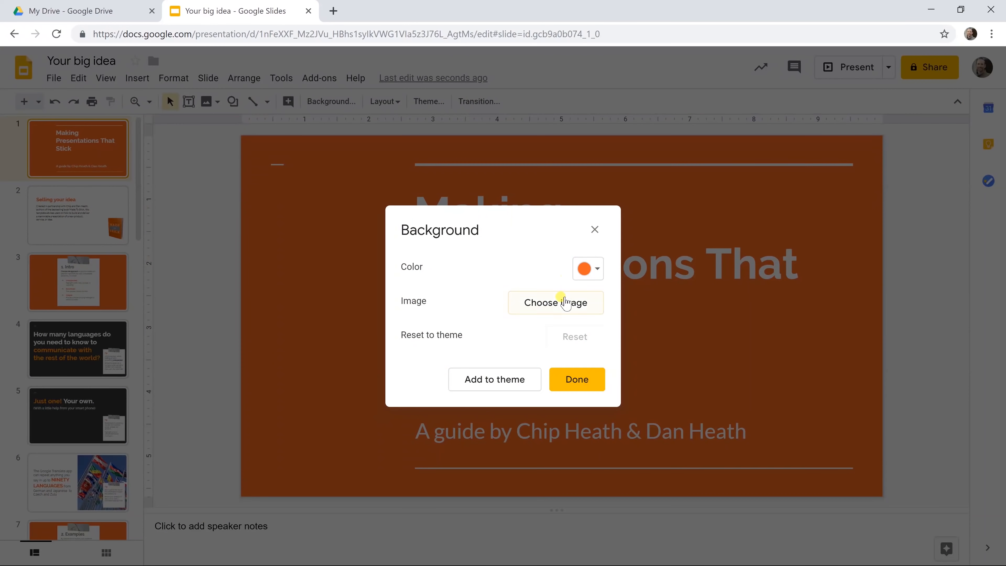
mouse_move(517, 353)
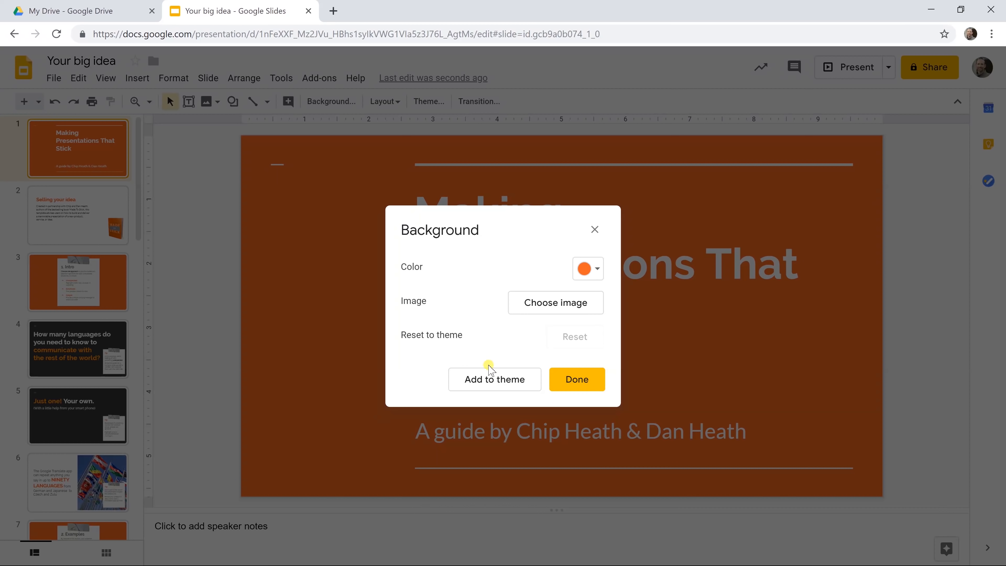
mouse_move(494, 379)
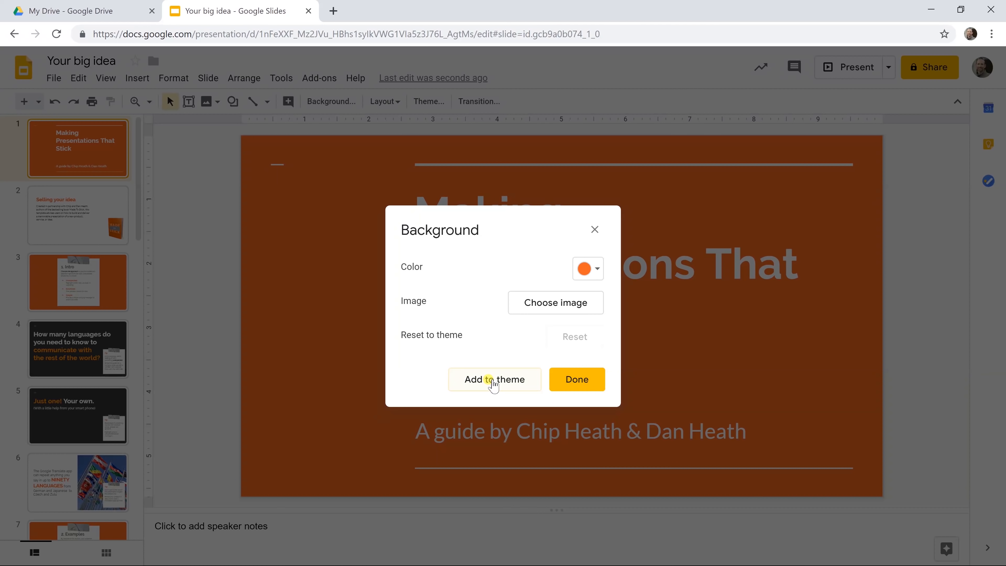
left_click(585, 268)
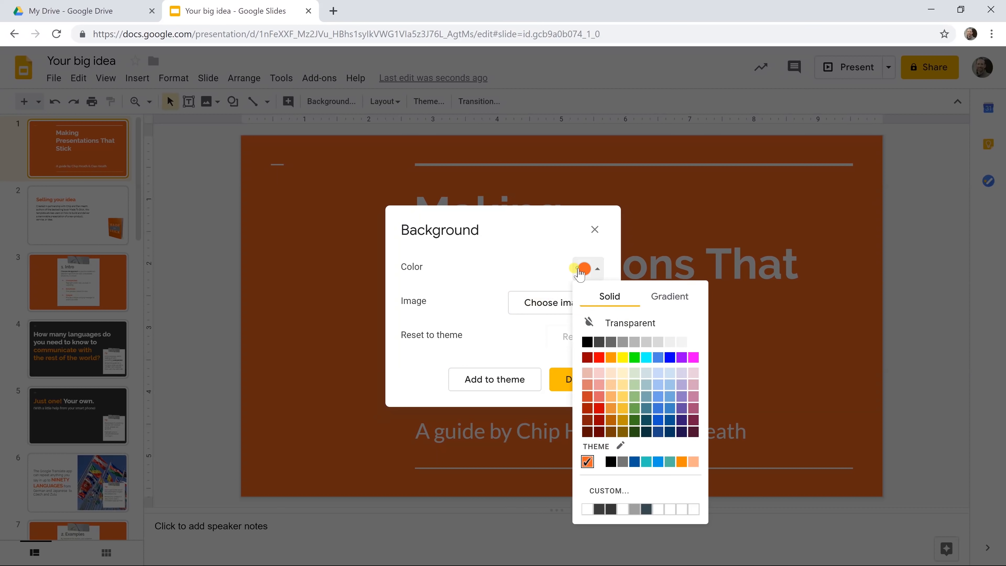
left_click(597, 357)
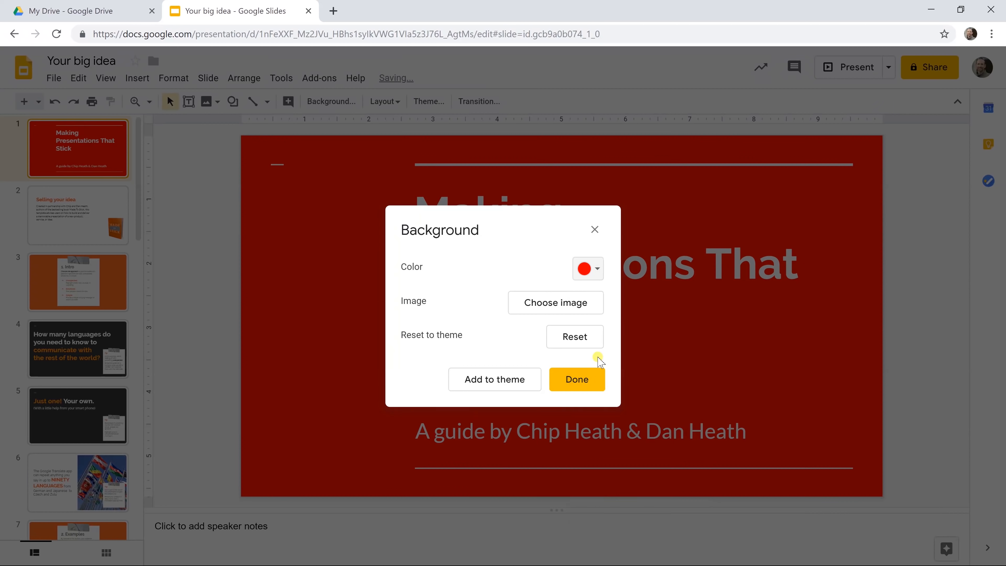
mouse_move(494, 379)
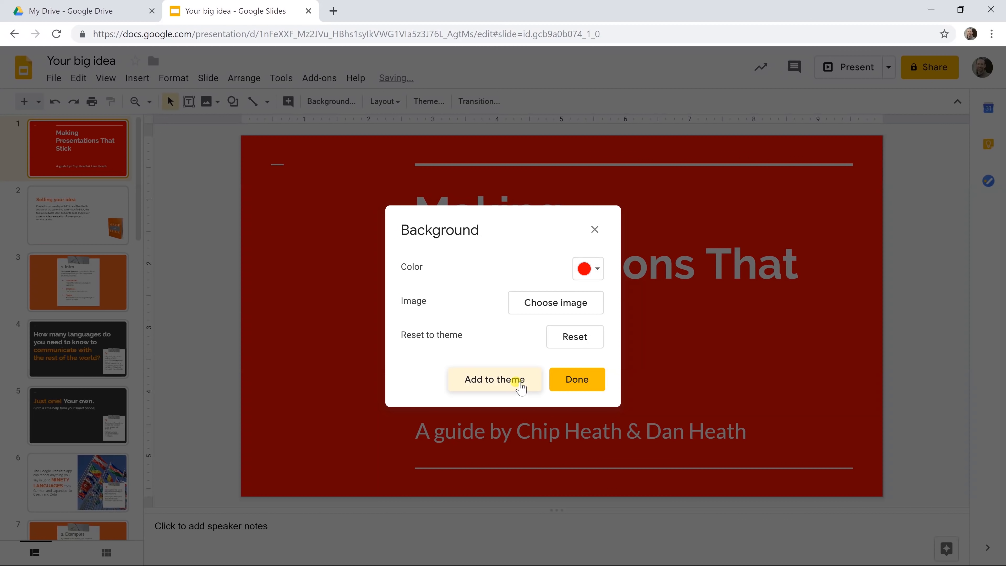
left_click(494, 379)
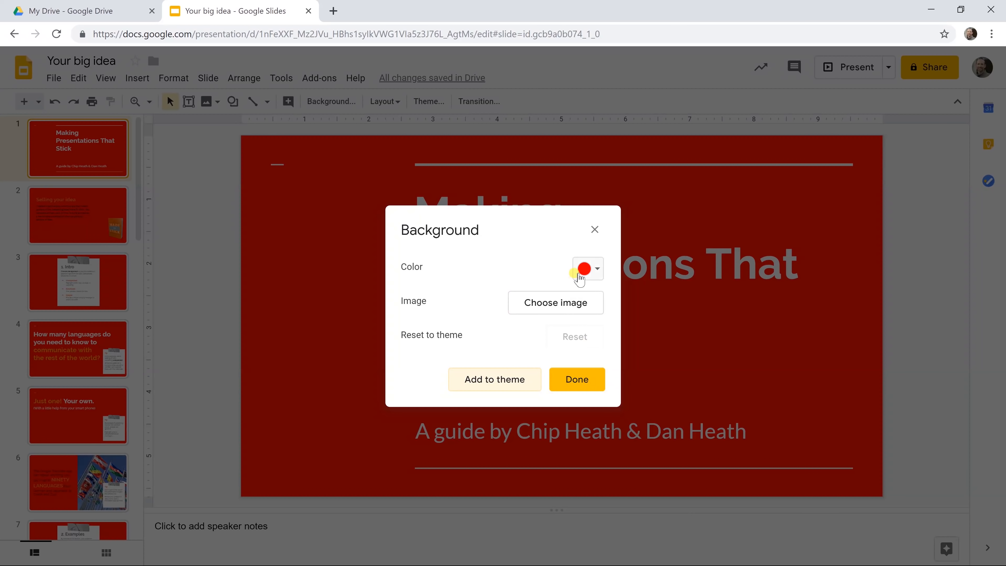
left_click(586, 269)
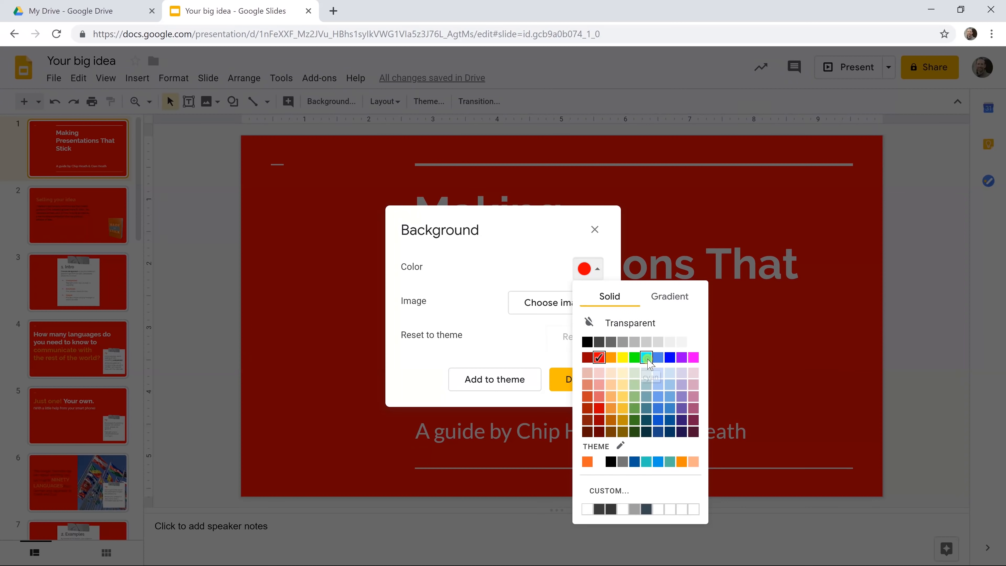
left_click(646, 357)
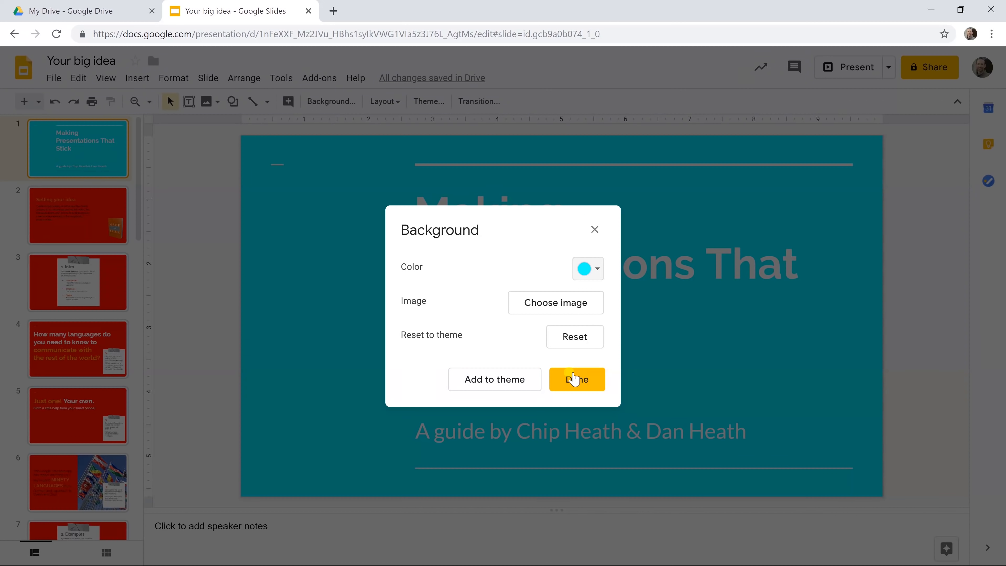
left_click(576, 380)
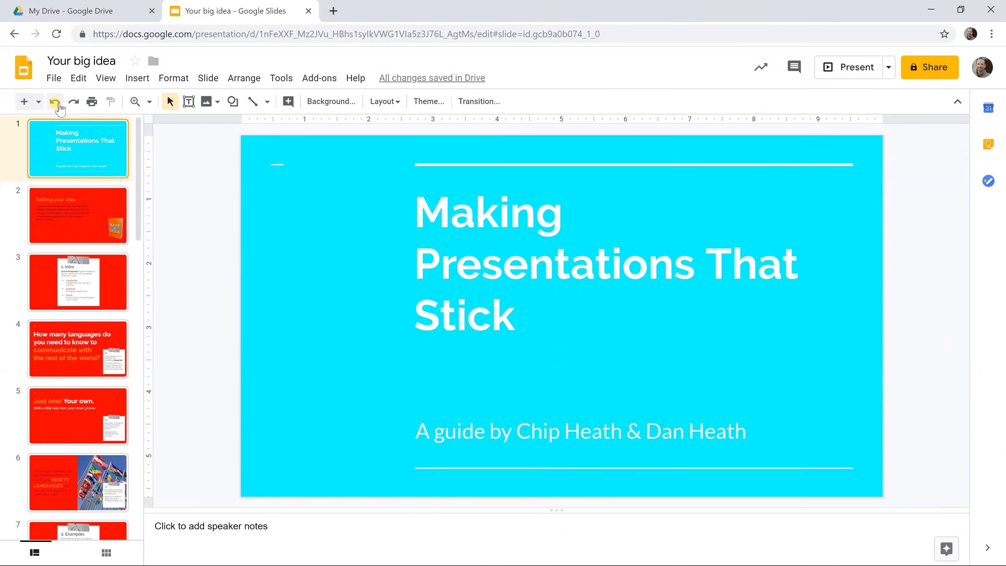
left_click(55, 101)
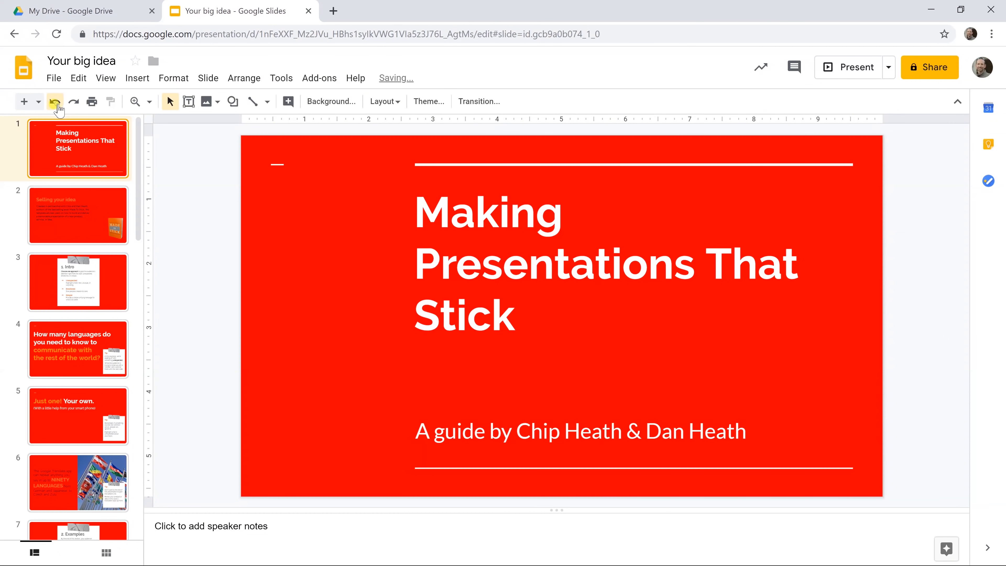
left_click(56, 101)
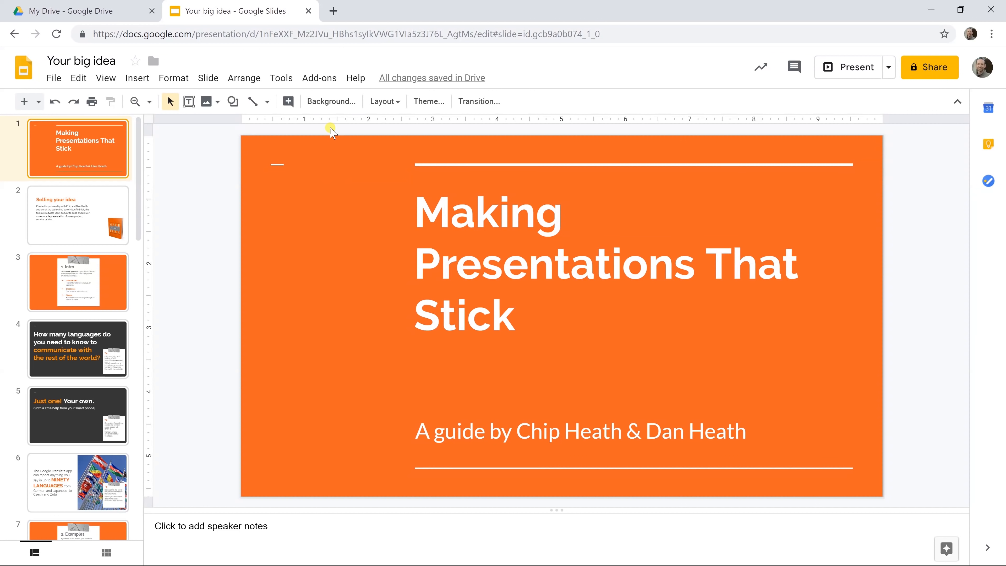
mouse_move(363, 109)
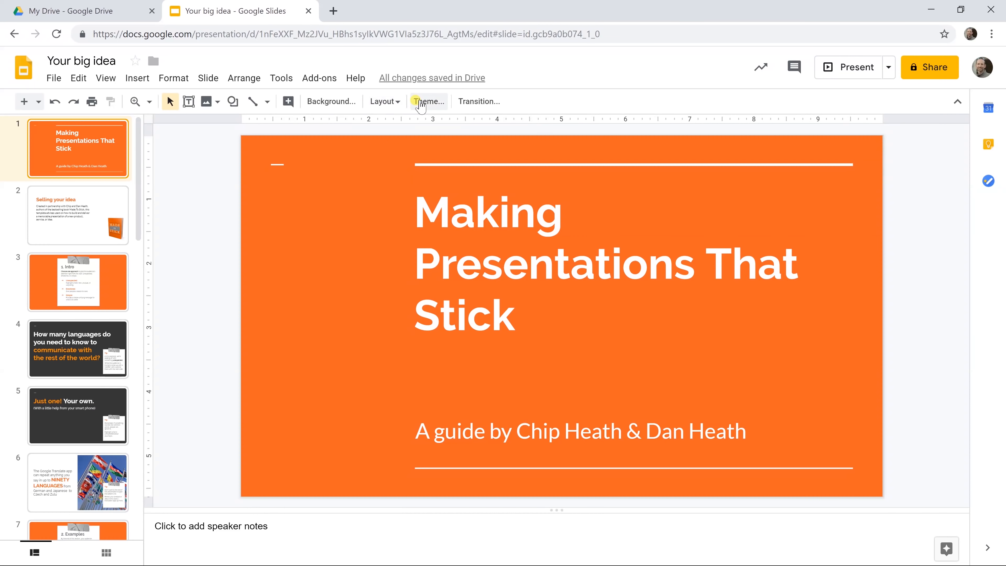
- Show the Themes sidebar listing Simple Light, Simple Dark and Streamline
left_click(427, 101)
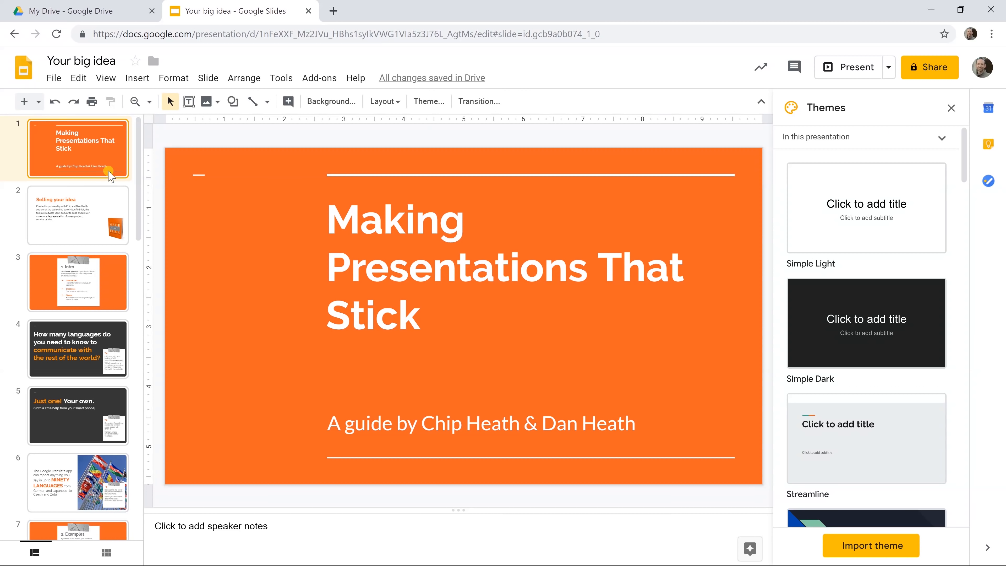
mouse_move(244, 230)
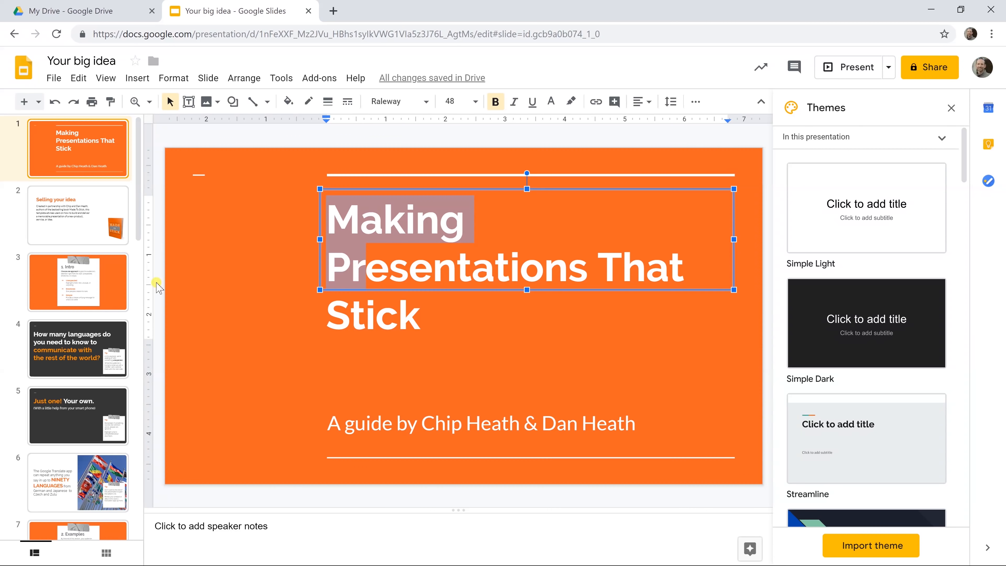
left_click(77, 482)
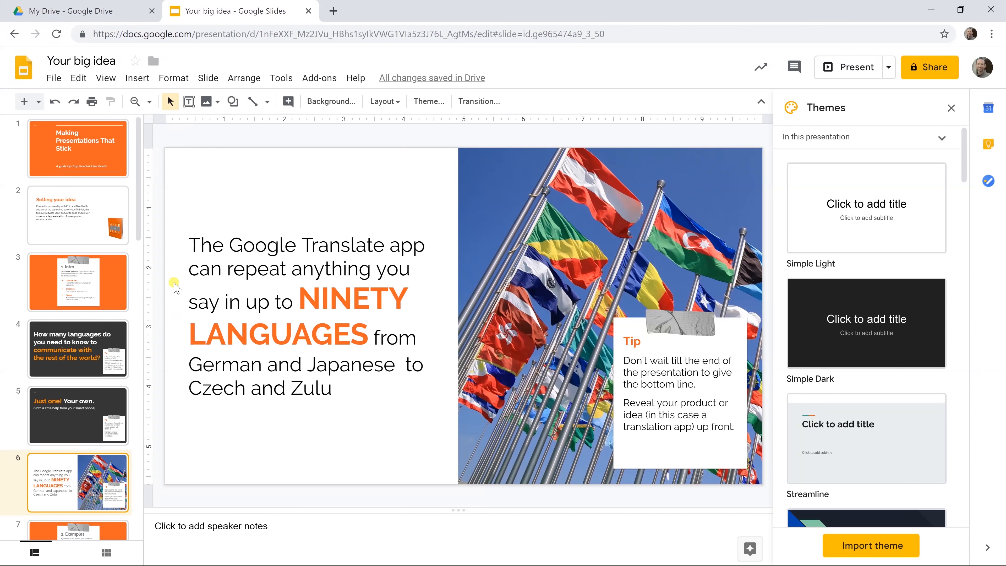
mouse_move(169, 188)
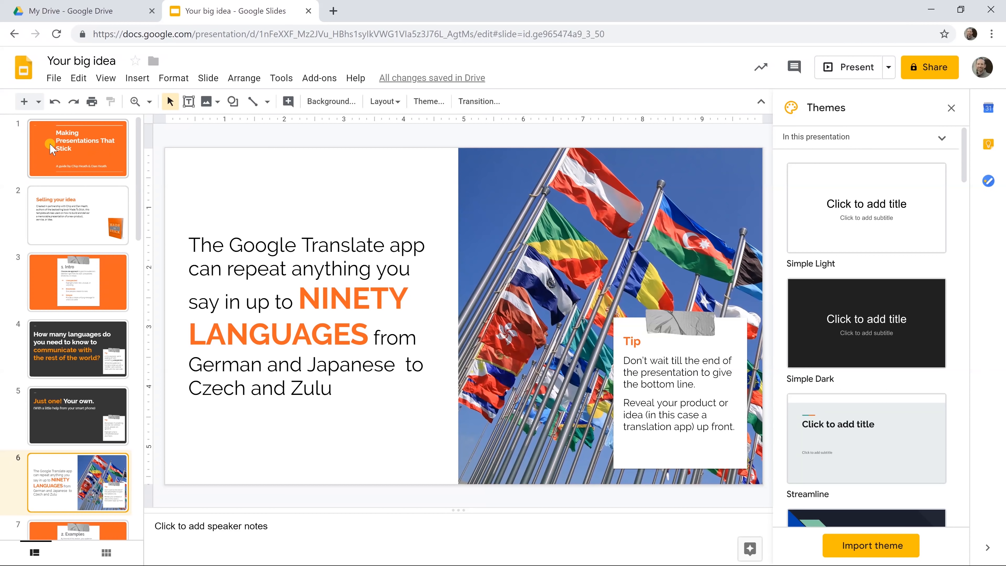
left_click(77, 148)
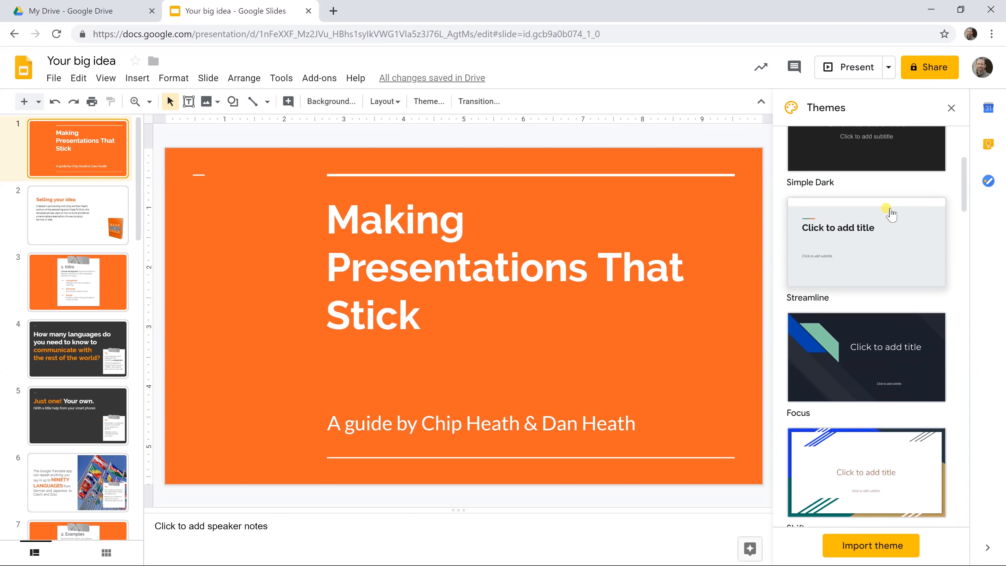
- Browse further down the Themes list to Shift, Momentum and Paradigm
scroll("down", 3)
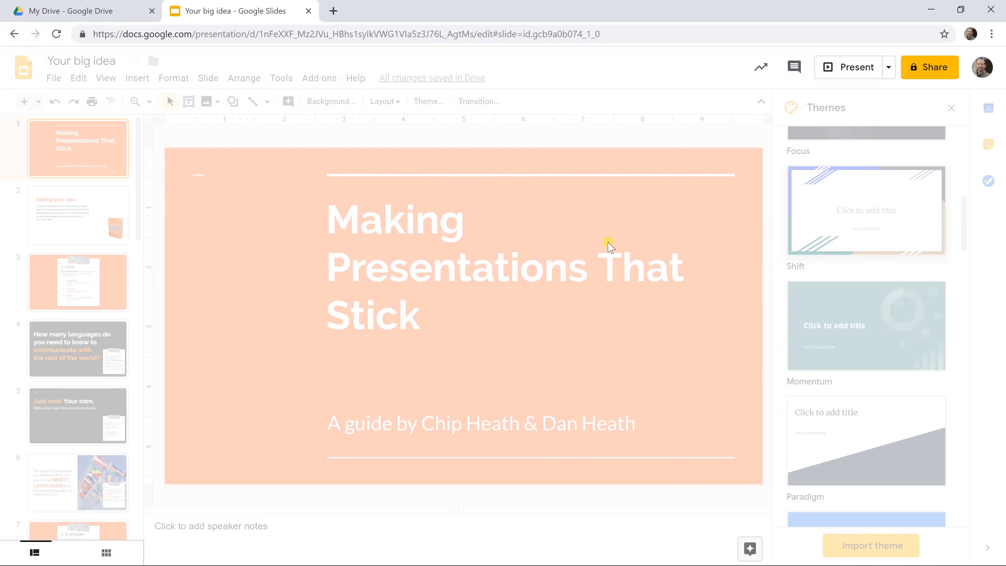
left_click(866, 211)
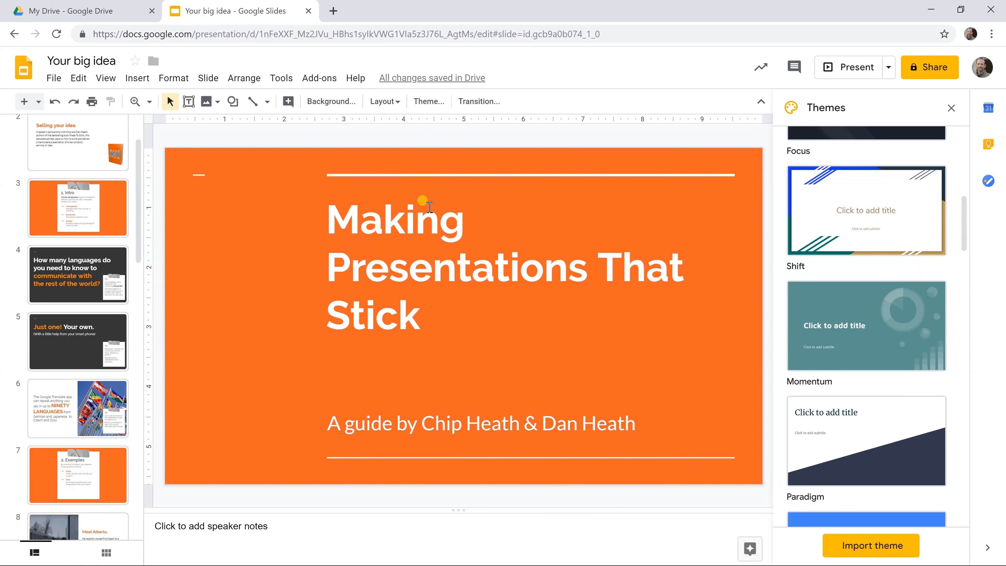
mouse_move(883, 440)
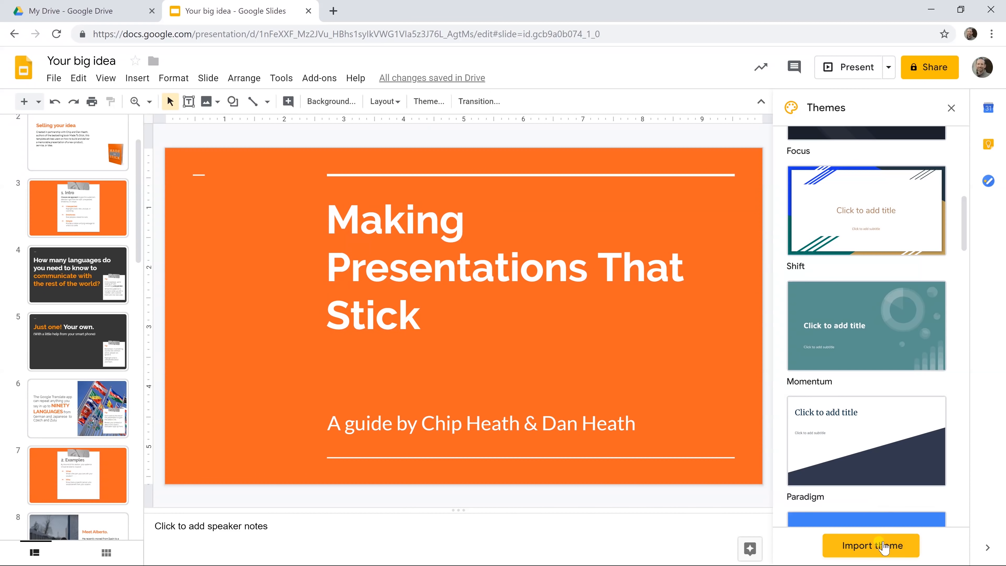
left_click(871, 545)
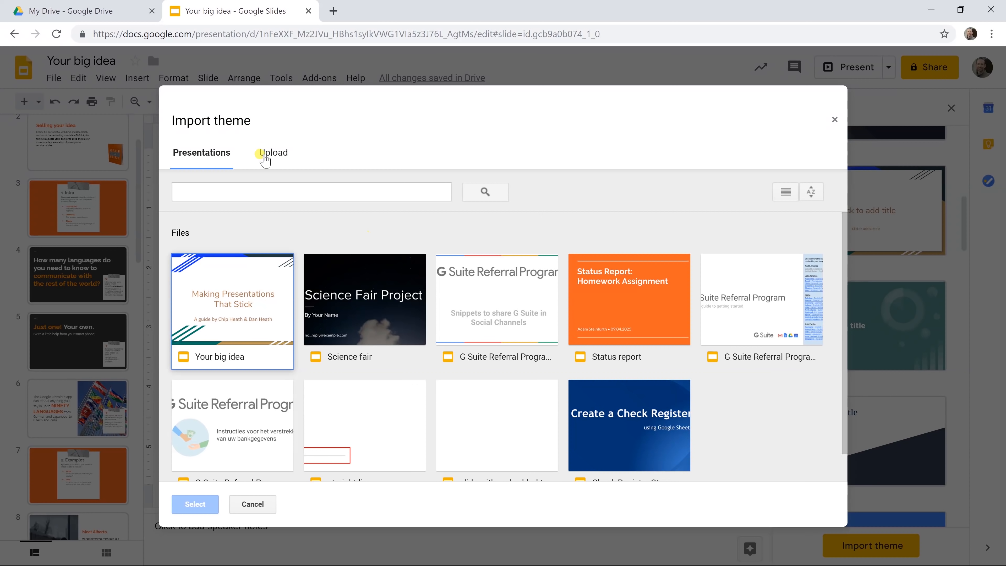
left_click(272, 152)
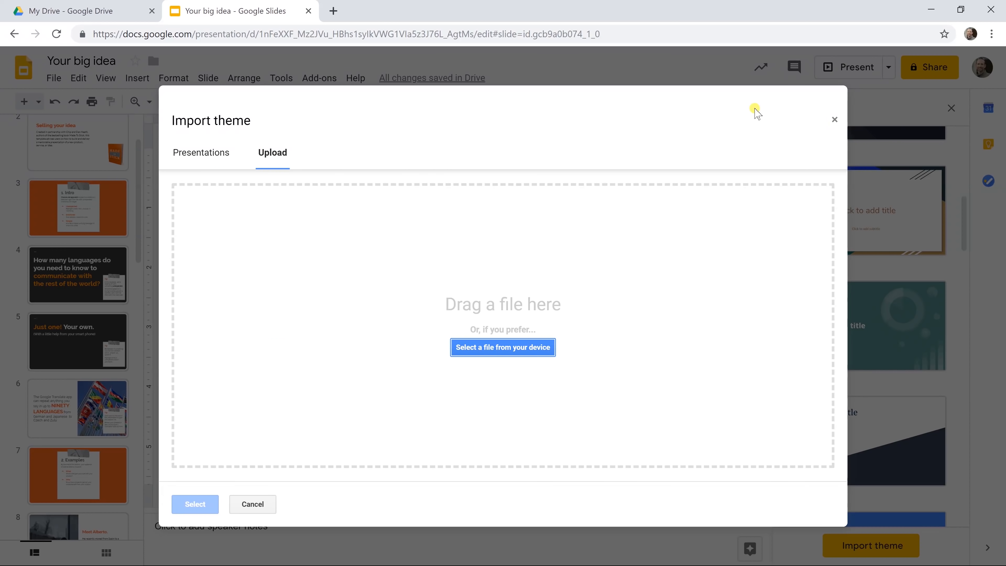
left_click(834, 120)
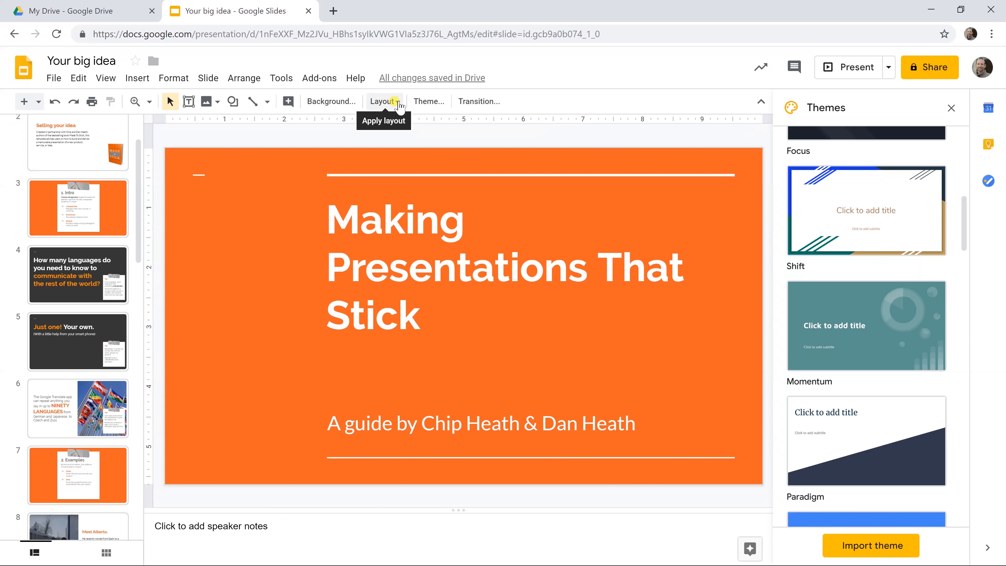
- Show the Layout choices for the title slide, from Title slide to Blank
left_click(383, 101)
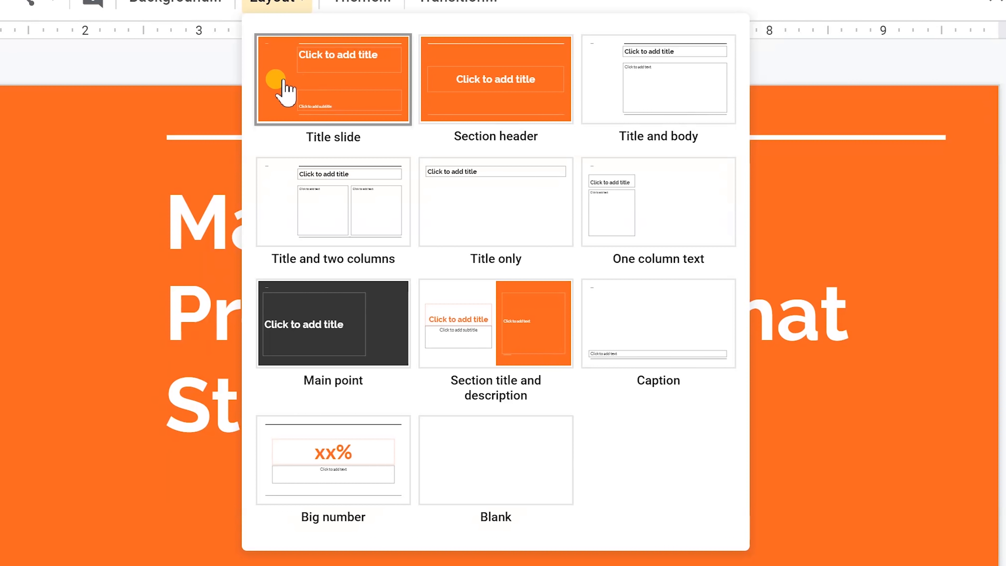
mouse_move(312, 48)
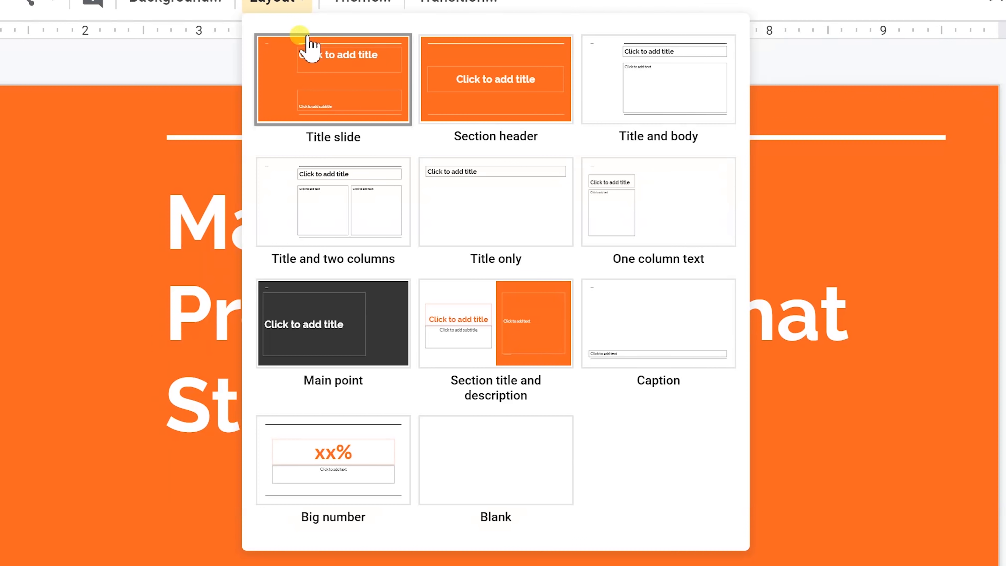
mouse_move(265, 102)
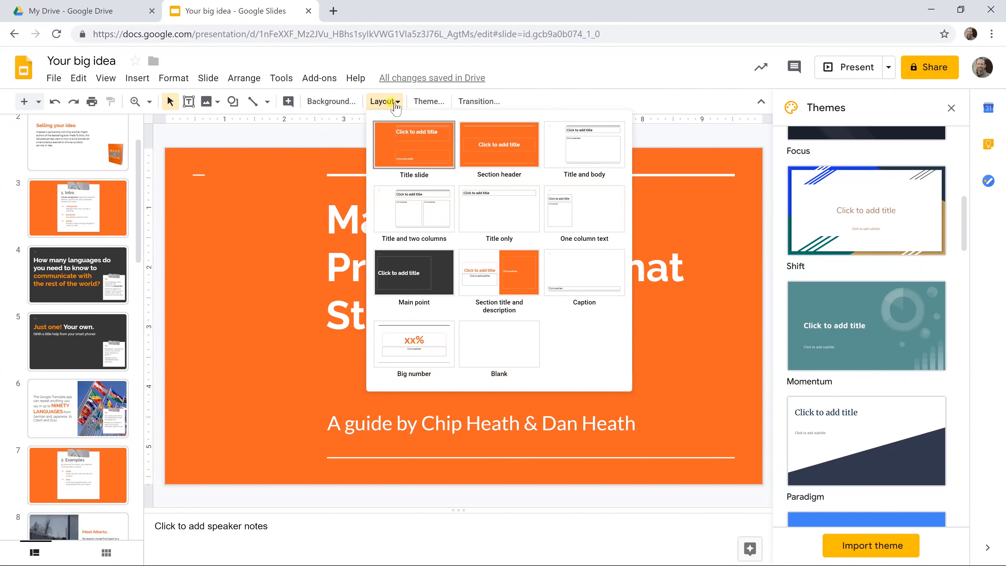
mouse_move(414, 212)
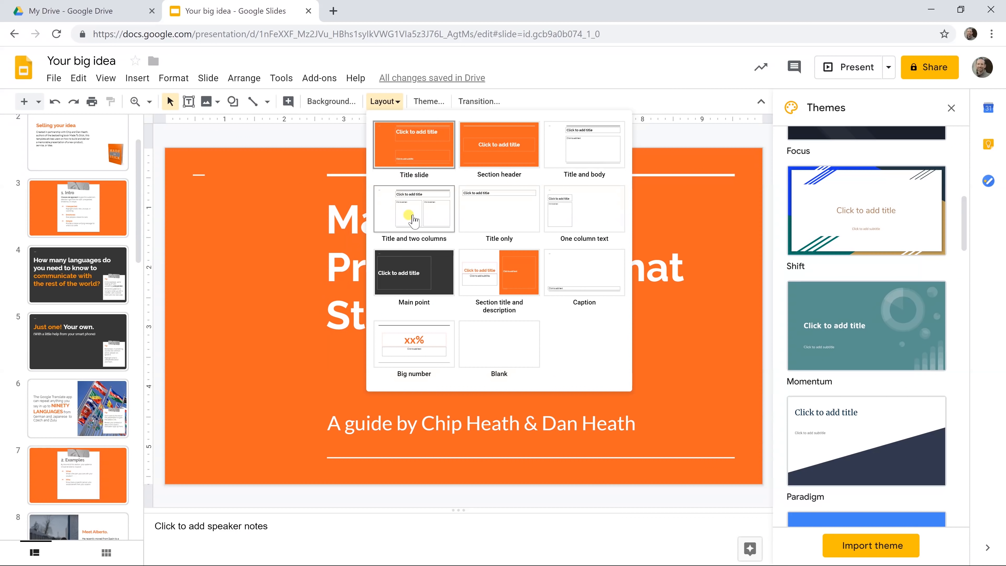
mouse_move(439, 289)
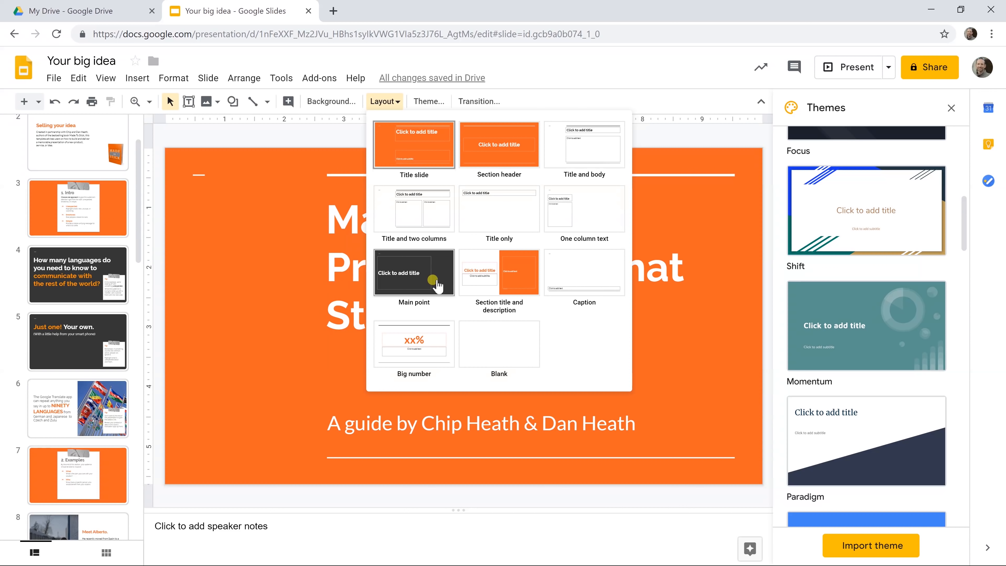
mouse_move(549, 227)
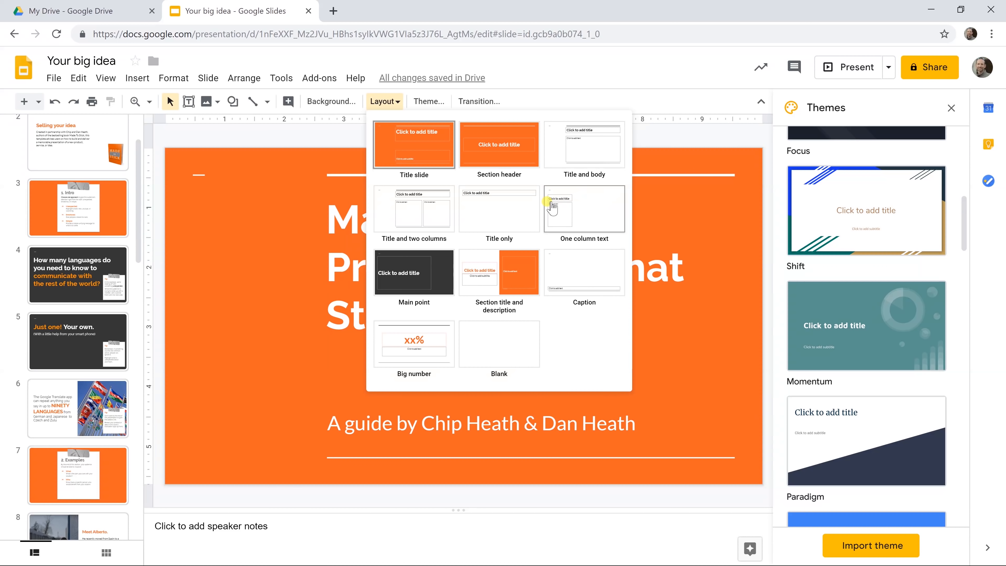
mouse_move(609, 228)
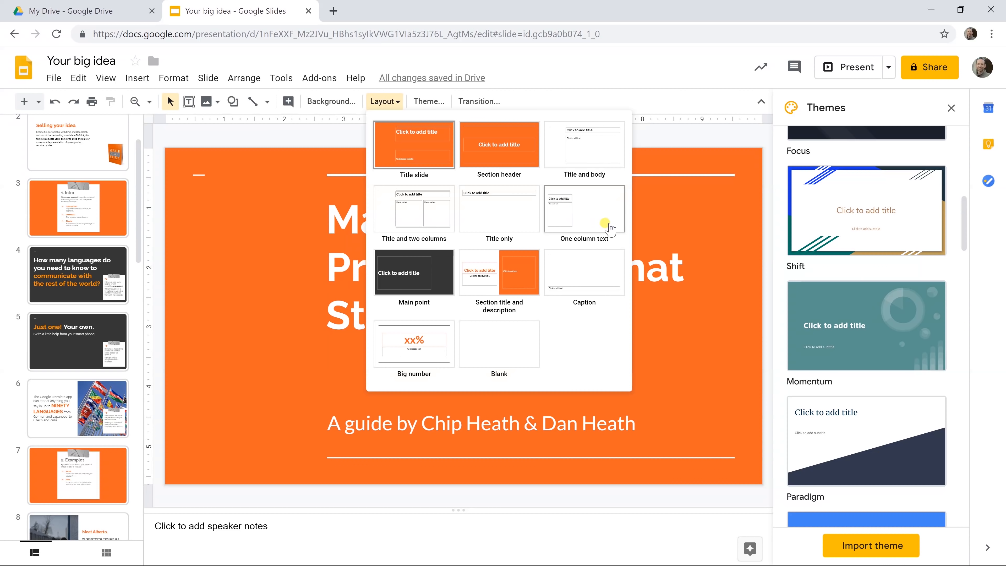
mouse_move(514, 222)
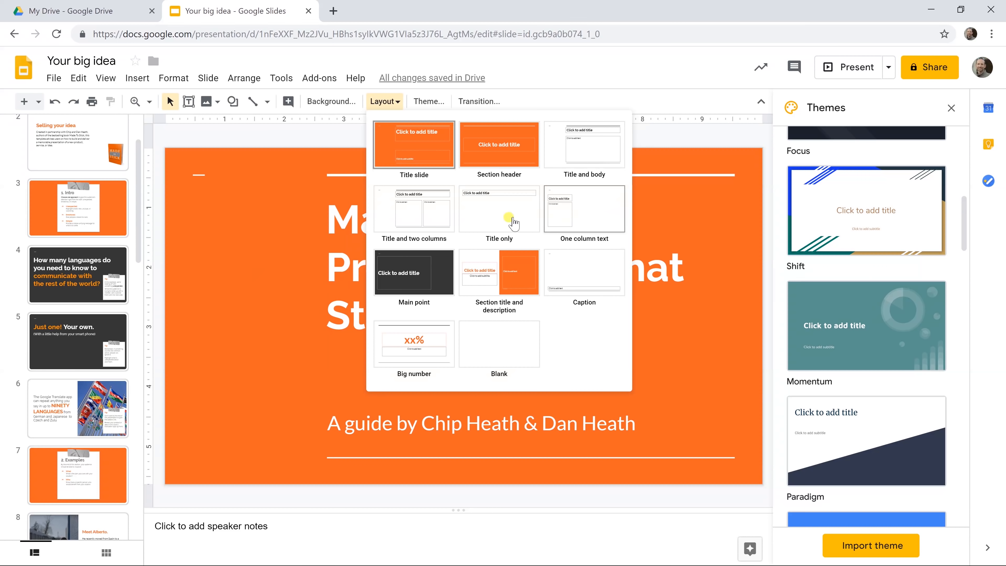
mouse_move(69, 394)
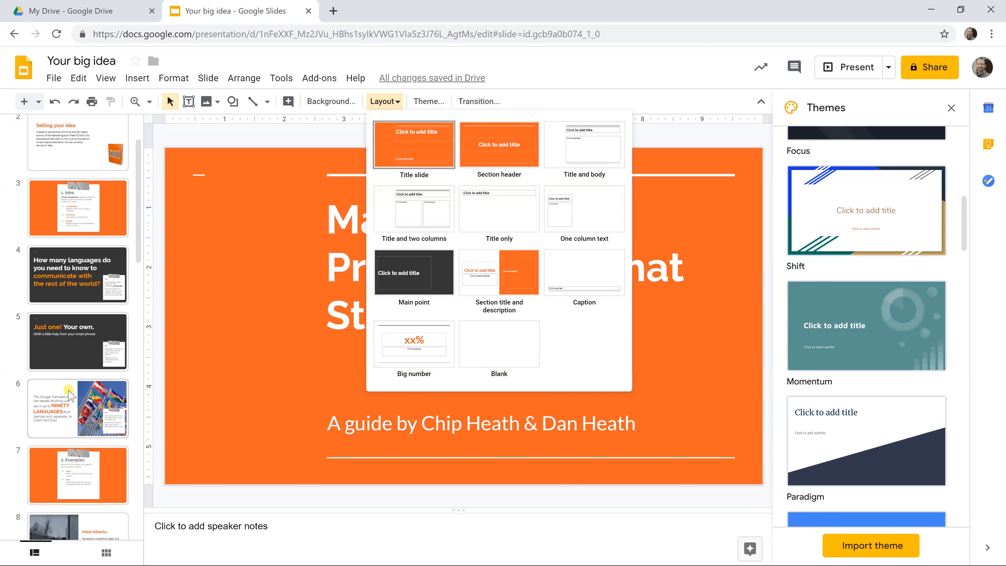
- Review layouts for the Google Translate slide, then show the Transitions panel
left_click(78, 408)
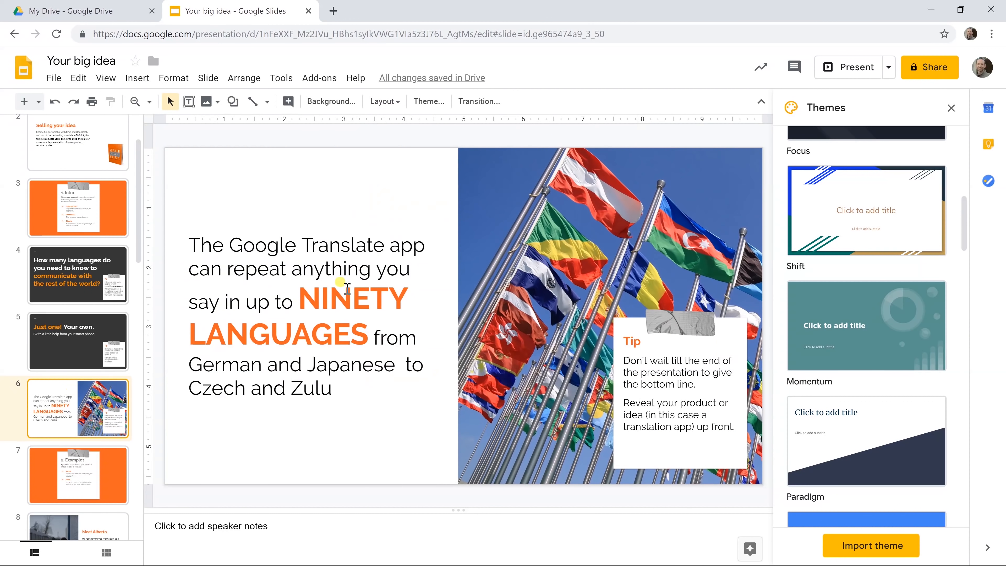
left_click(383, 101)
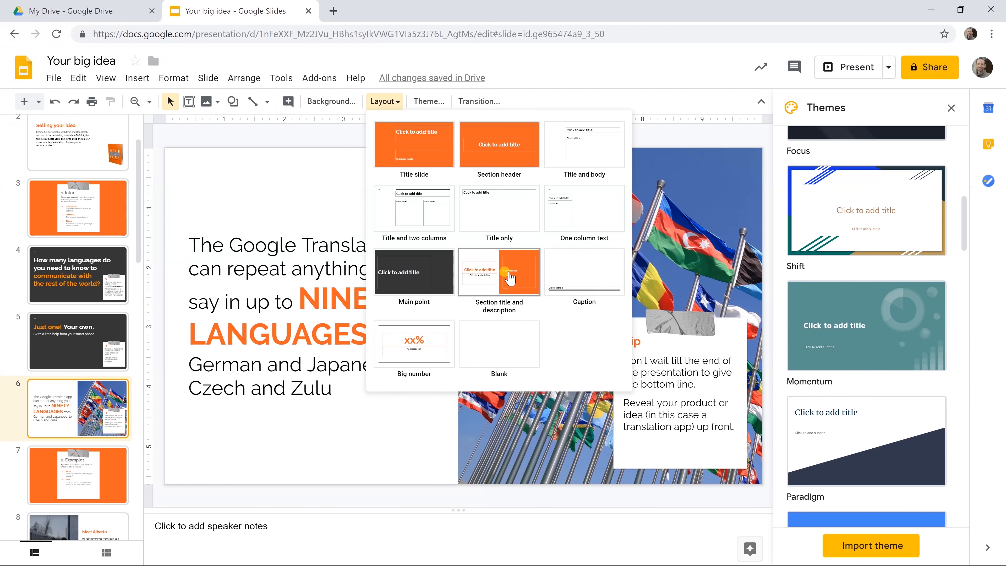
mouse_move(477, 266)
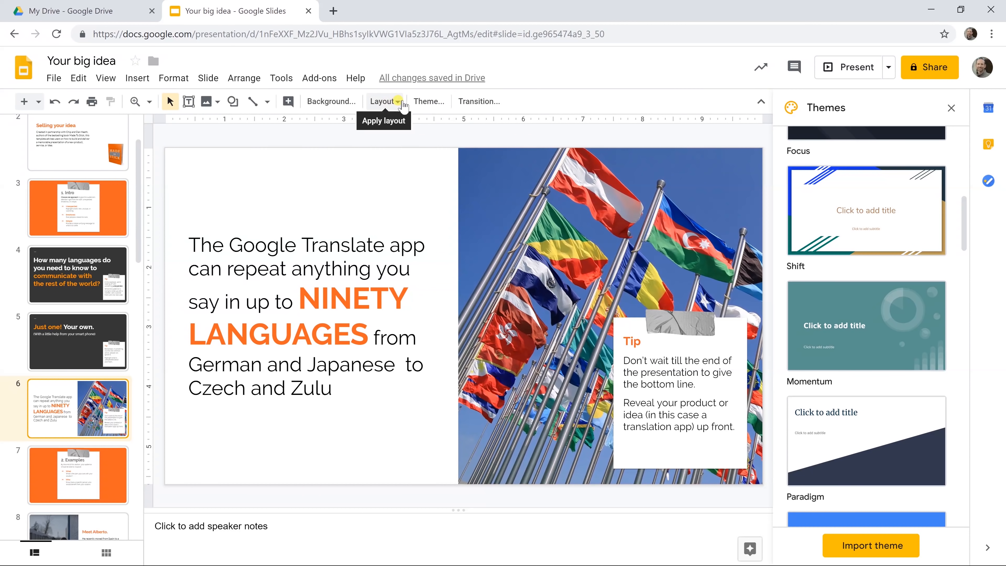
mouse_move(460, 106)
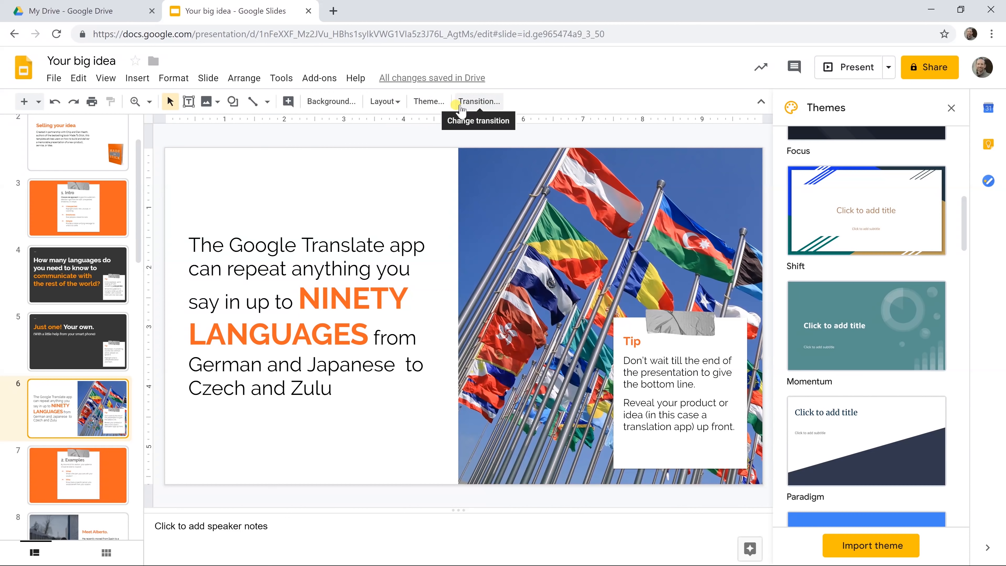
left_click(77, 148)
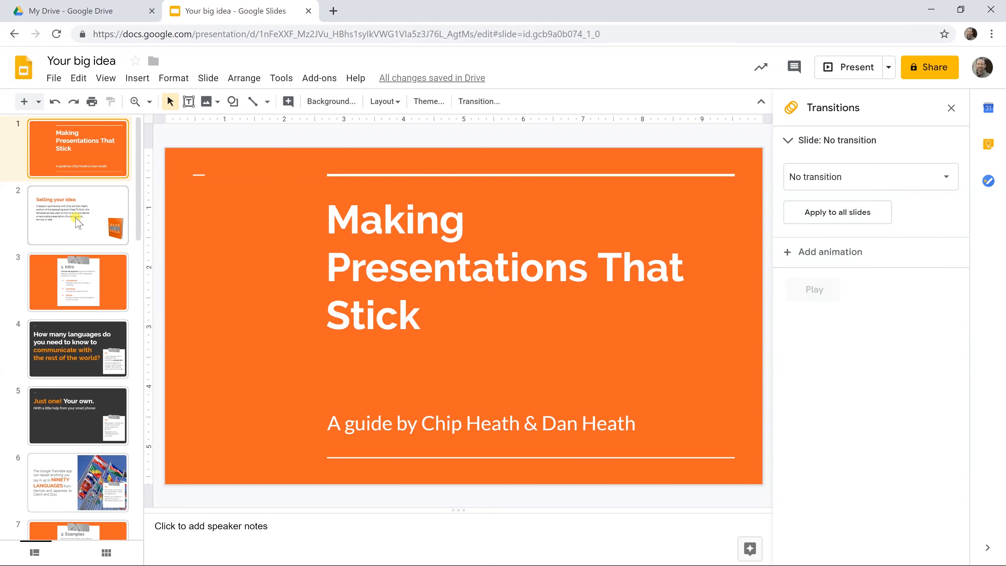
- Give the Selling your idea slide a Fade transition at medium speed
left_click(77, 215)
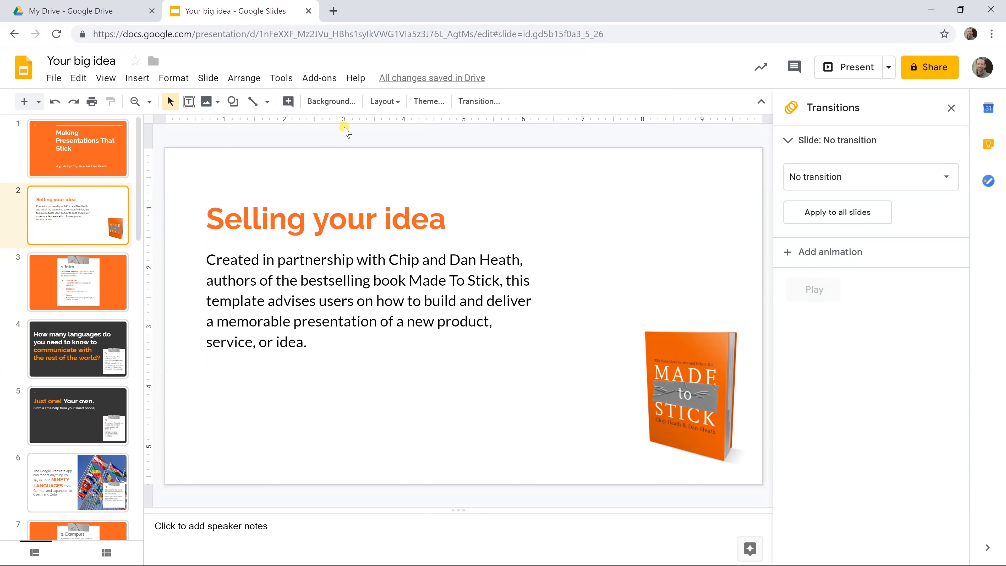
mouse_move(760, 134)
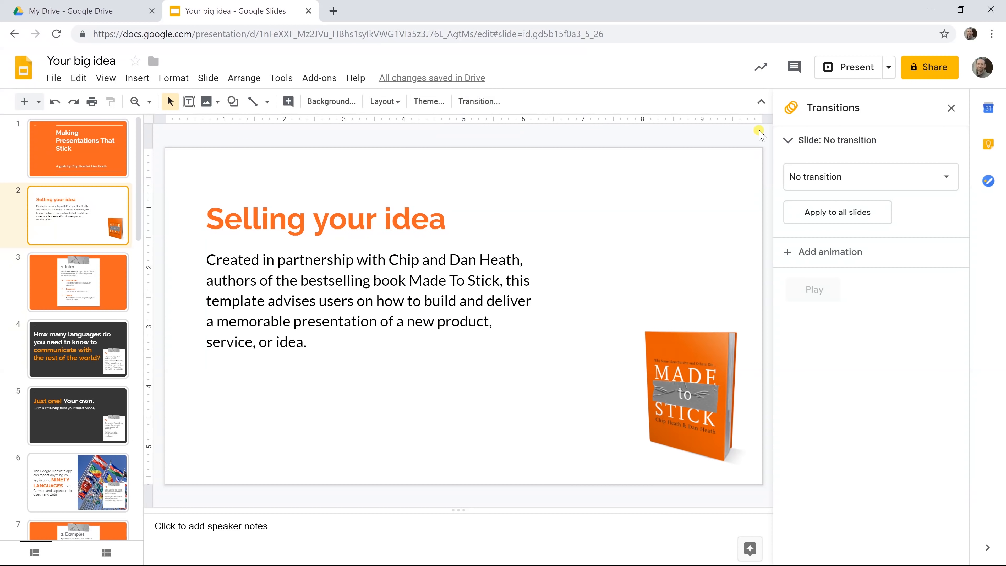
left_click(869, 176)
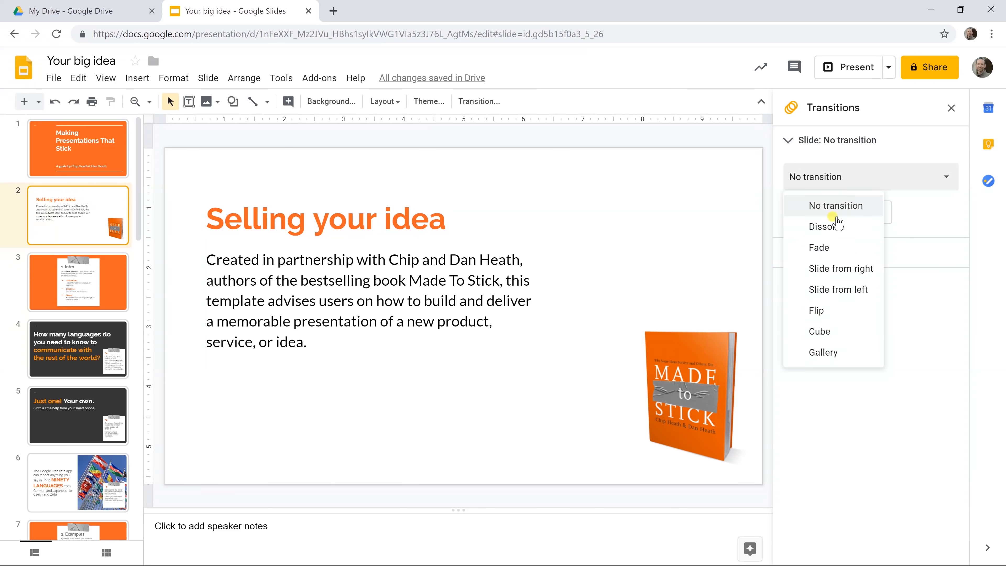
left_click(819, 247)
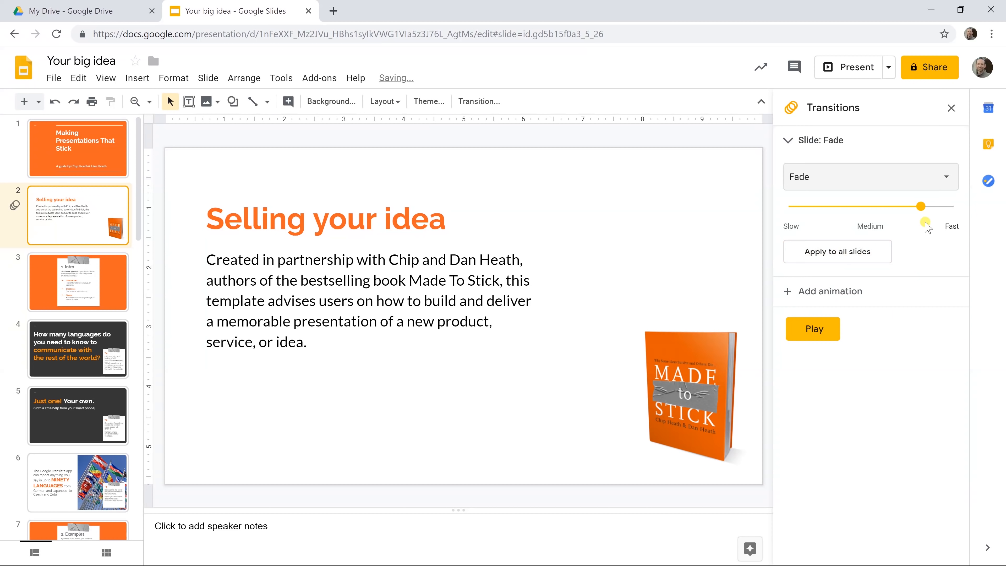
left_click_drag(939, 206, 875, 206)
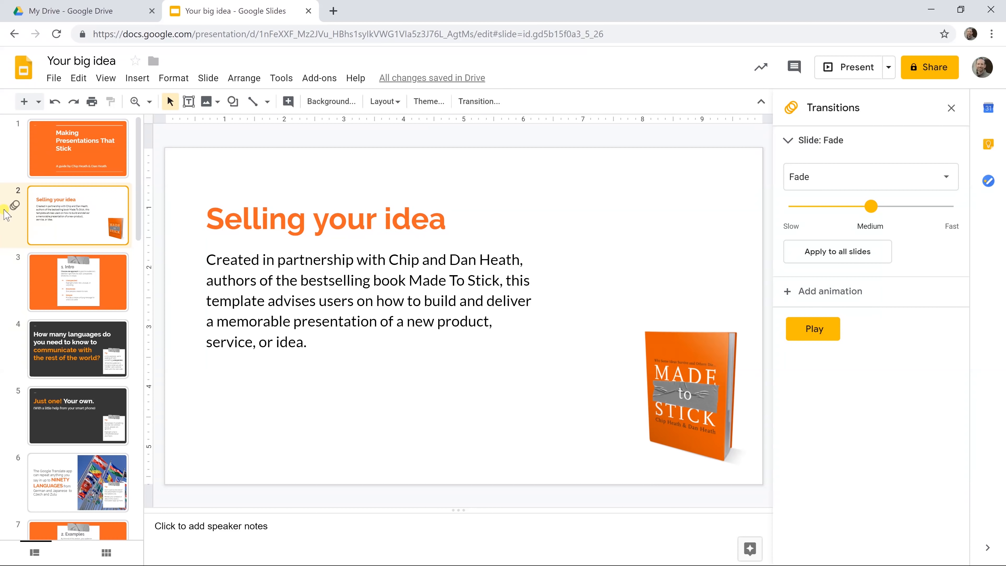
mouse_move(14, 207)
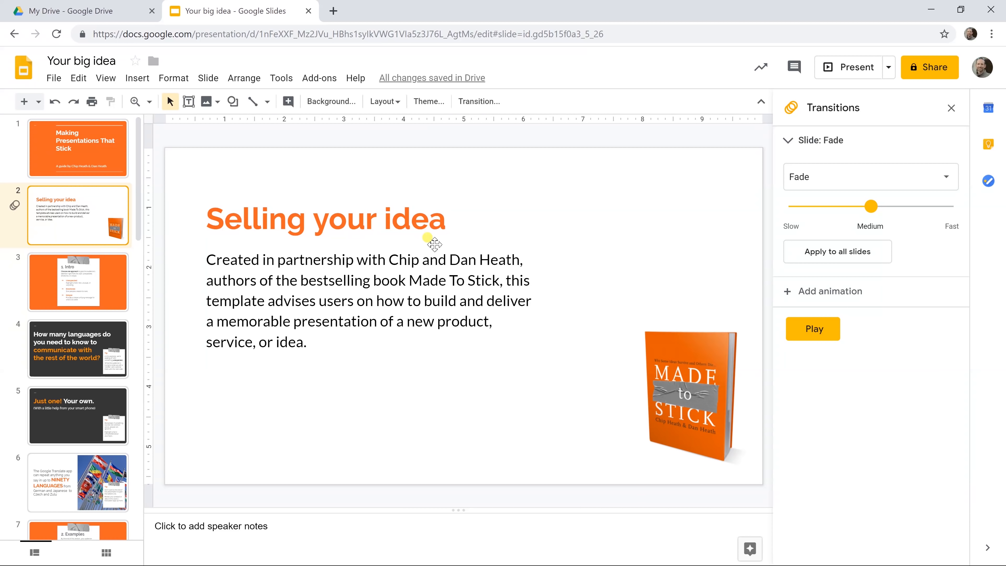
mouse_move(855, 67)
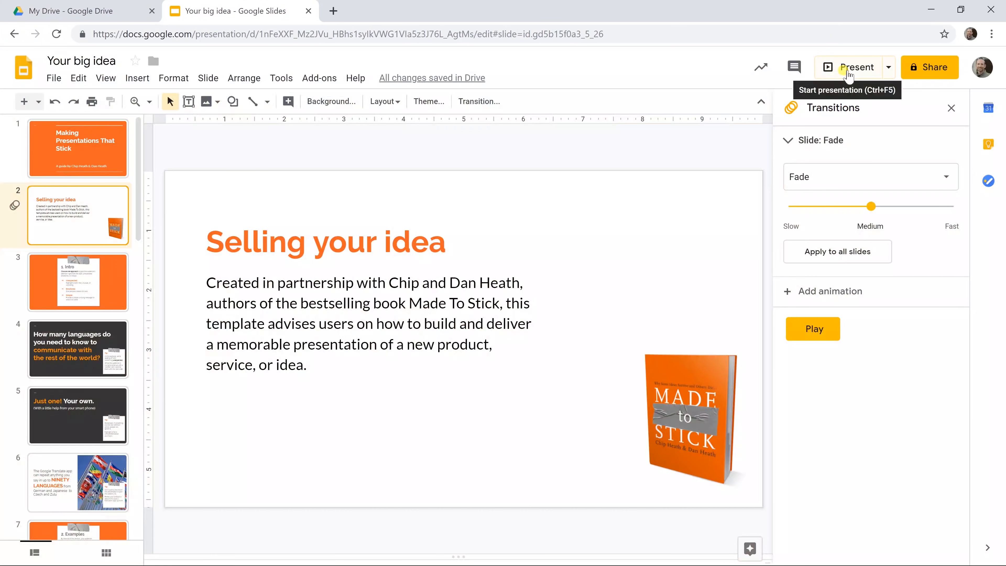
mouse_move(575, 76)
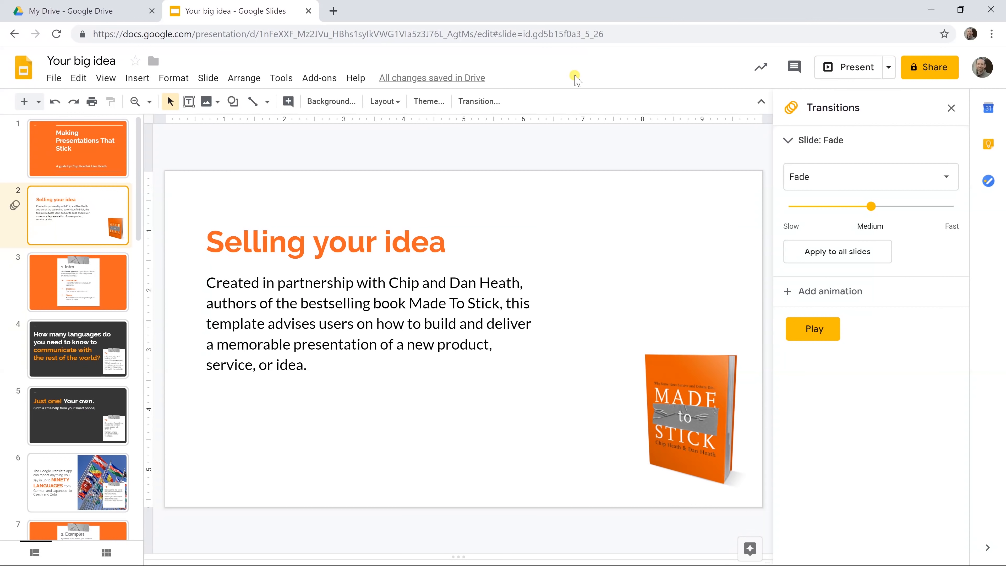
mouse_move(746, 157)
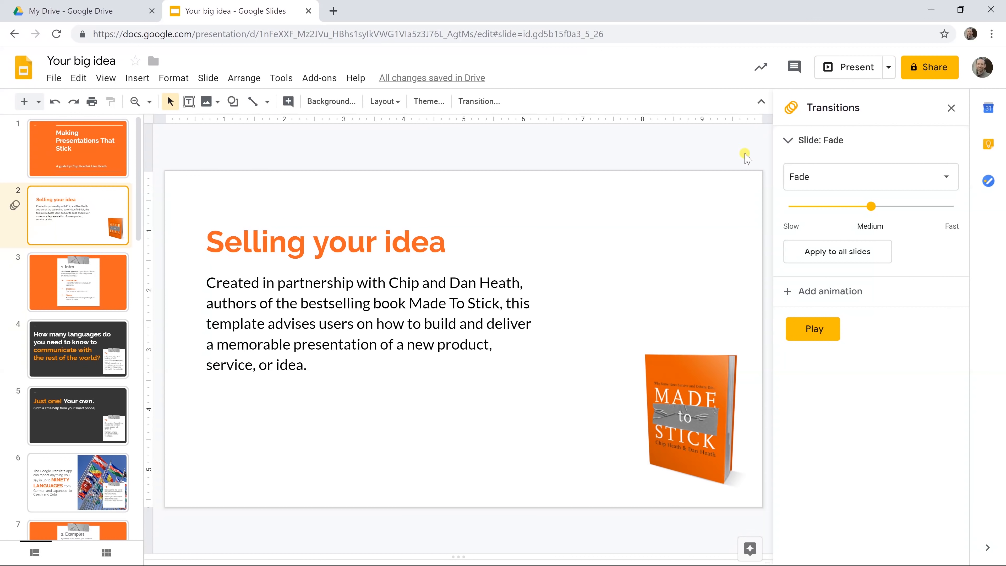
- Set the Selling your idea slide back to No transition
left_click(870, 176)
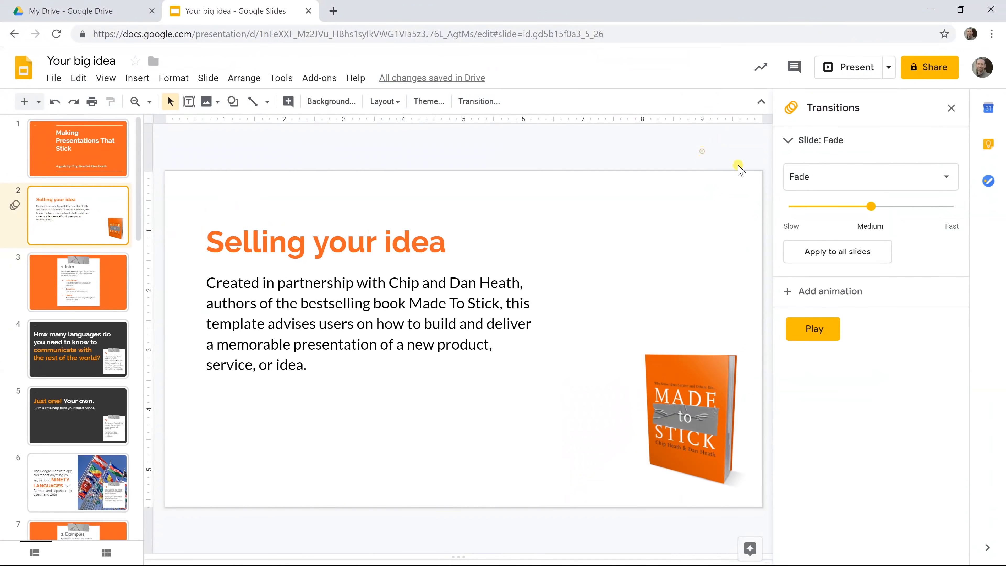
mouse_move(95, 222)
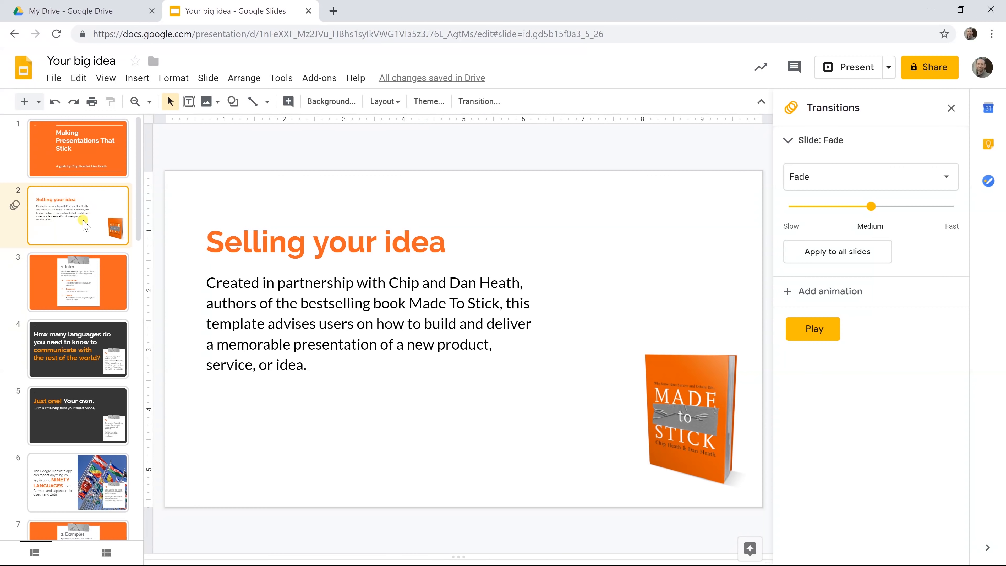
left_click_drag(889, 206, 921, 206)
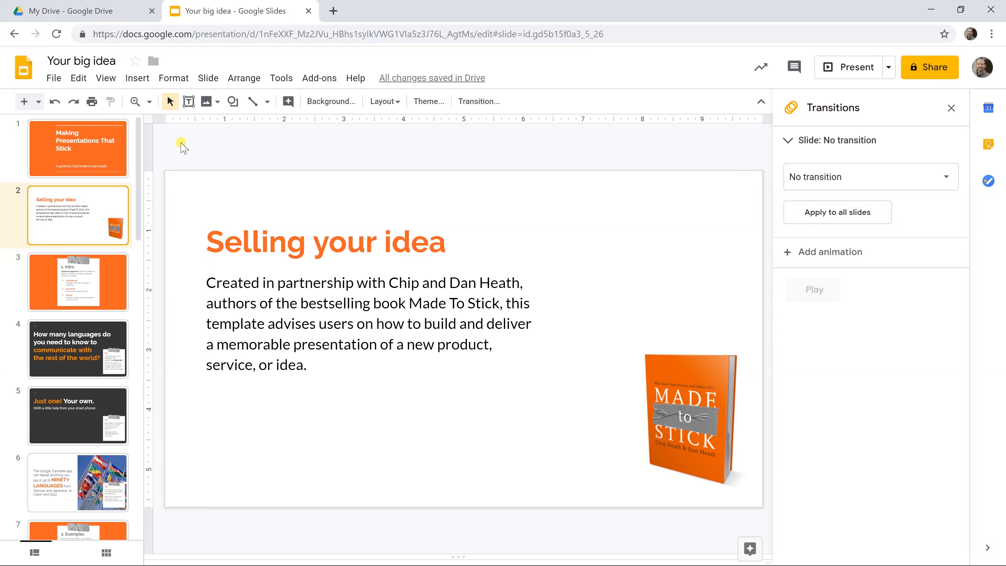
- Add a blank slide after slide 2 and give it the Title and two columns layout
left_click(137, 78)
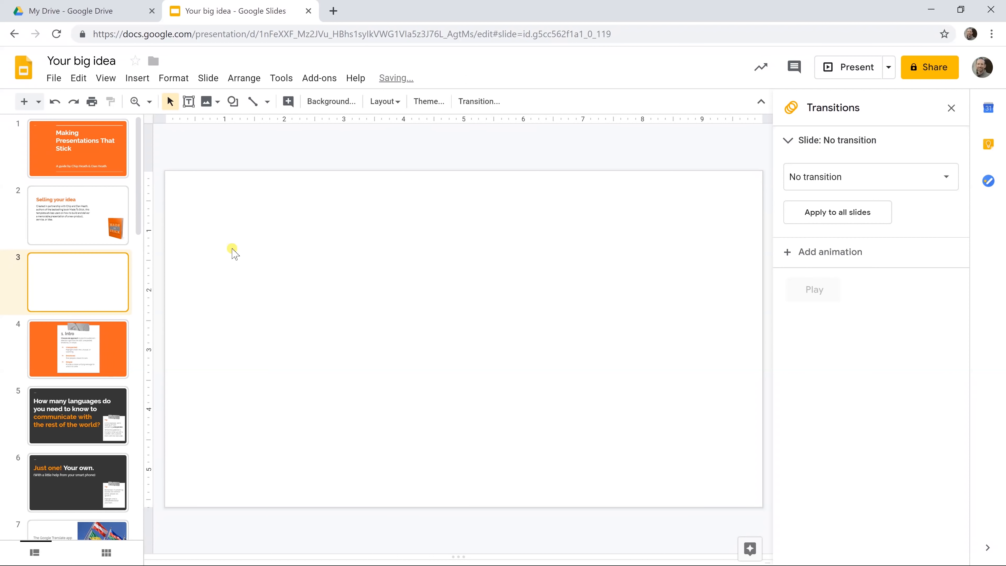
mouse_move(383, 101)
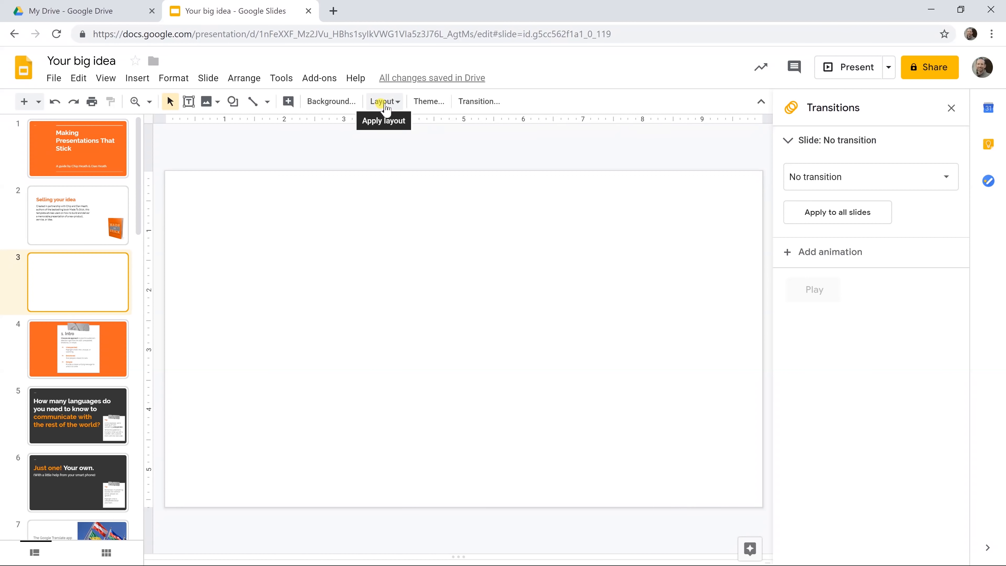
left_click(383, 100)
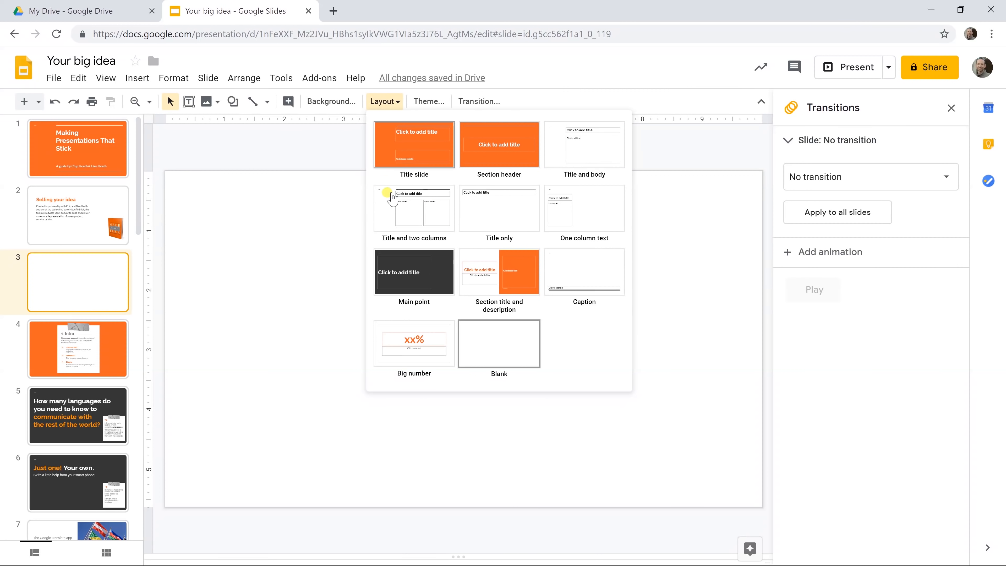
left_click(413, 208)
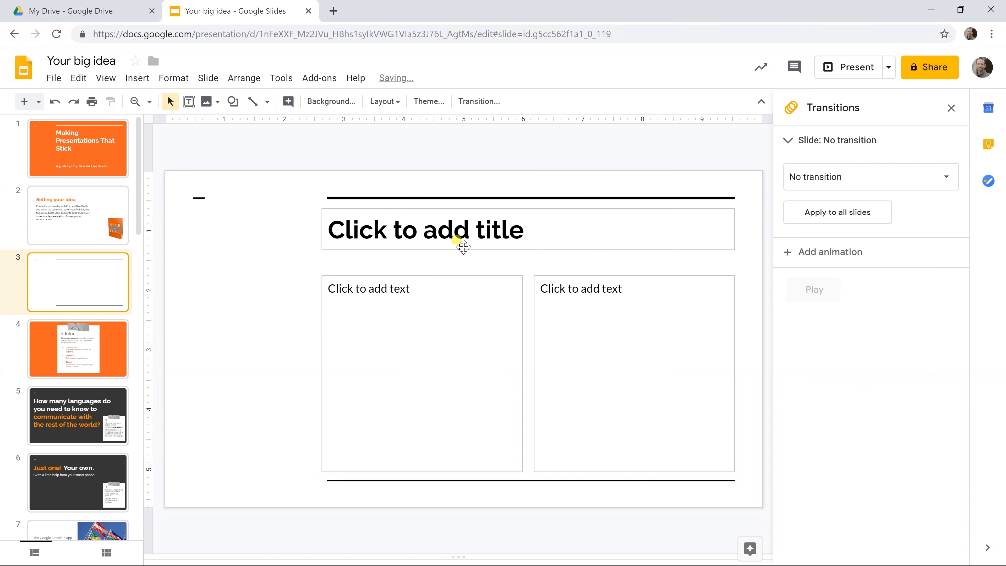
mouse_move(463, 244)
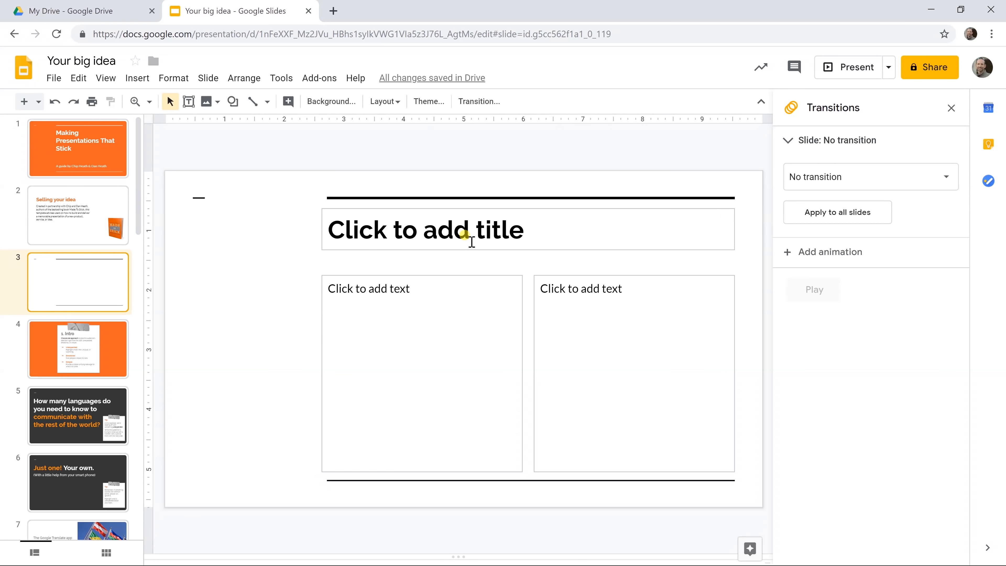
- Enter the title 'Speak clearly' on slide 3
left_click(427, 230)
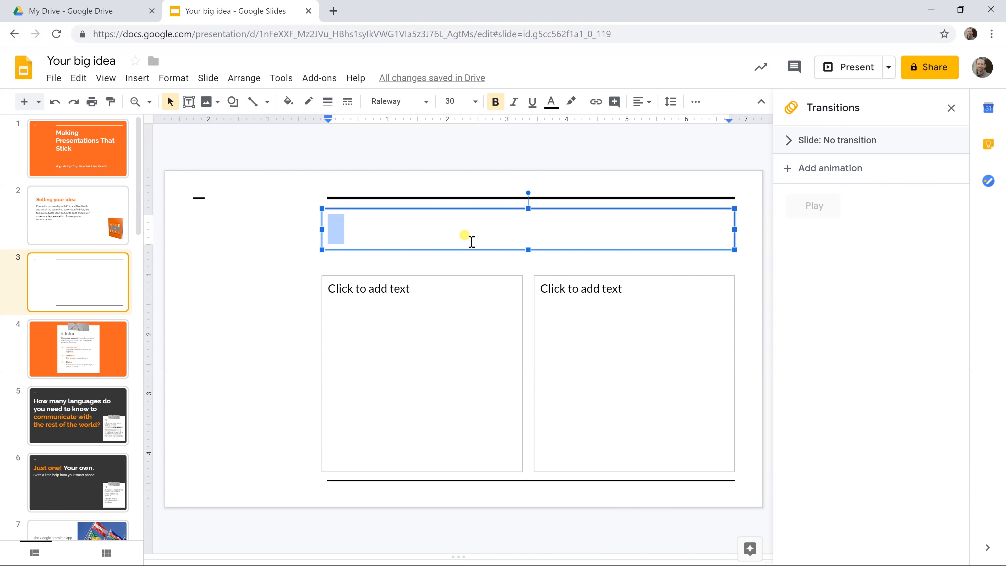
type("Speak c")
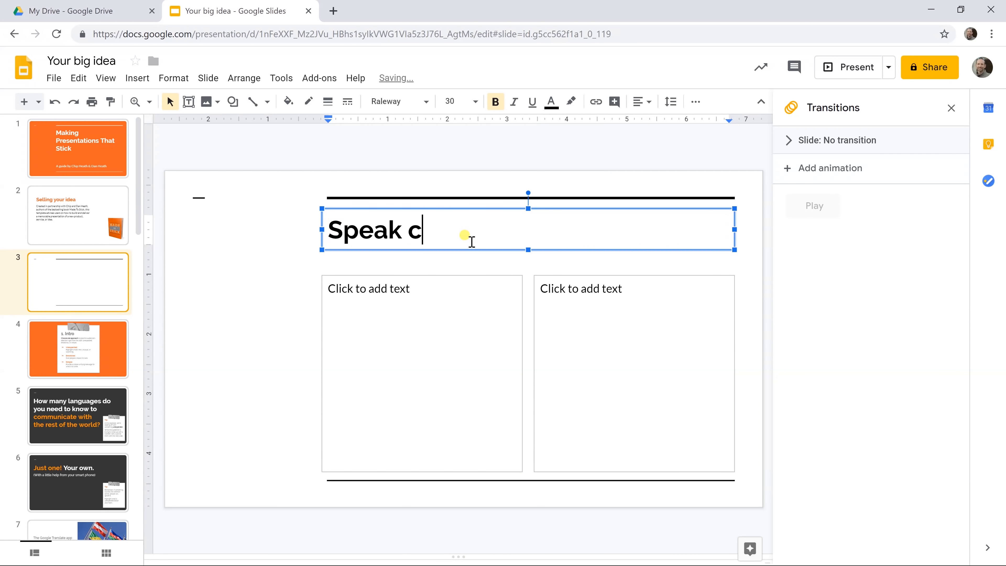
type("learly")
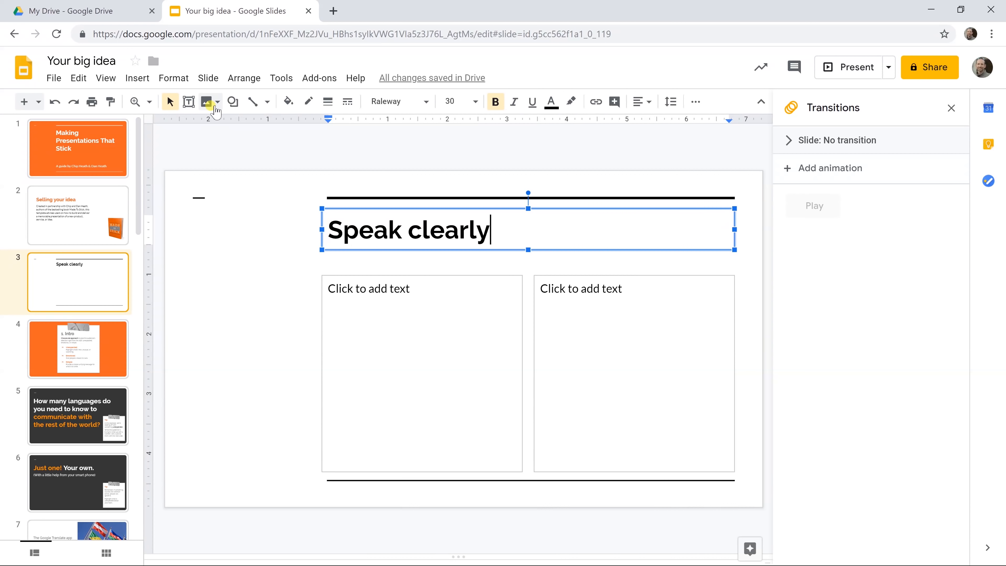
mouse_move(414, 101)
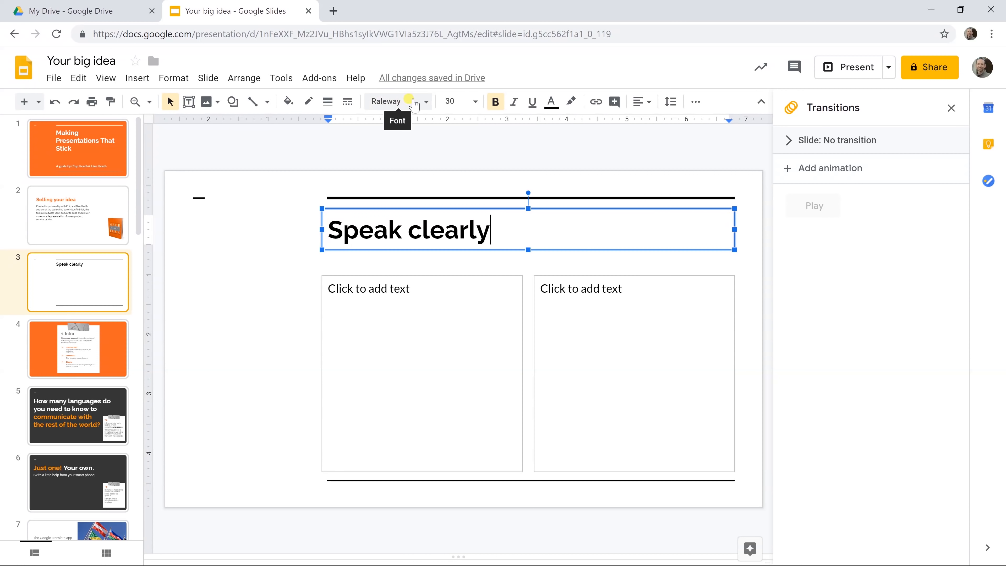
mouse_move(495, 102)
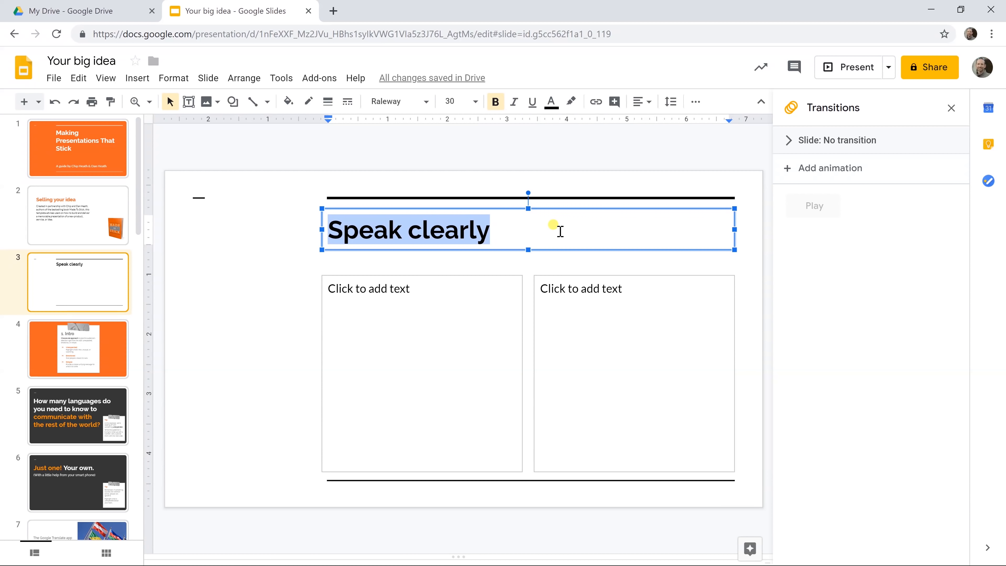
- Set the title in 36-point Impact and reveal more formatting options
left_click(475, 102)
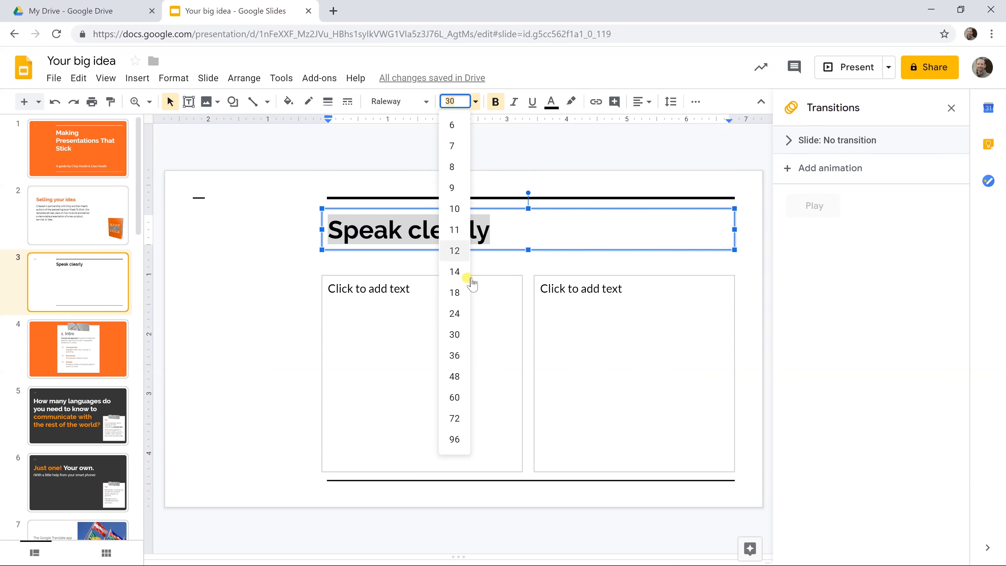
left_click(454, 355)
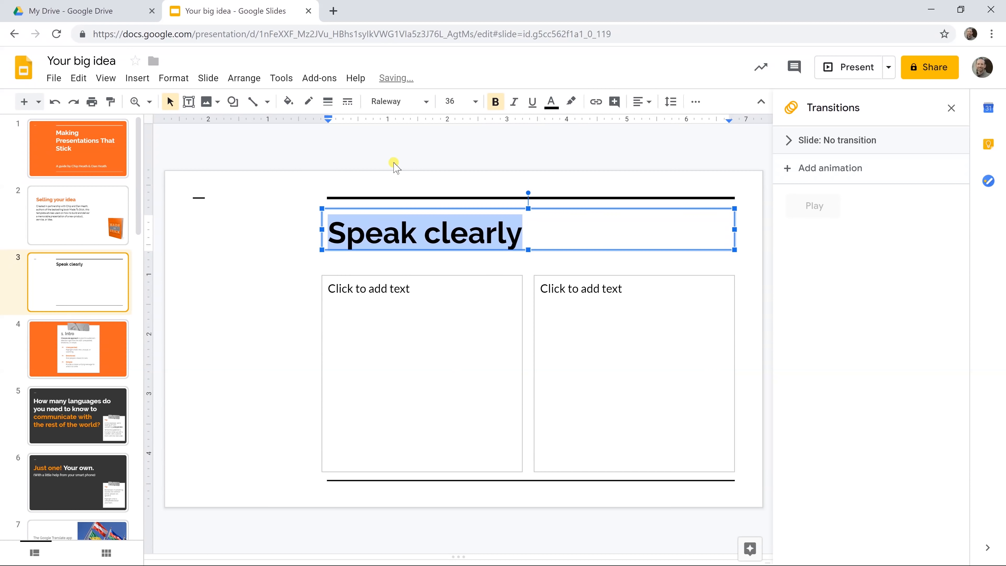
left_click(393, 101)
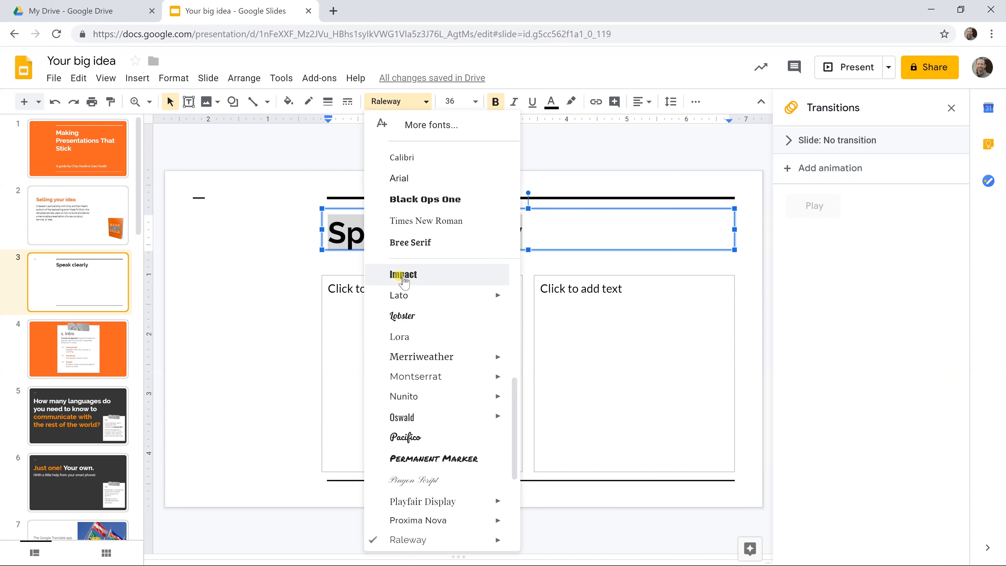
left_click(403, 274)
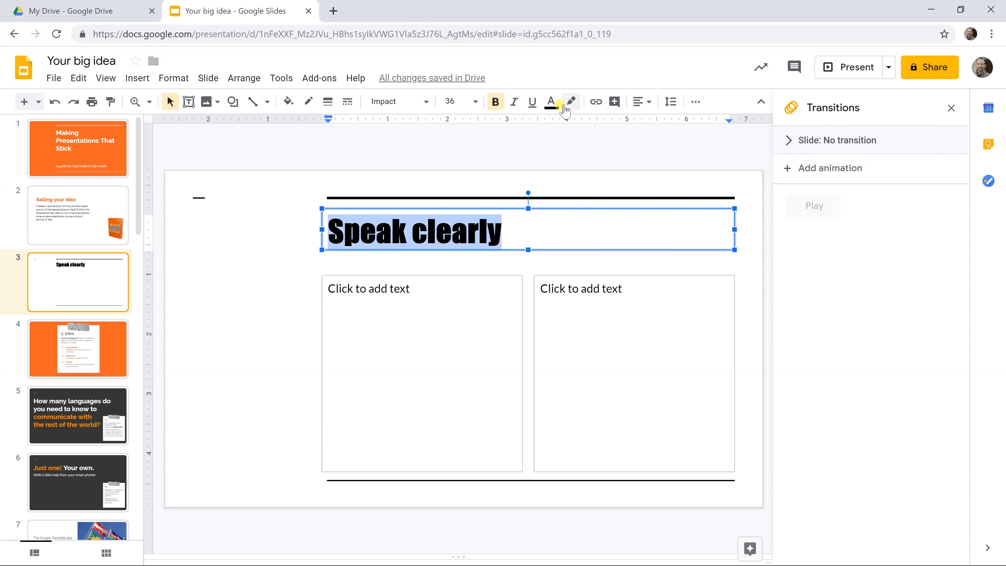
mouse_move(695, 102)
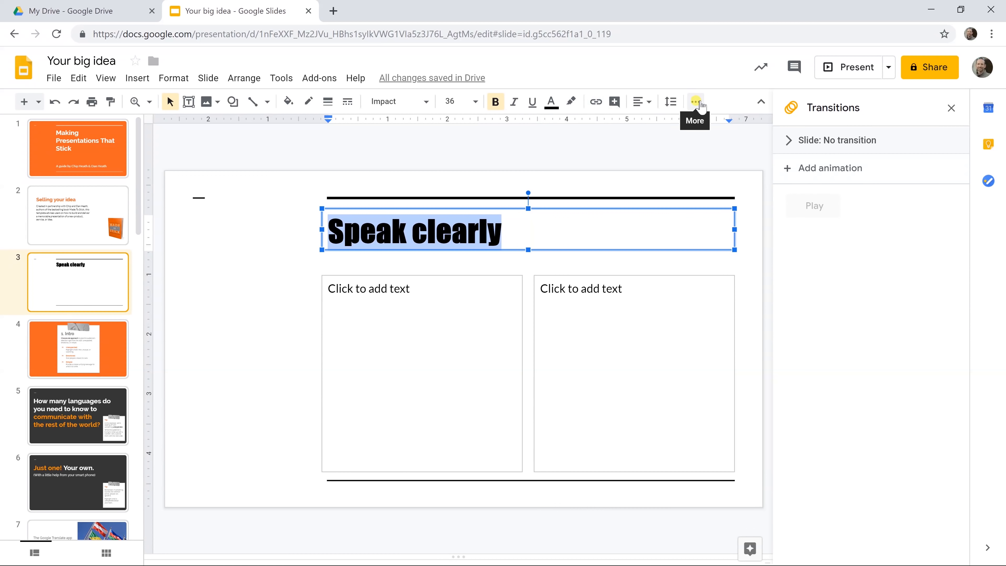
left_click(695, 101)
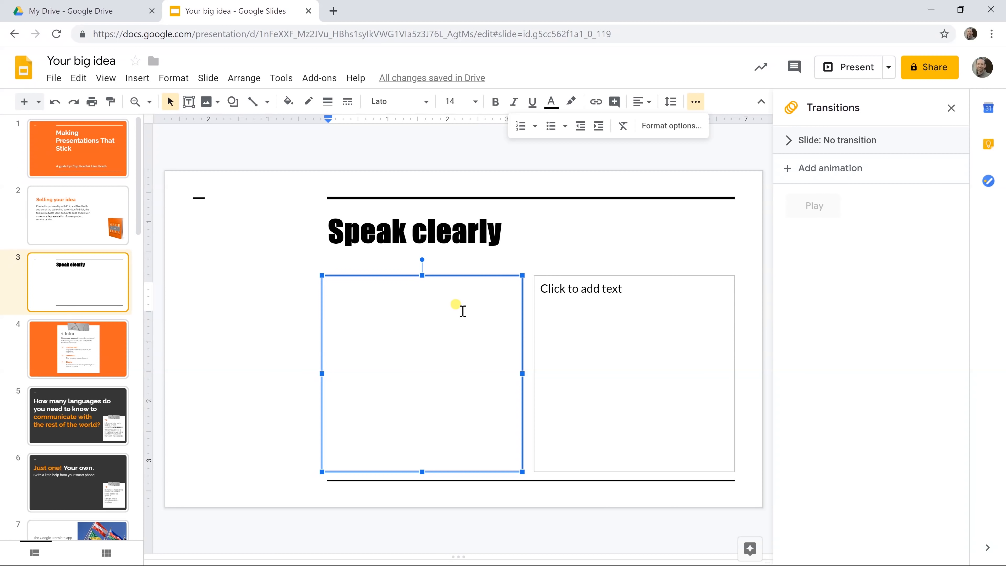
- Enter 'Stand straight' and 'Project your voice' in the left column and make them a bulleted list
type("Sta")
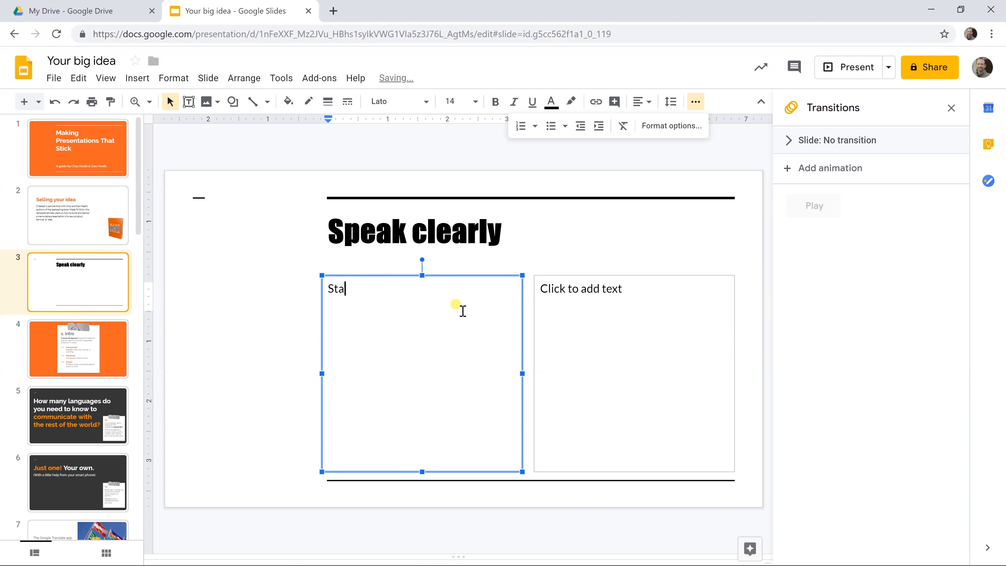
type("nd straigh")
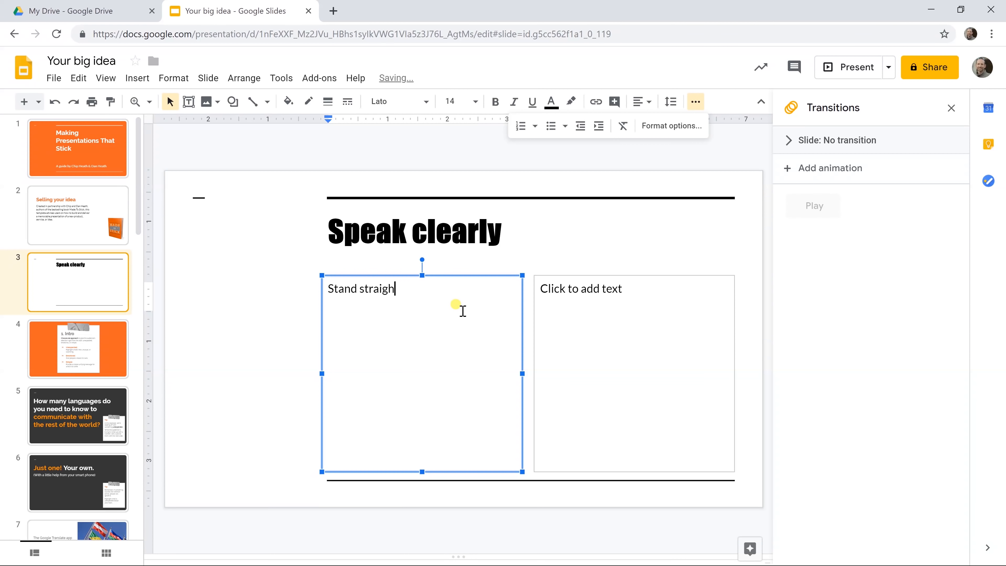
type("Project your voice")
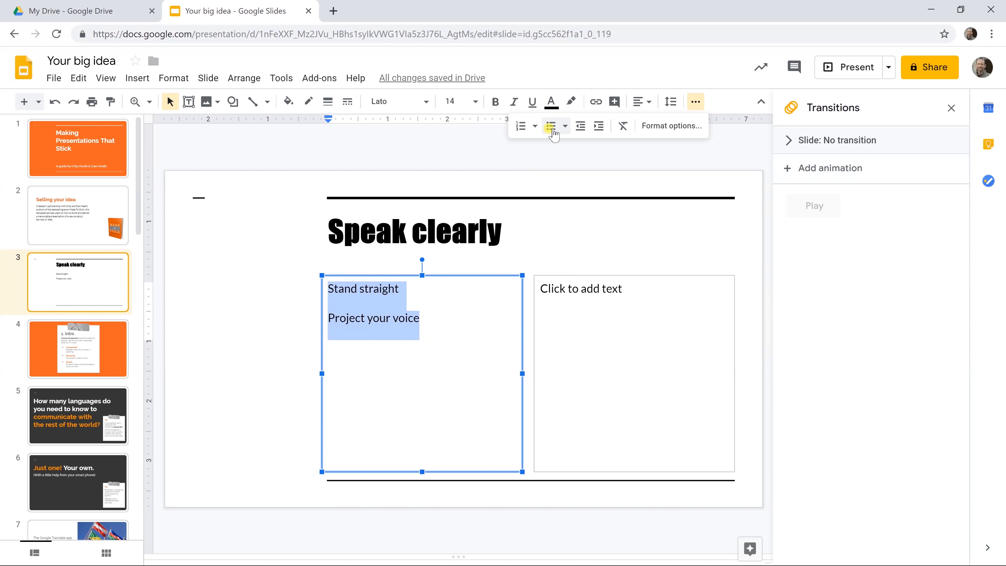
mouse_move(549, 126)
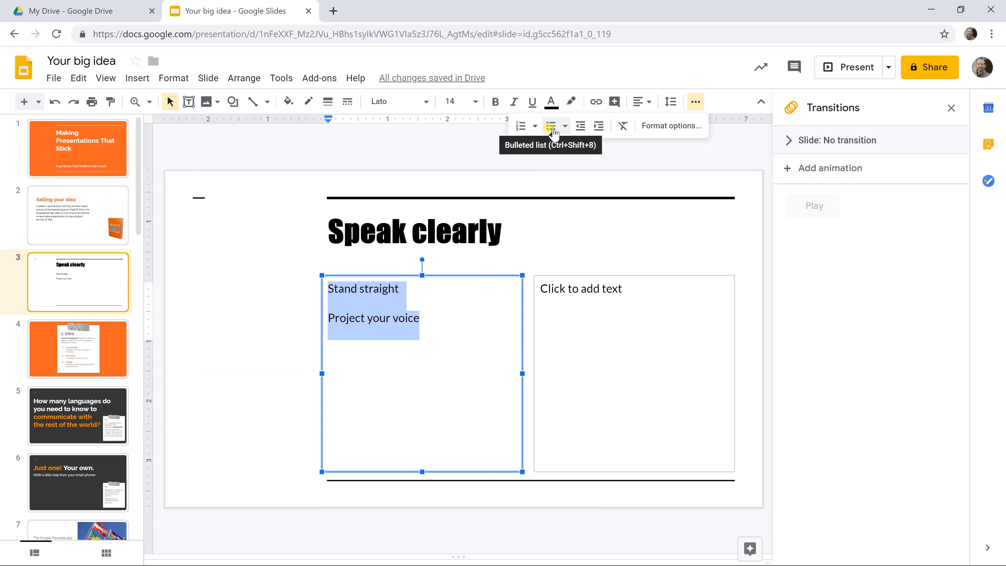
left_click(551, 126)
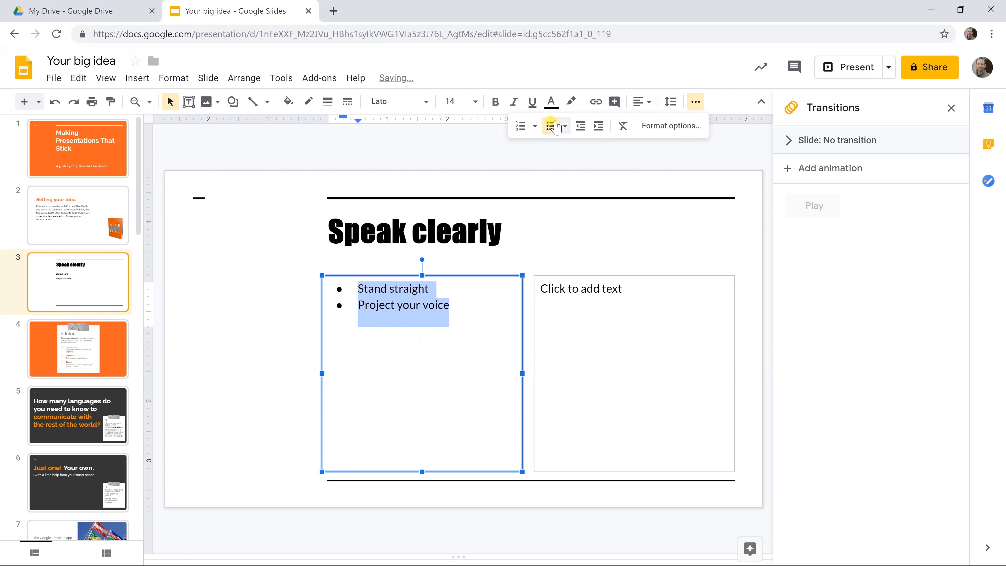
left_click(550, 126)
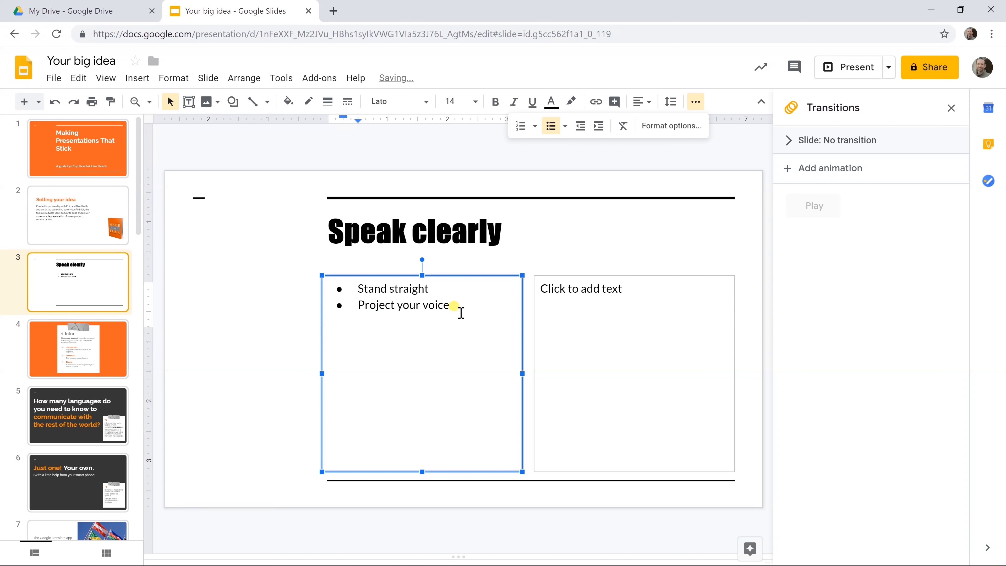
mouse_move(571, 302)
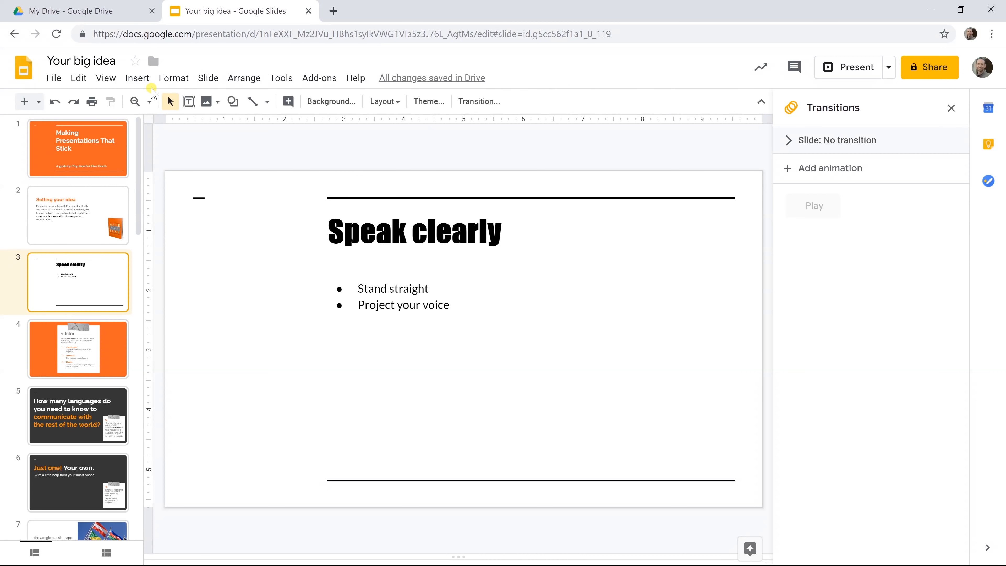
mouse_move(189, 101)
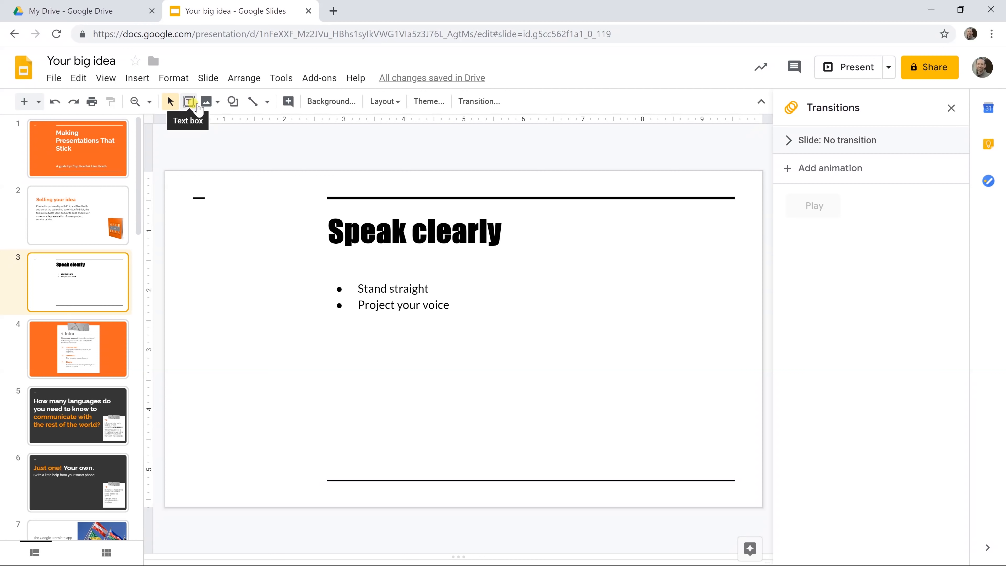
- Show the insert-image source options from the toolbar Image dropdown
left_click(206, 102)
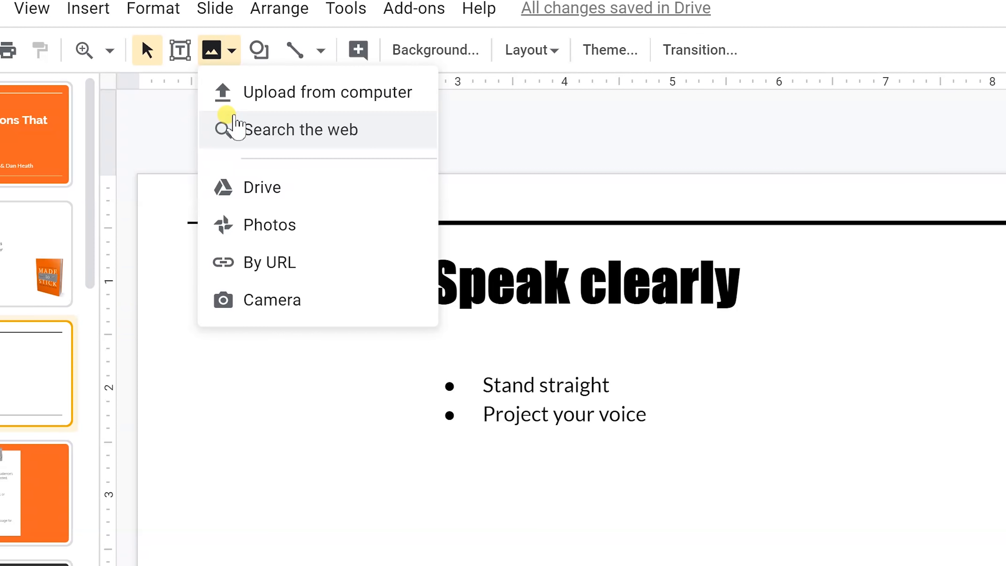
mouse_move(227, 132)
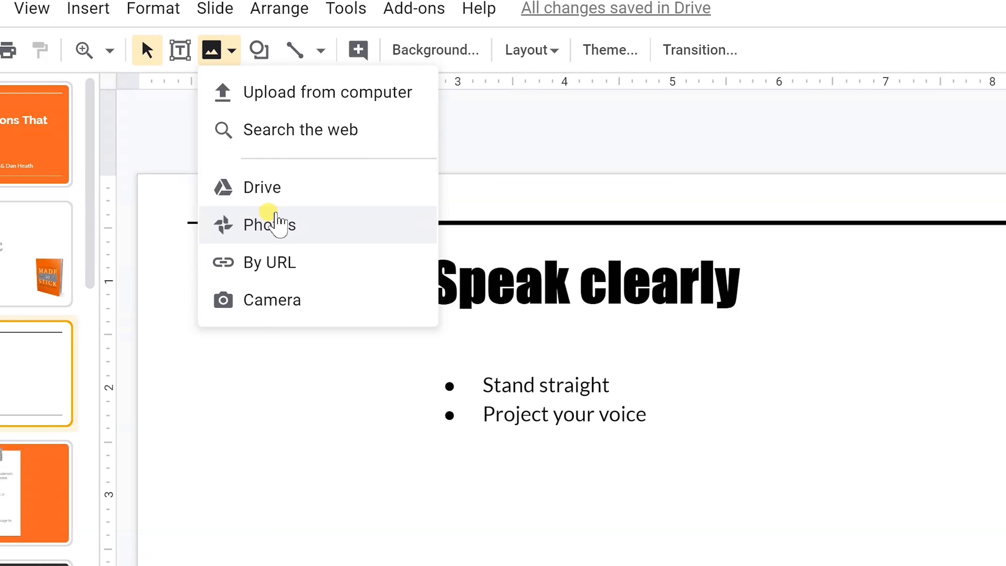
mouse_move(308, 272)
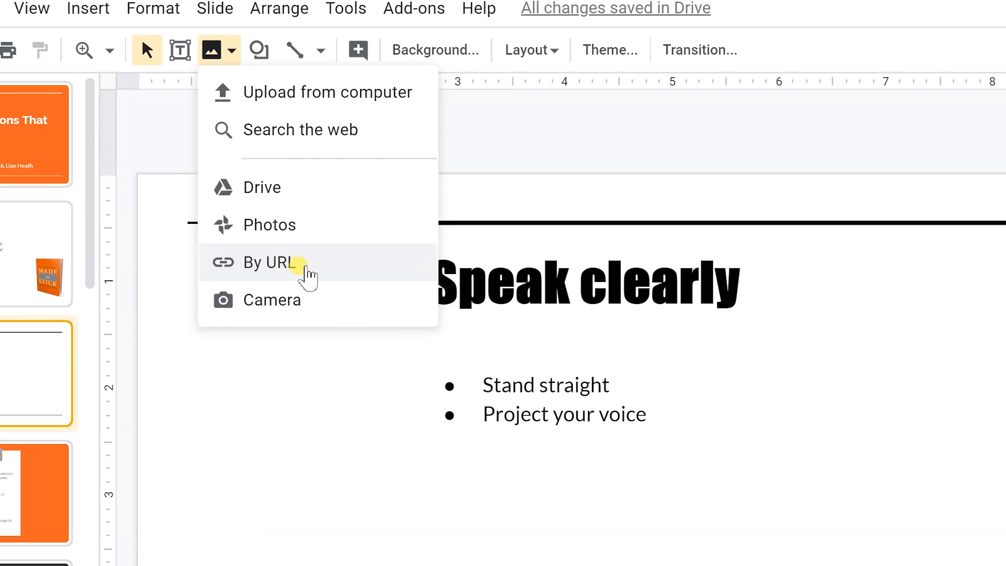
mouse_move(275, 266)
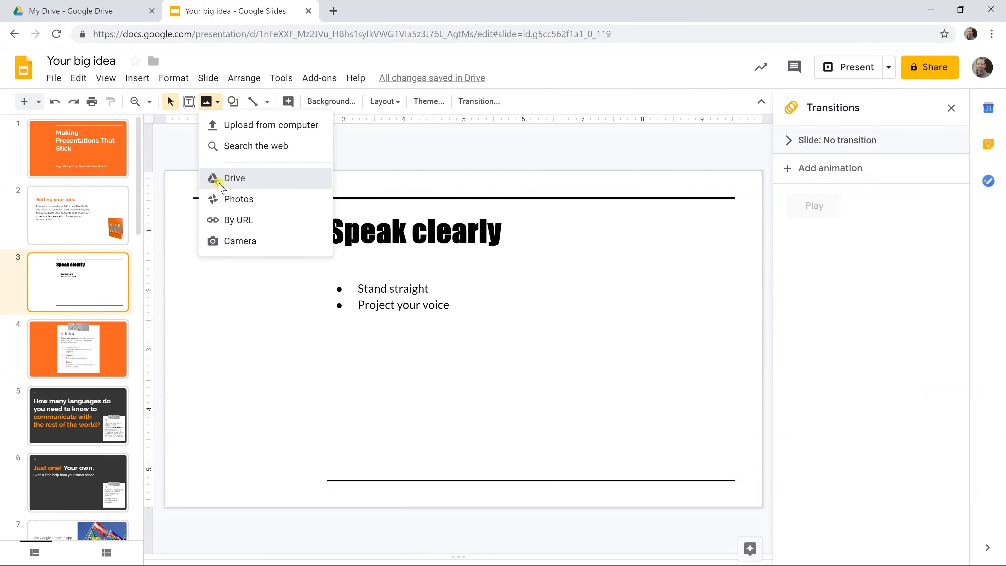
- Insert the spreadsheet screenshot from My Drive onto slide 3
left_click(234, 178)
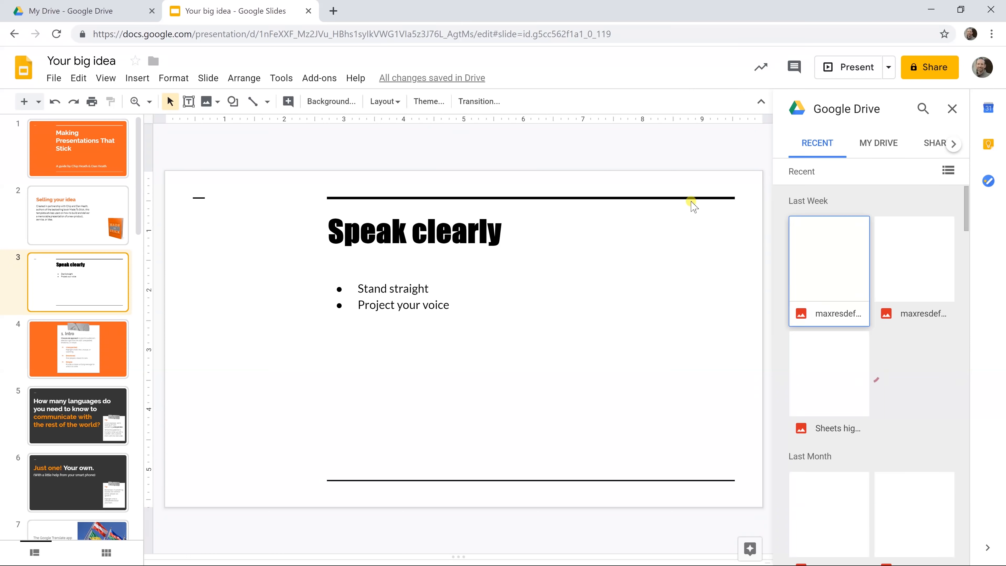
left_click(877, 143)
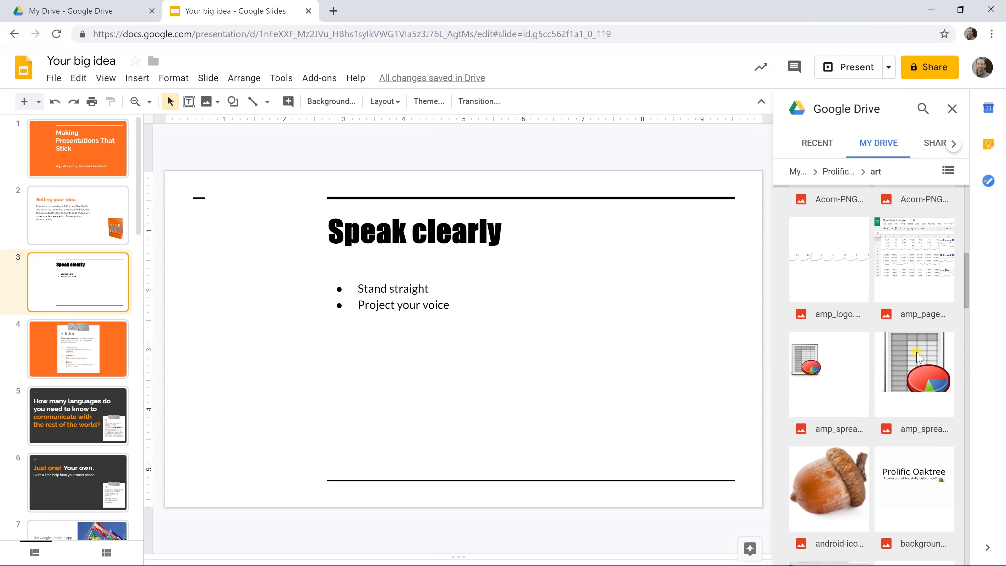
left_click(914, 259)
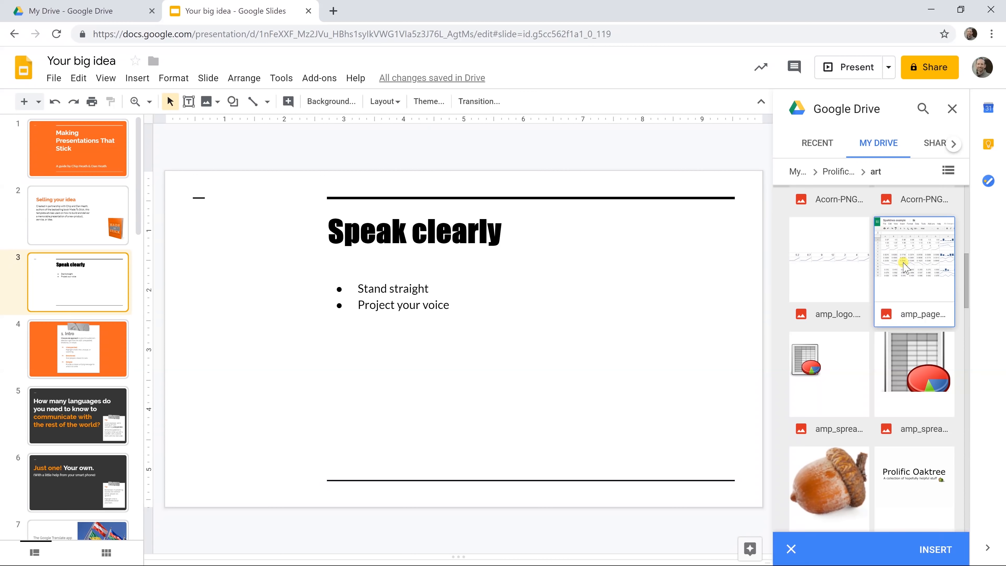
left_click(936, 548)
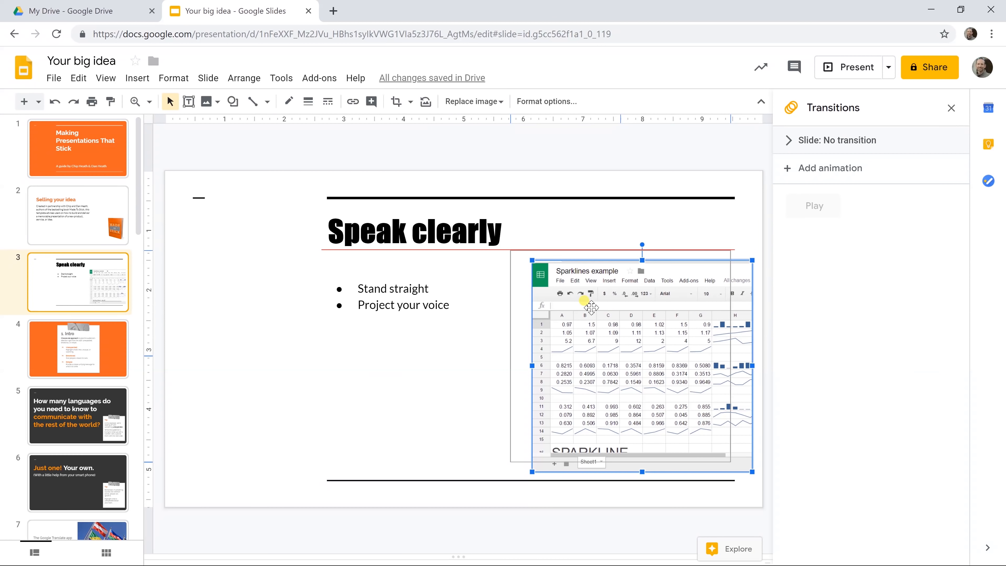
- Move the spreadsheet screenshot up into the right column beside the bullets
left_click_drag(589, 303, 582, 223)
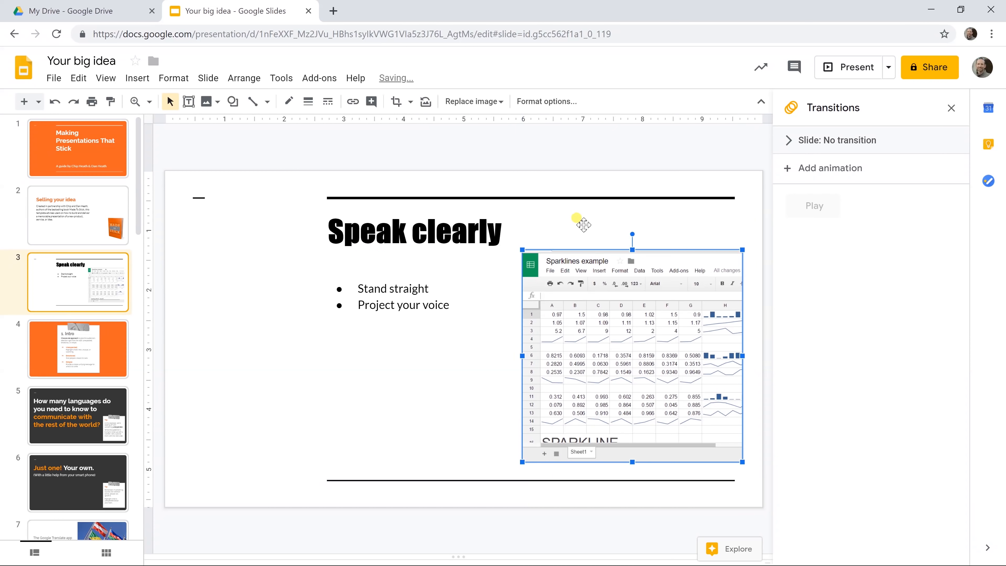
left_click(415, 231)
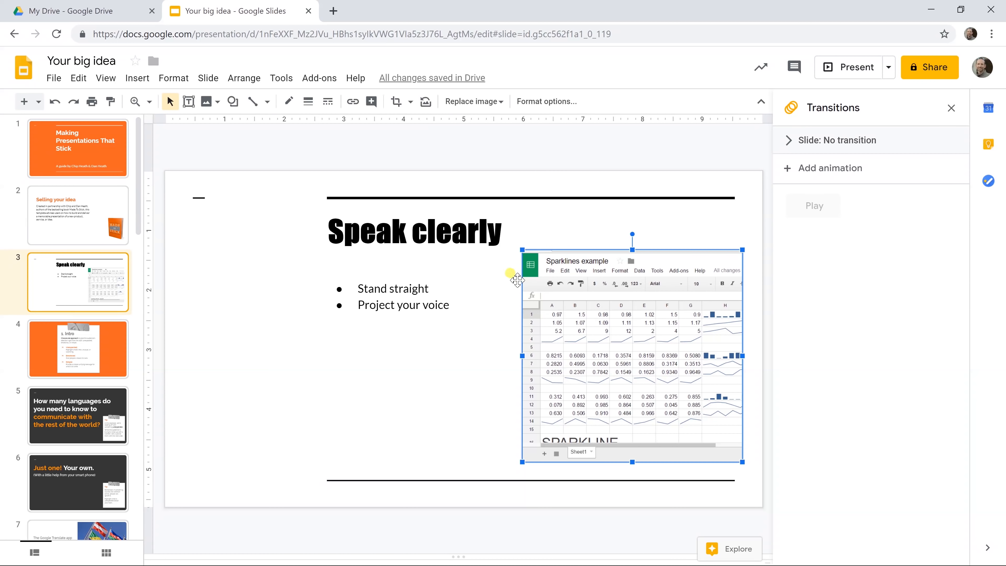
mouse_move(554, 123)
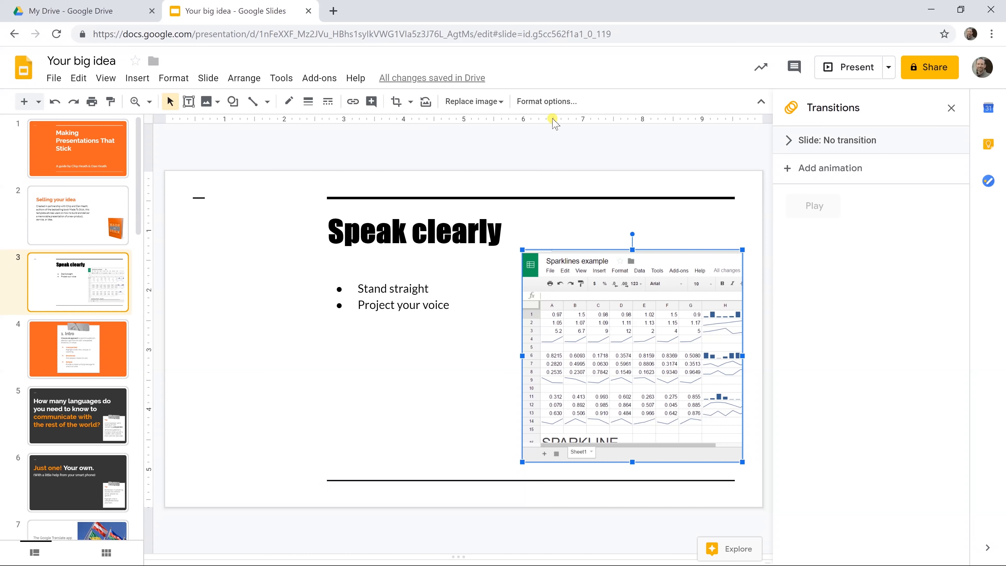
- Enable a drop shadow on the spreadsheet screenshot in Format options
left_click(546, 100)
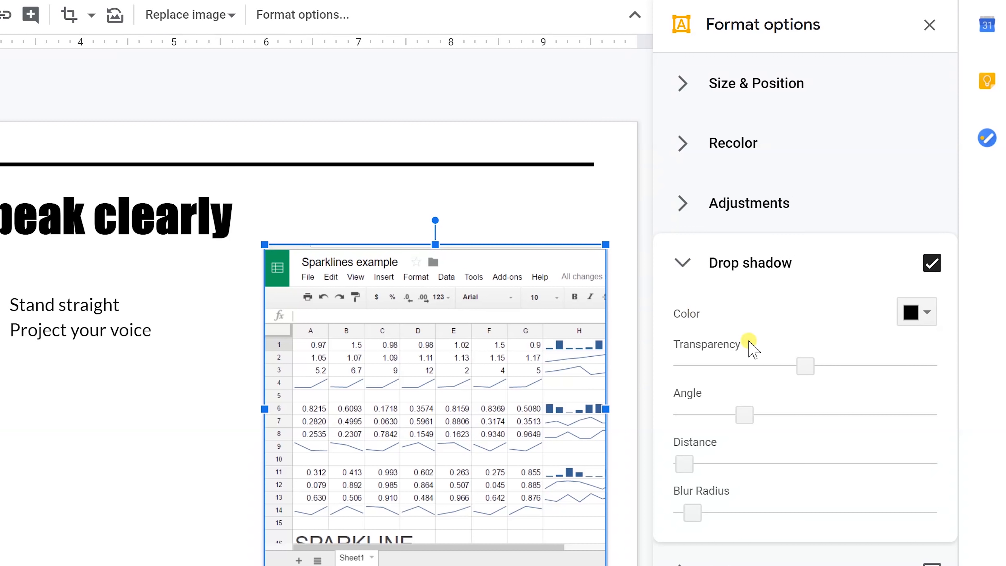
left_click(932, 263)
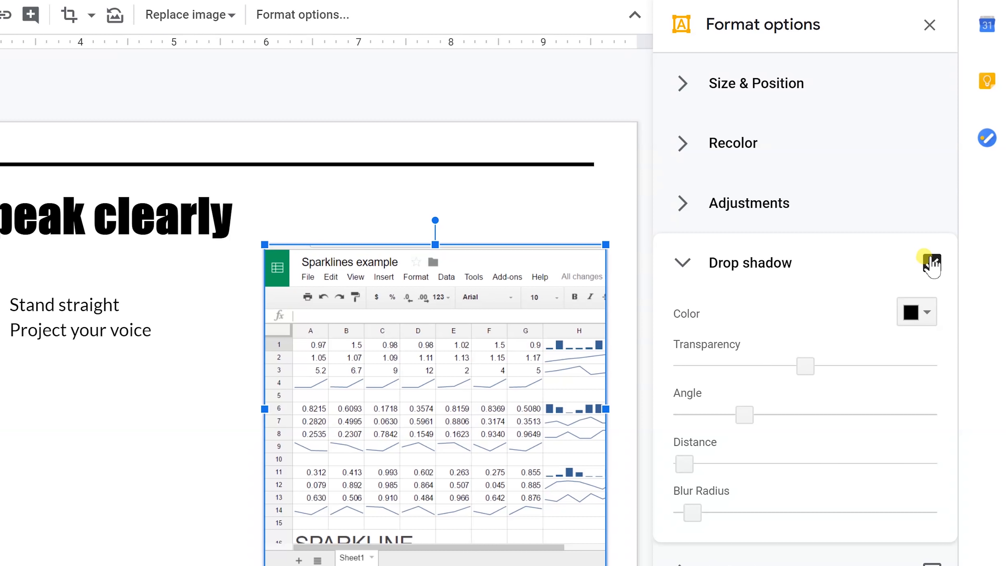
left_click(932, 264)
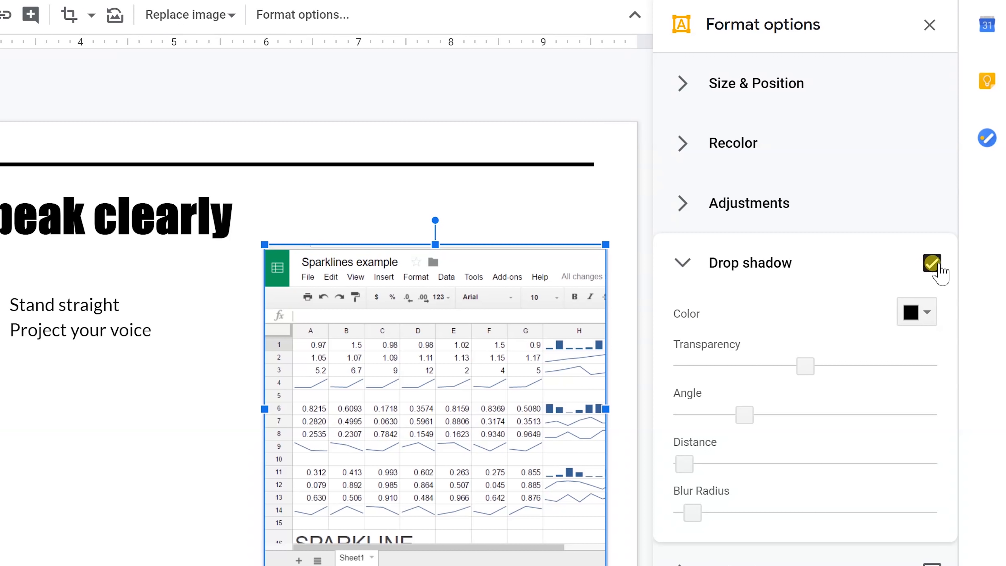
left_click(931, 263)
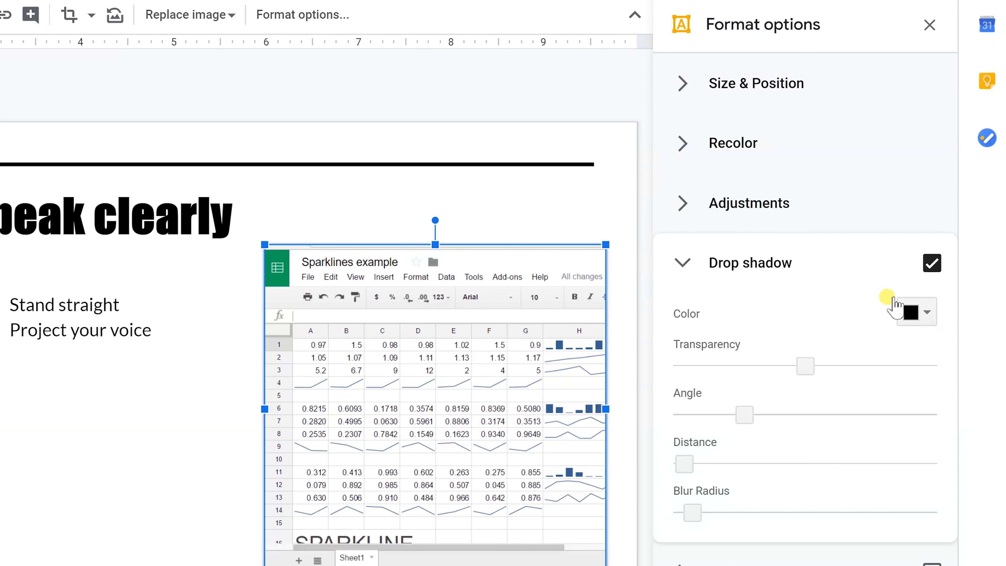
mouse_move(729, 449)
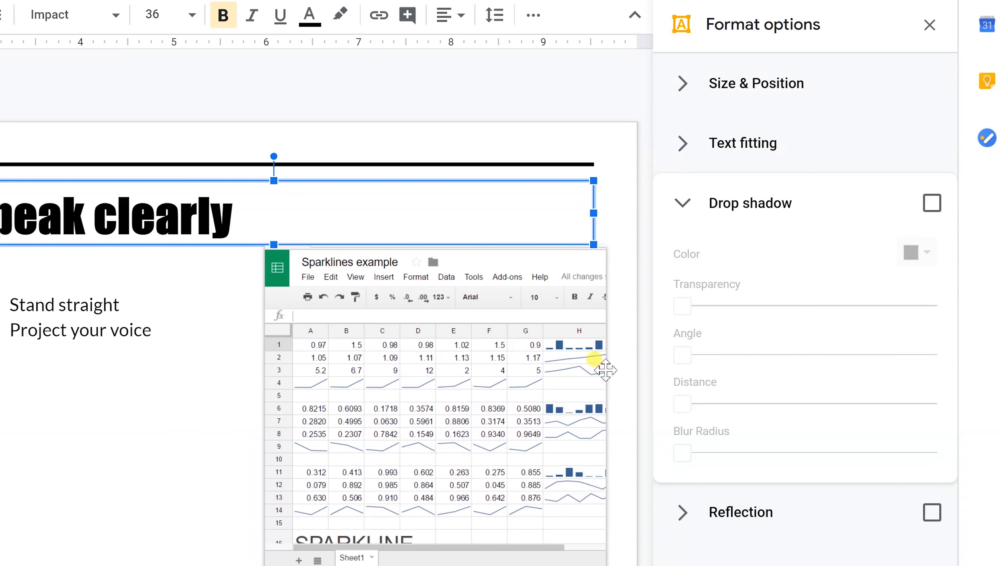
left_click(931, 203)
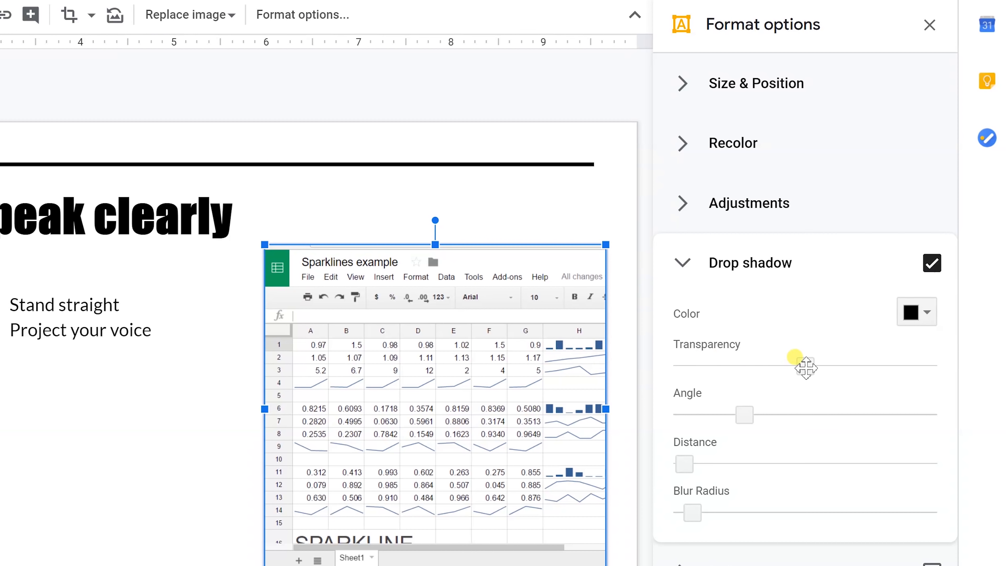
- Adjust the shadow's transparency to about 10%, change its angle and add blur
left_click_drag(795, 357, 907, 358)
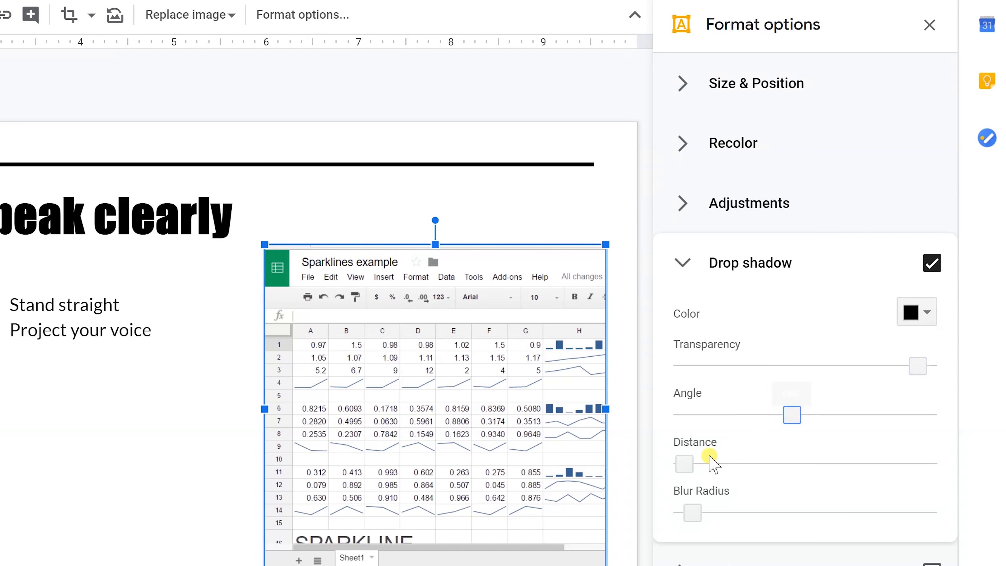
left_click_drag(684, 464, 801, 463)
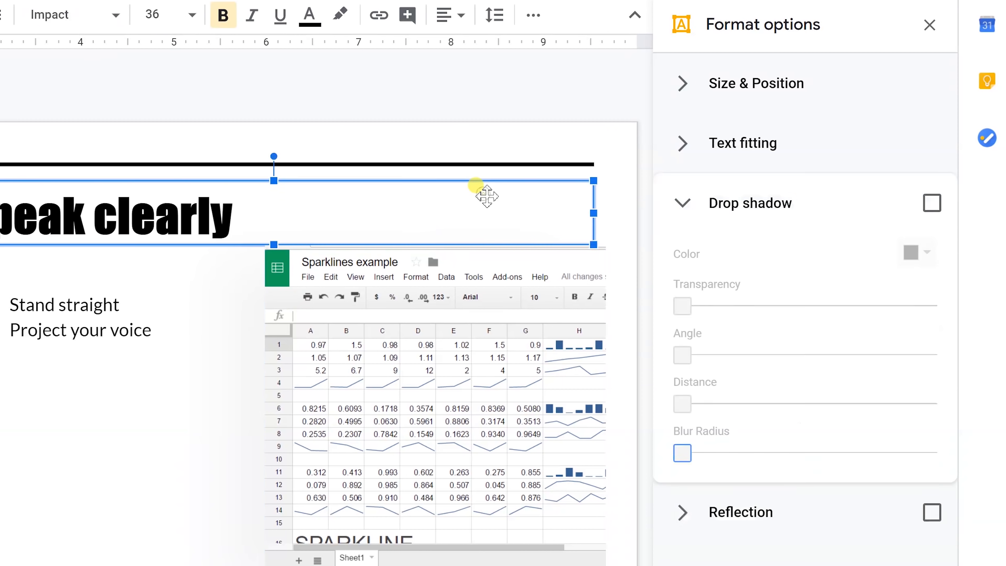
mouse_move(587, 391)
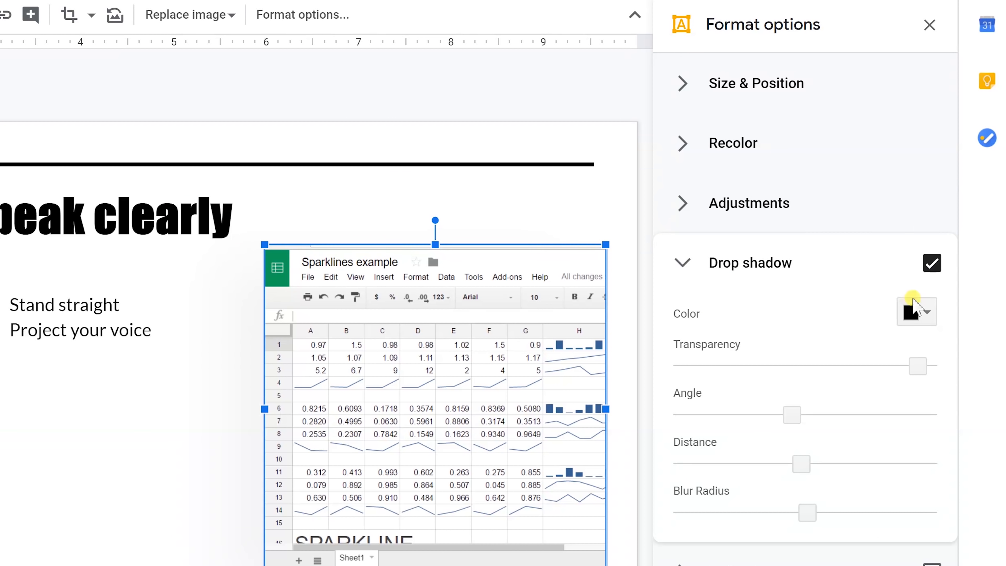
left_click_drag(918, 367, 706, 366)
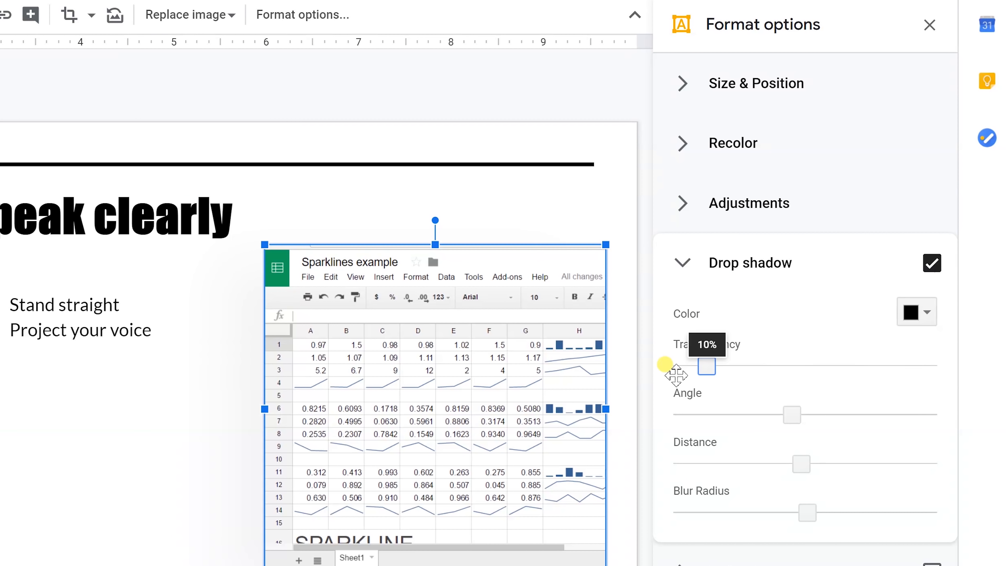
left_click_drag(706, 366, 681, 366)
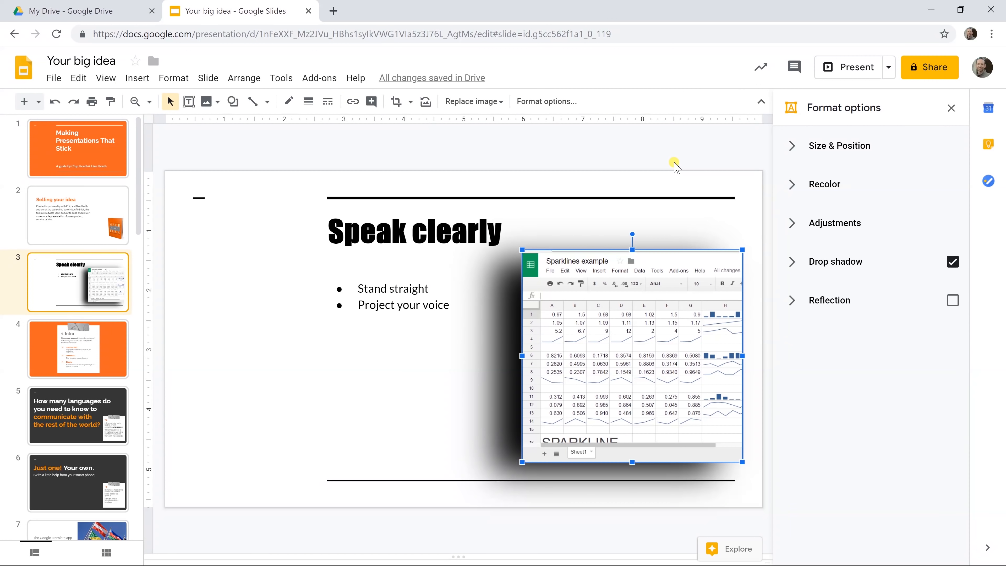
left_click(632, 180)
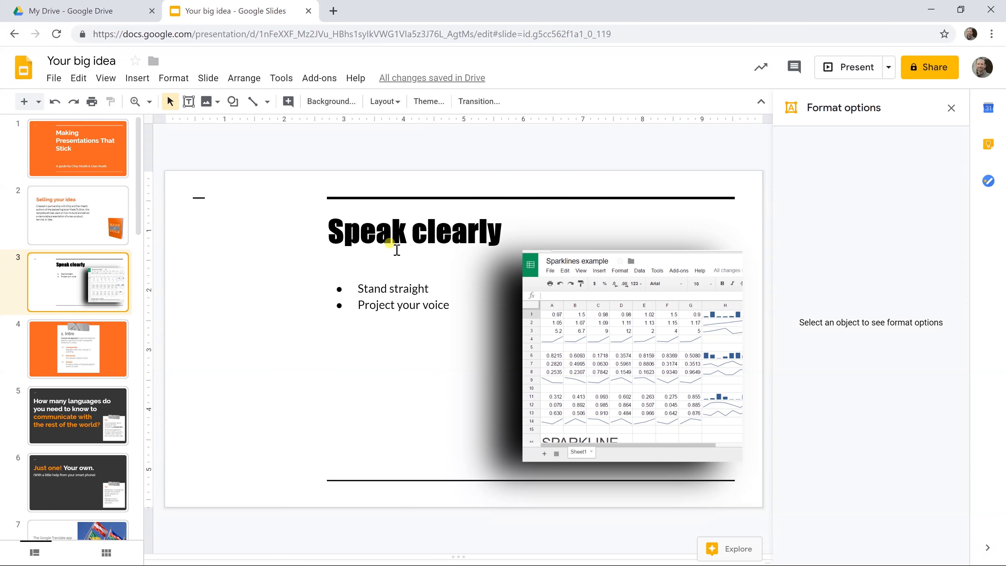
mouse_move(137, 78)
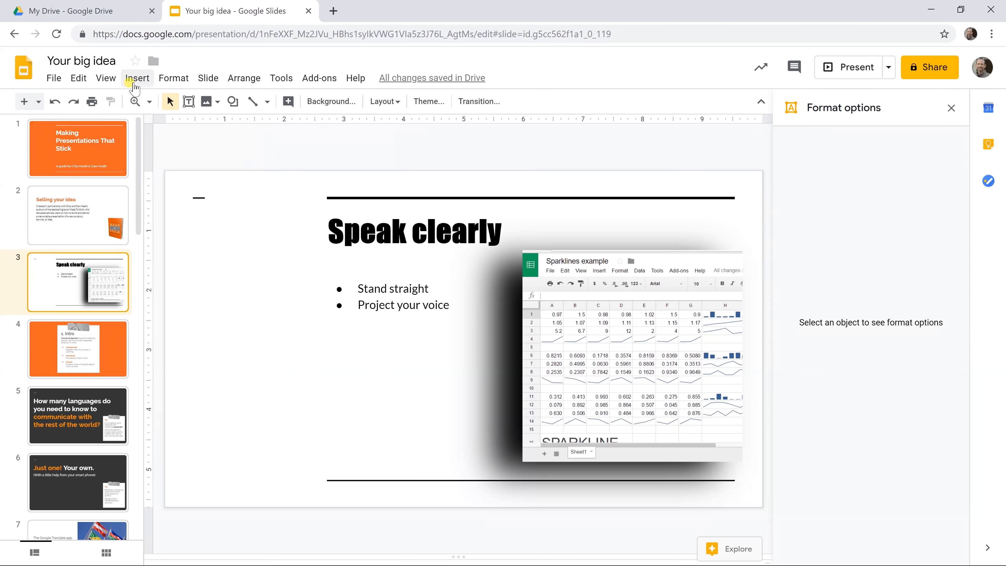
left_click(138, 78)
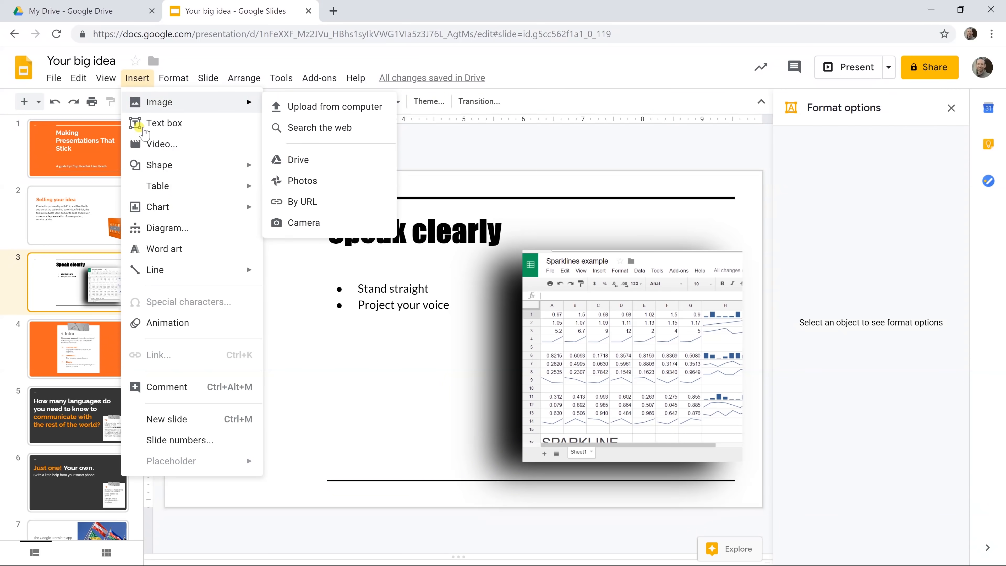
left_click(162, 144)
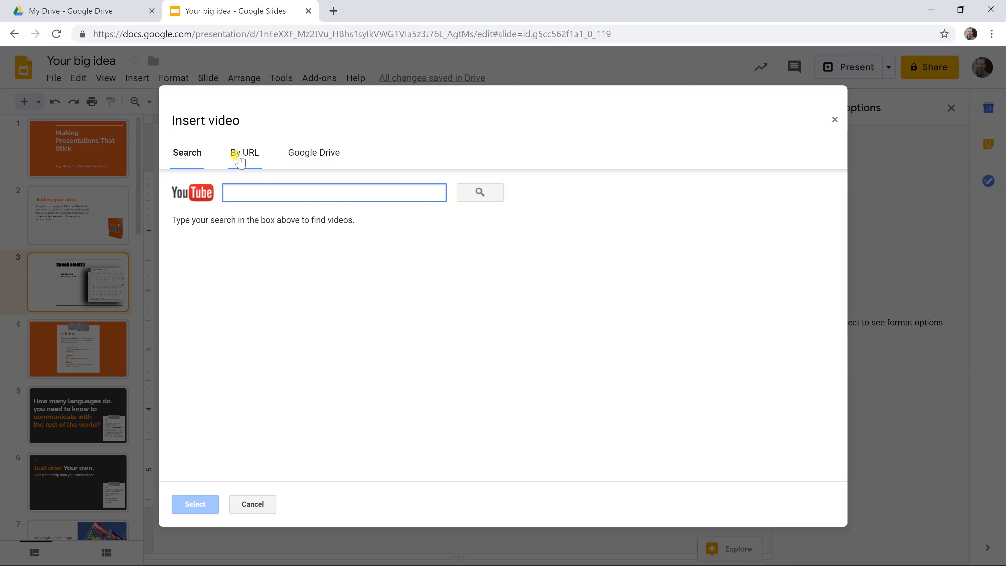
left_click(244, 152)
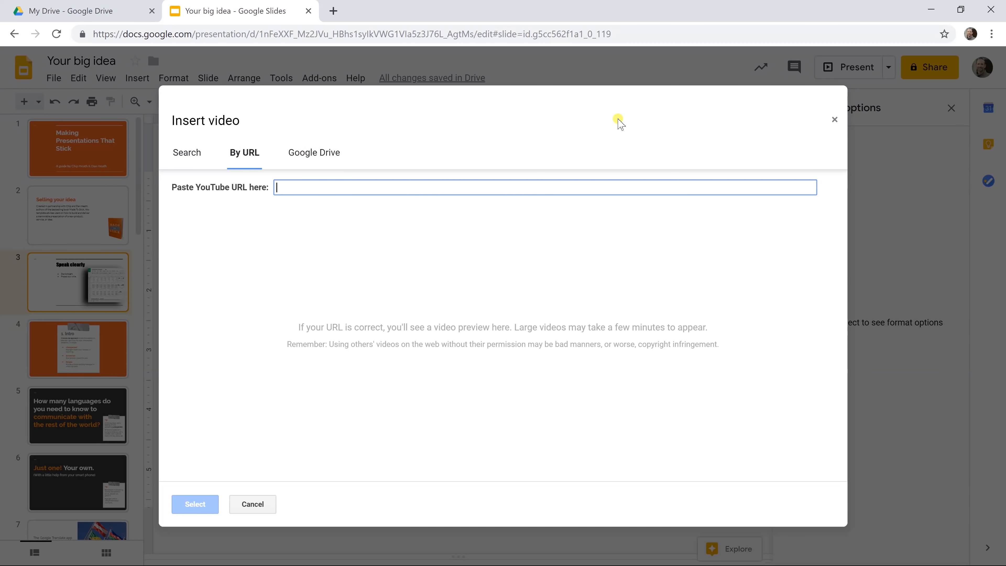
left_click(252, 503)
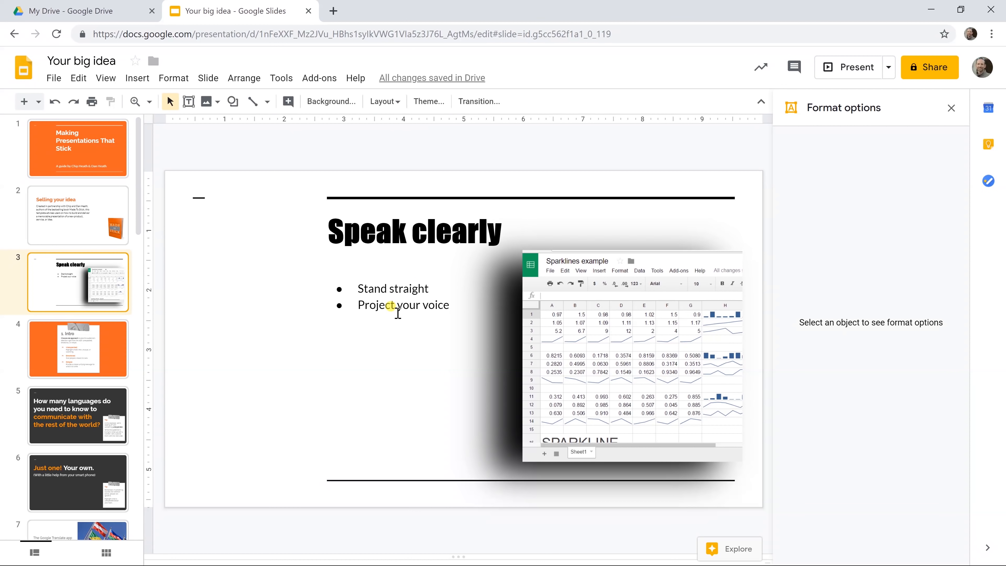
left_click(952, 108)
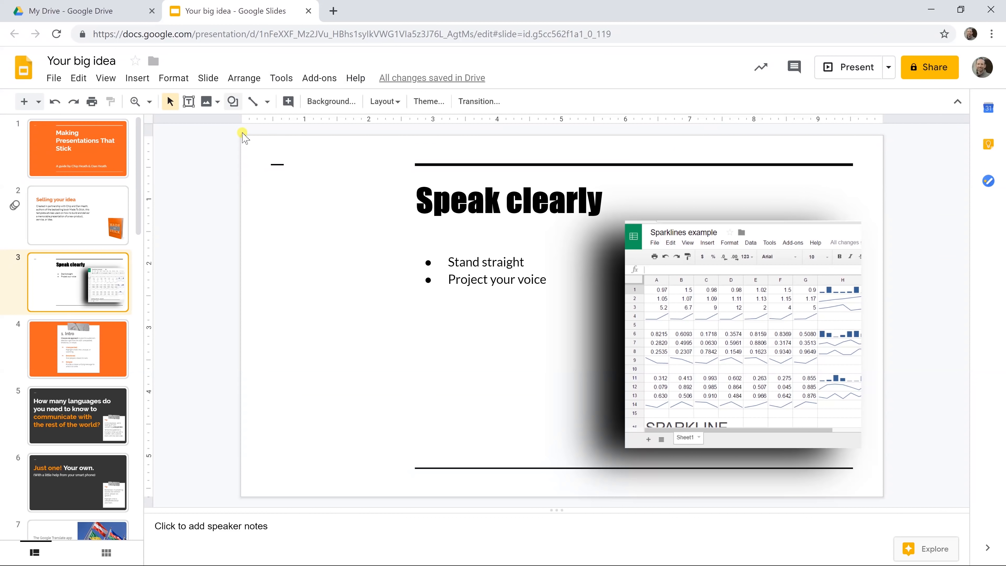
mouse_move(331, 136)
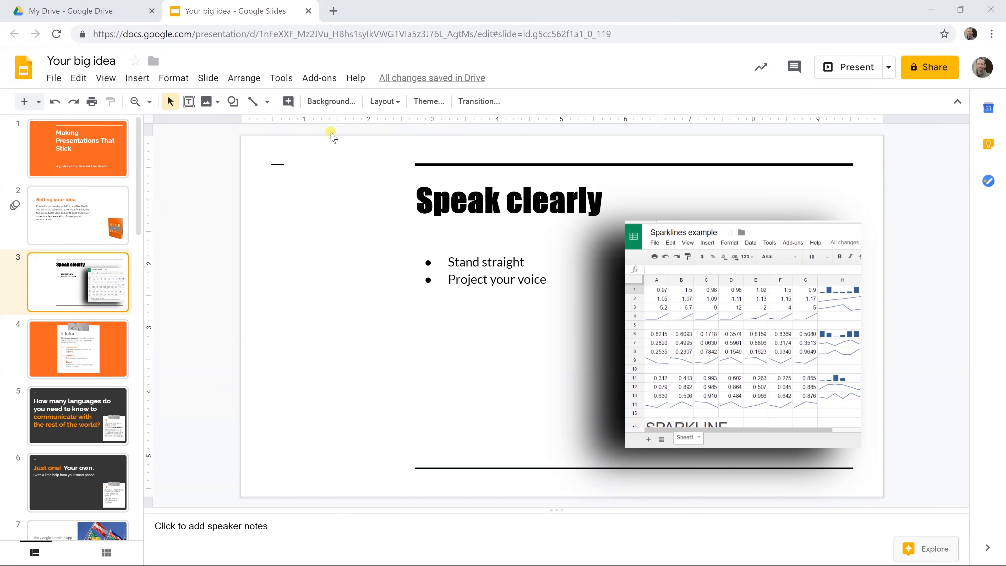
left_click(465, 102)
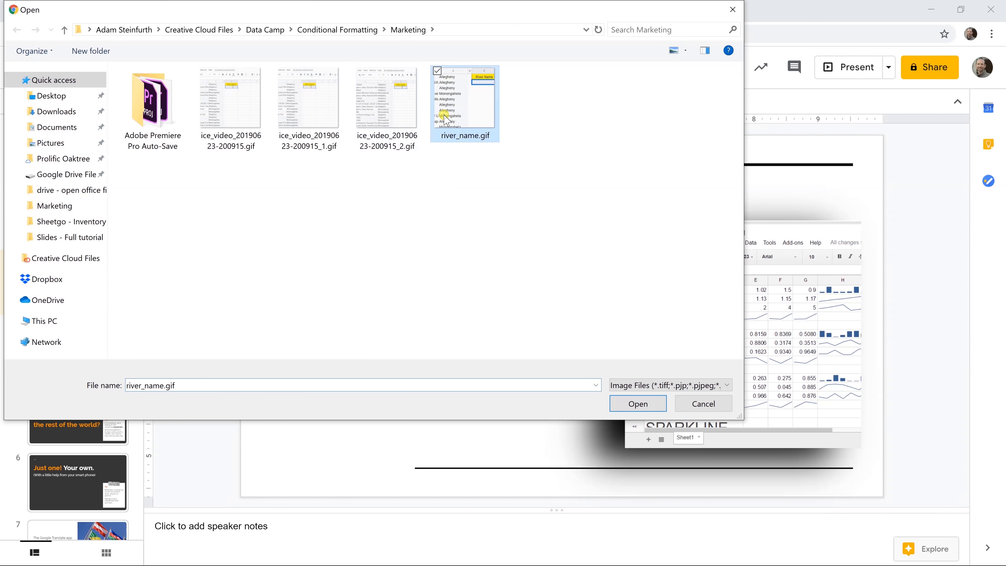
left_click(637, 403)
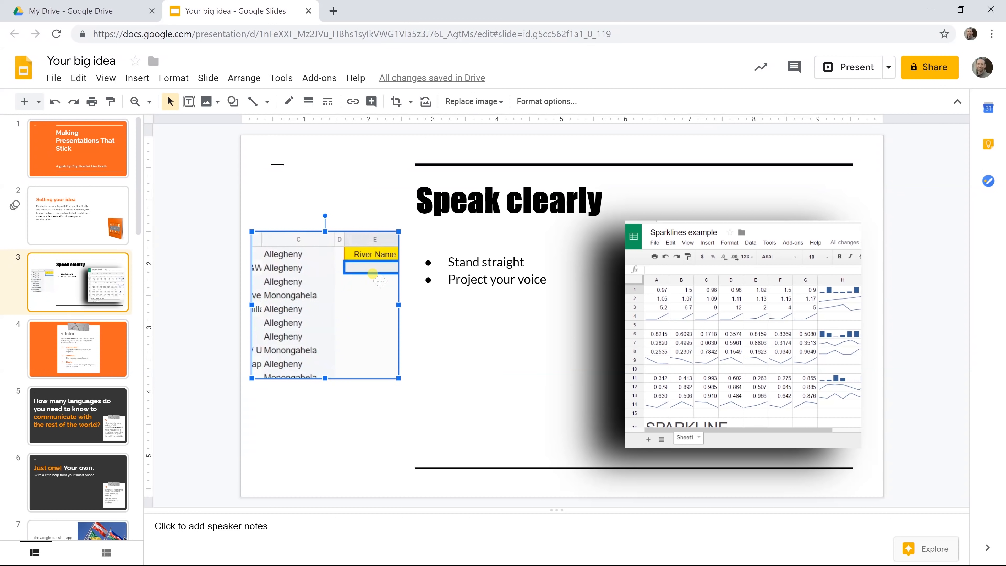
key("Delete")
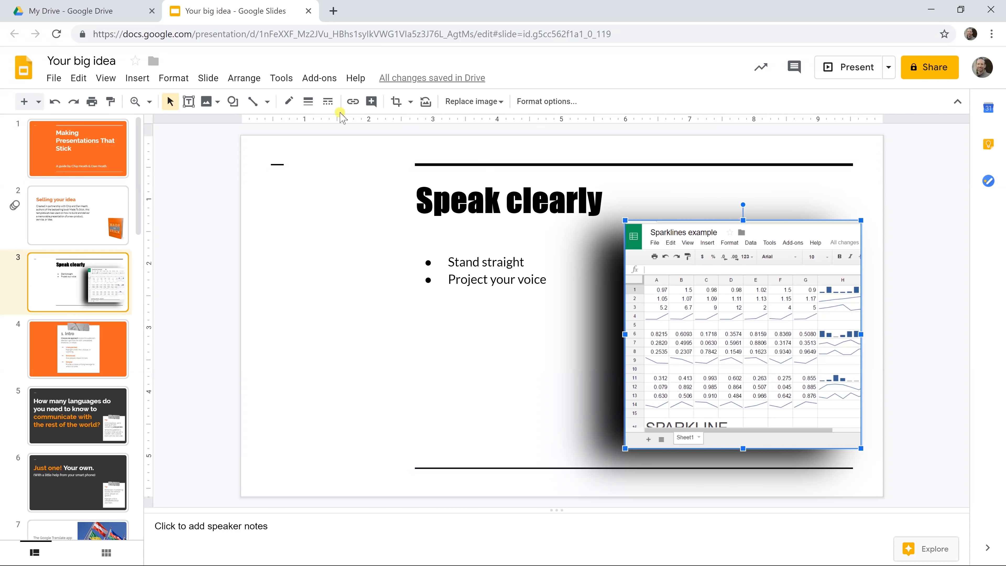
- Apply a Dissolve transition to slide 3 via Insert > Animation and preview it
left_click(137, 77)
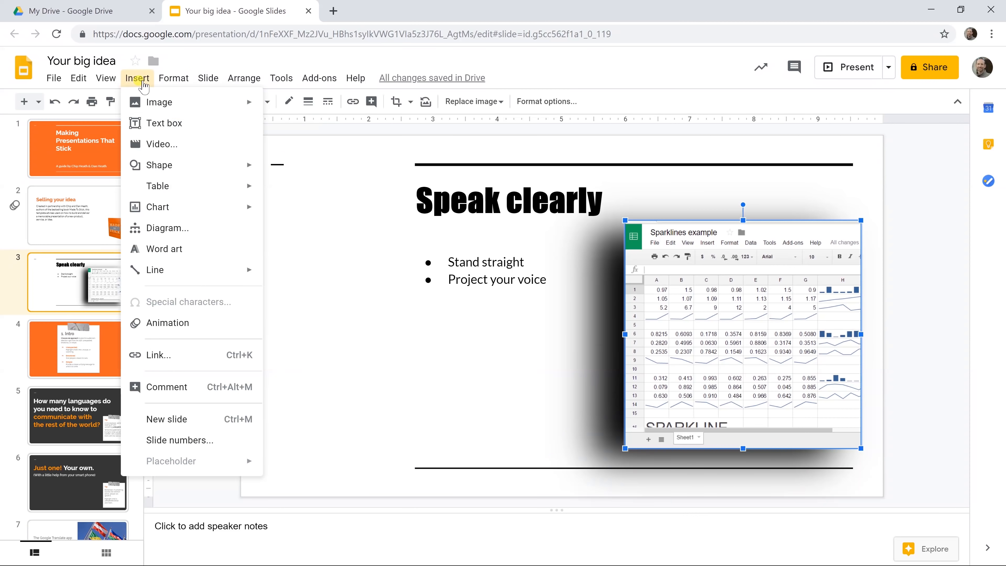
mouse_move(170, 323)
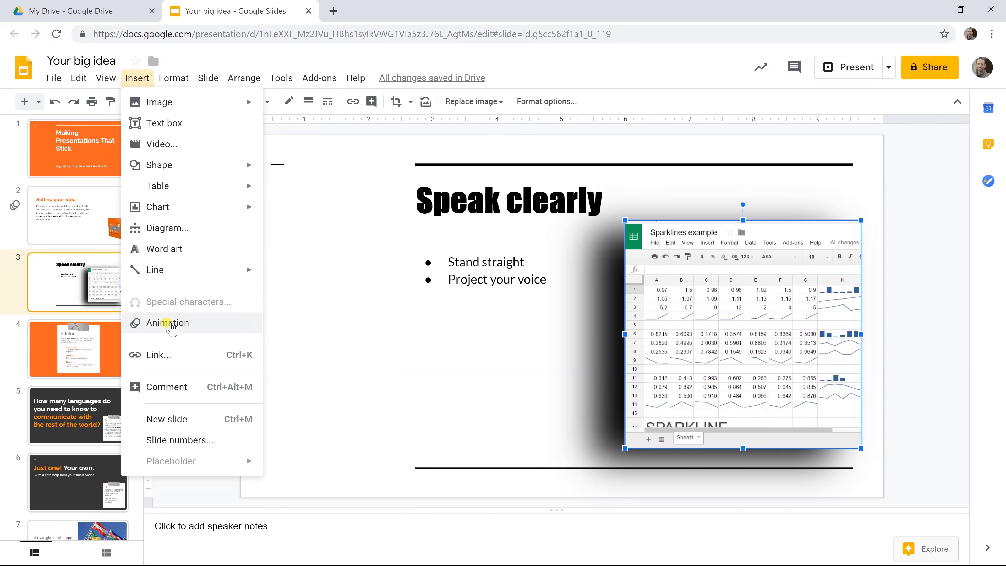
left_click(167, 323)
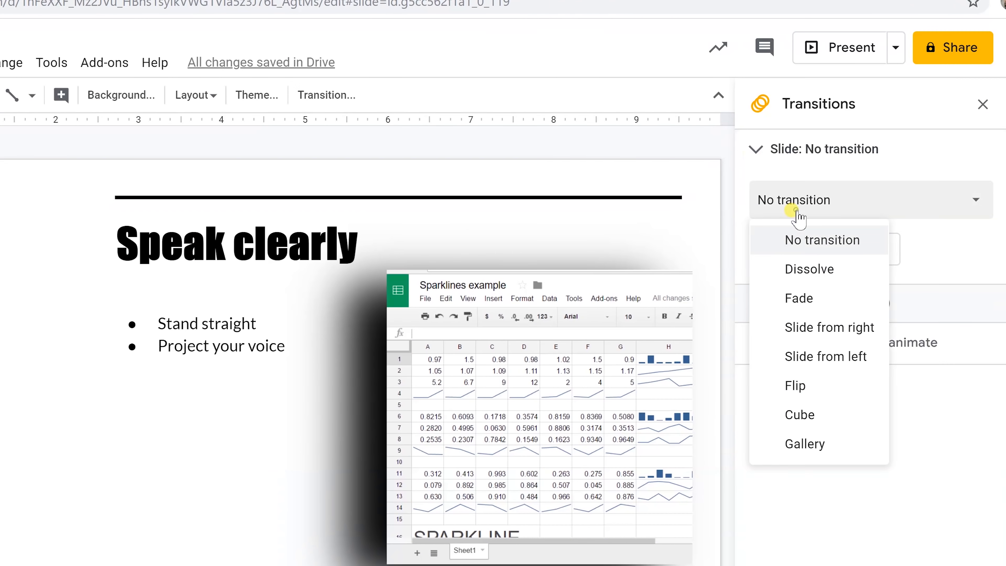
left_click(808, 268)
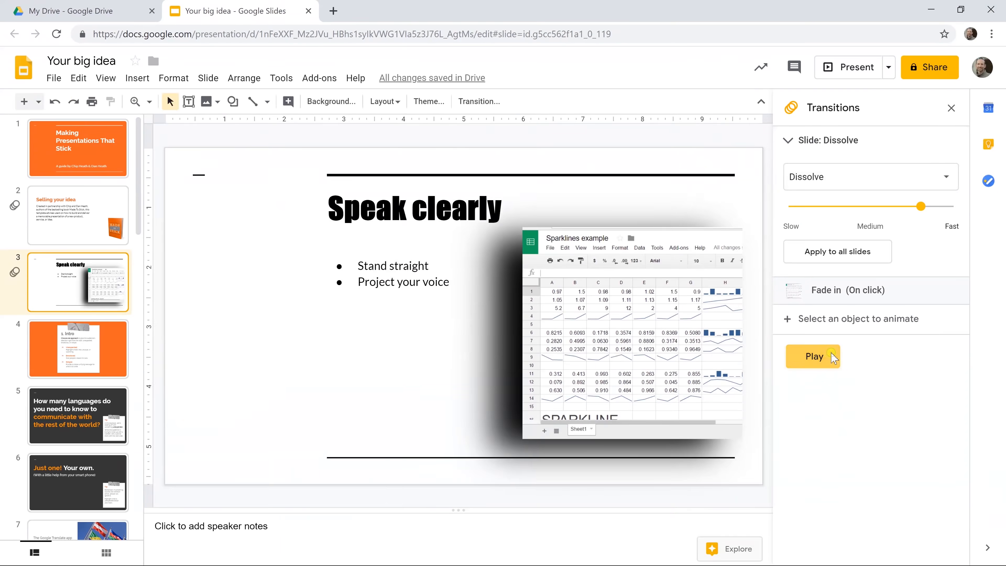
left_click(814, 356)
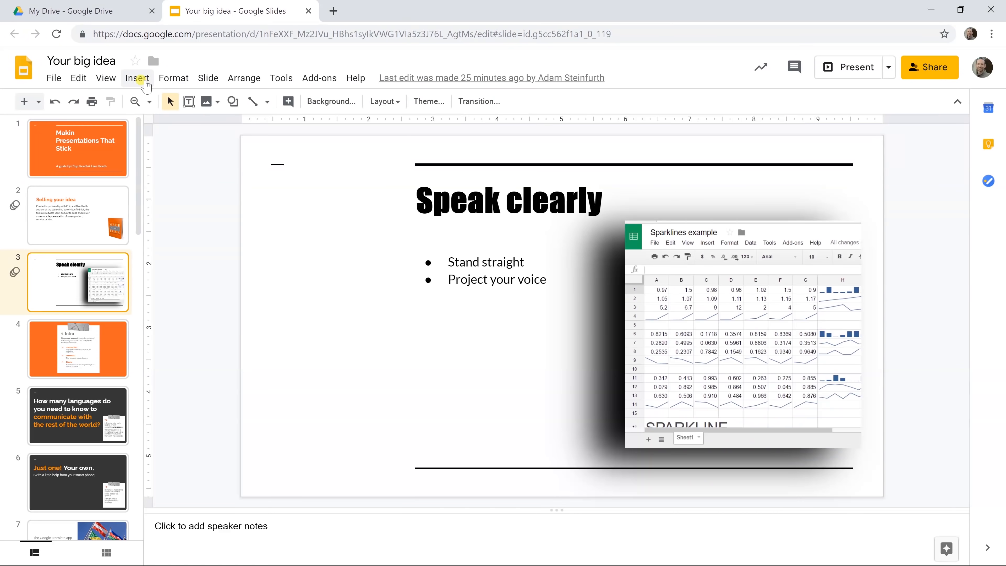
left_click(137, 78)
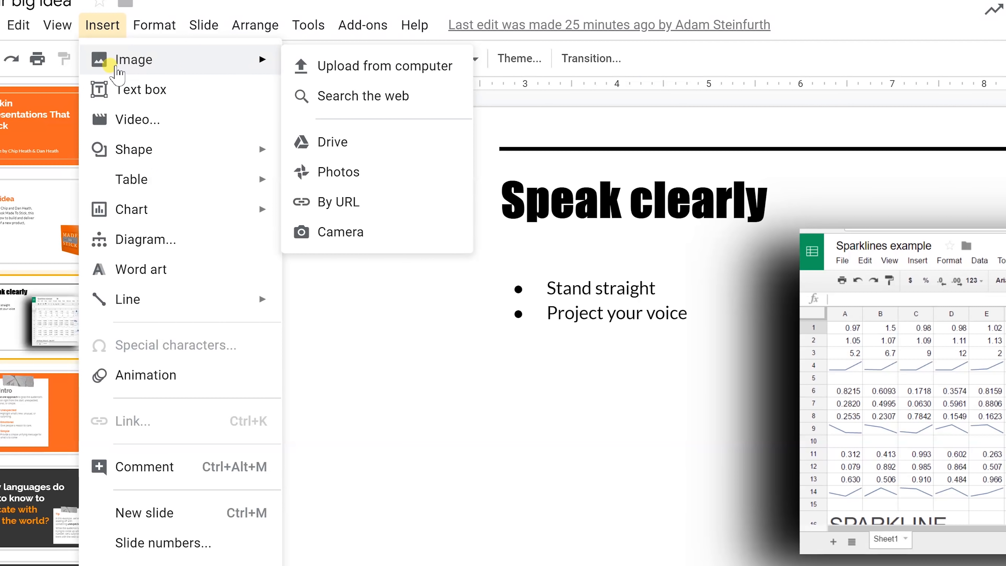
mouse_move(131, 180)
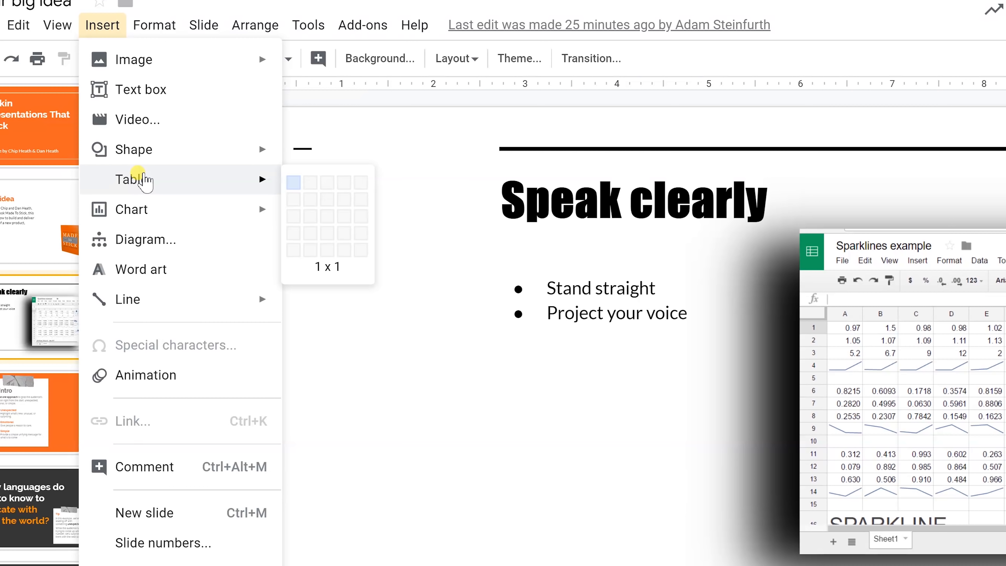
mouse_move(137, 120)
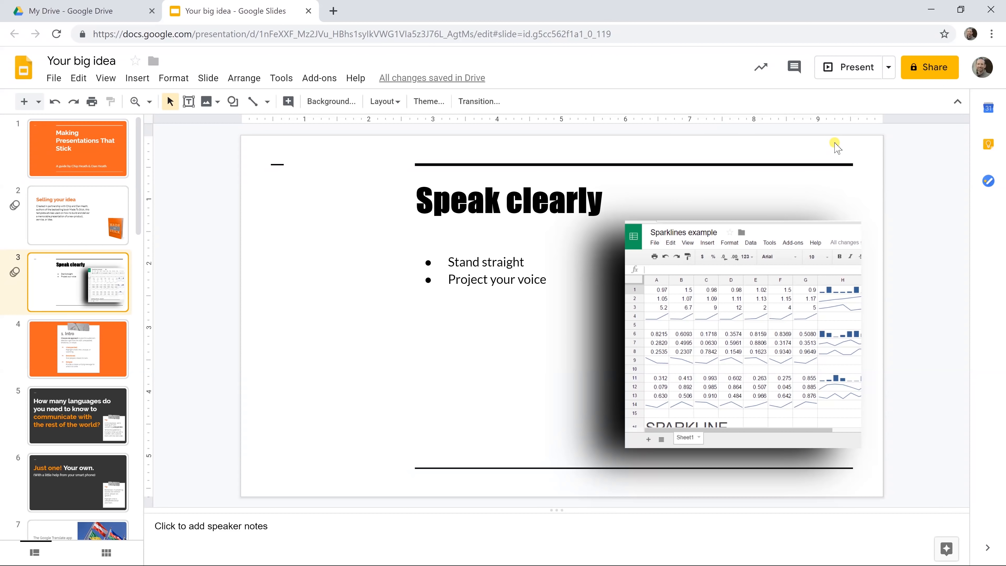
mouse_move(706, 18)
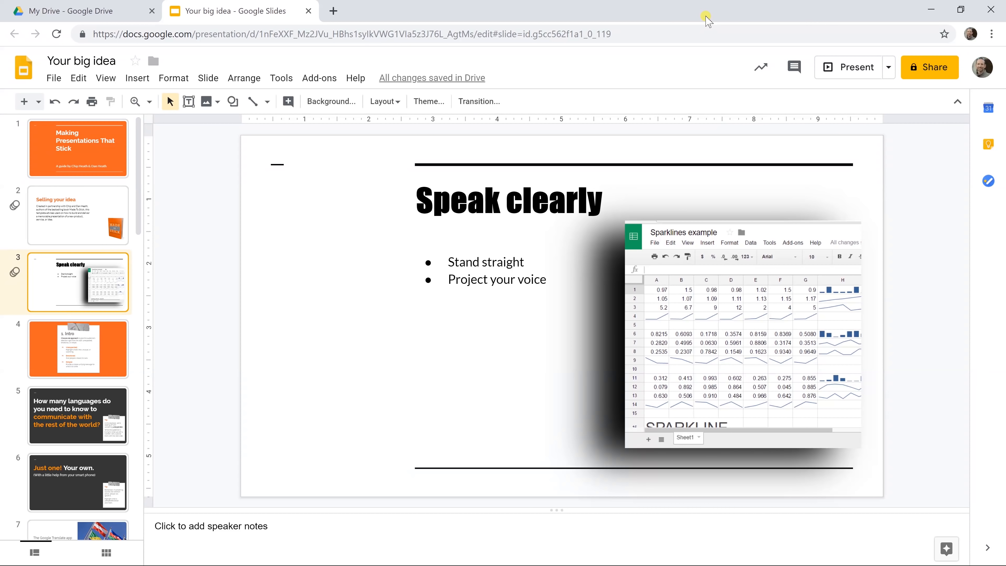
mouse_move(691, 86)
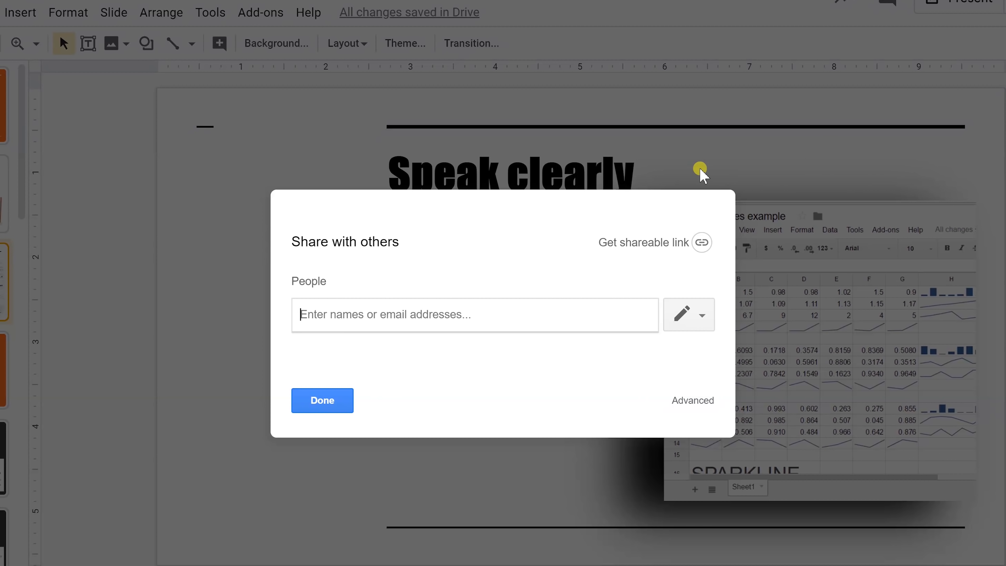
mouse_move(629, 192)
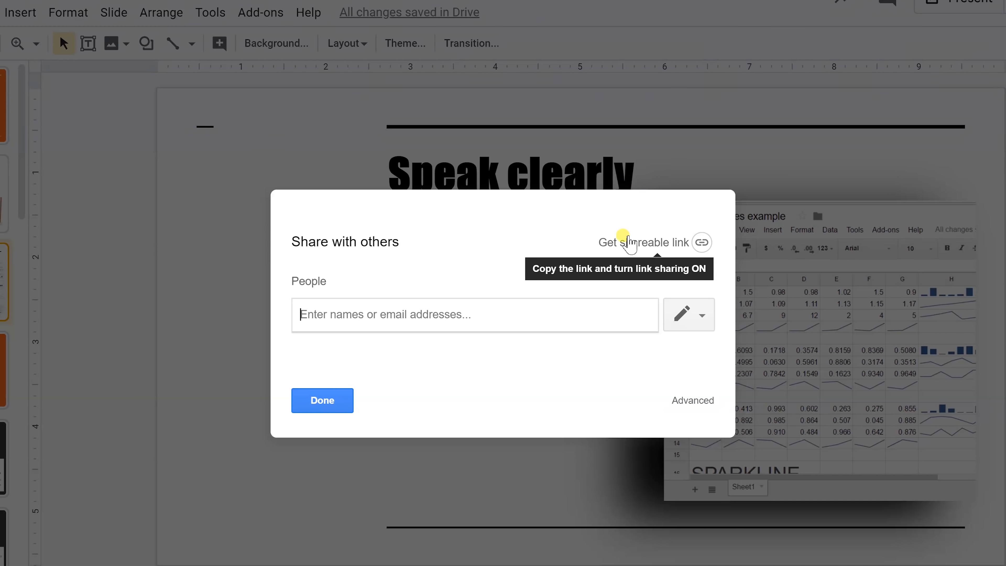
mouse_move(686, 403)
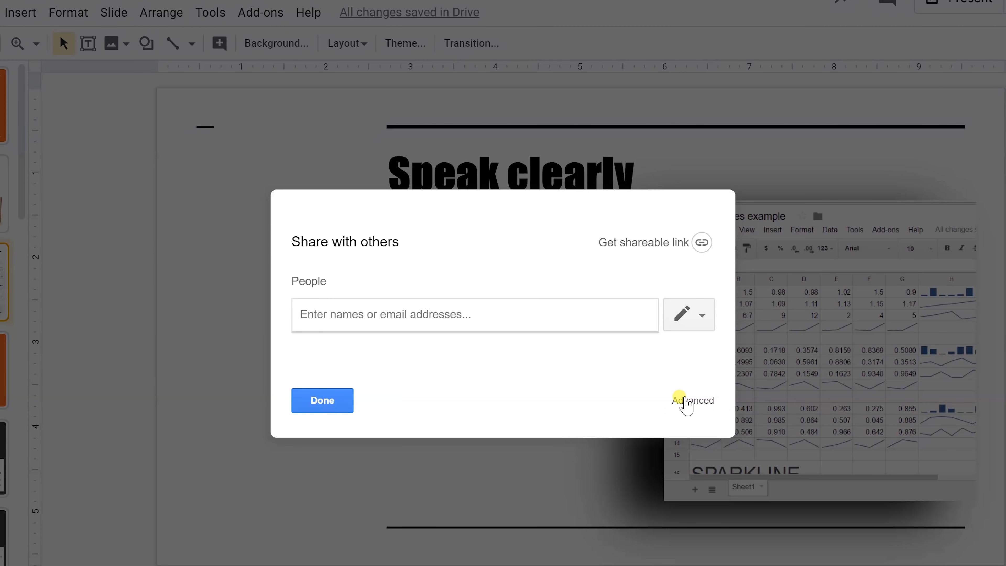
- Switch the Share dialog to its Advanced sharing settings
left_click(692, 399)
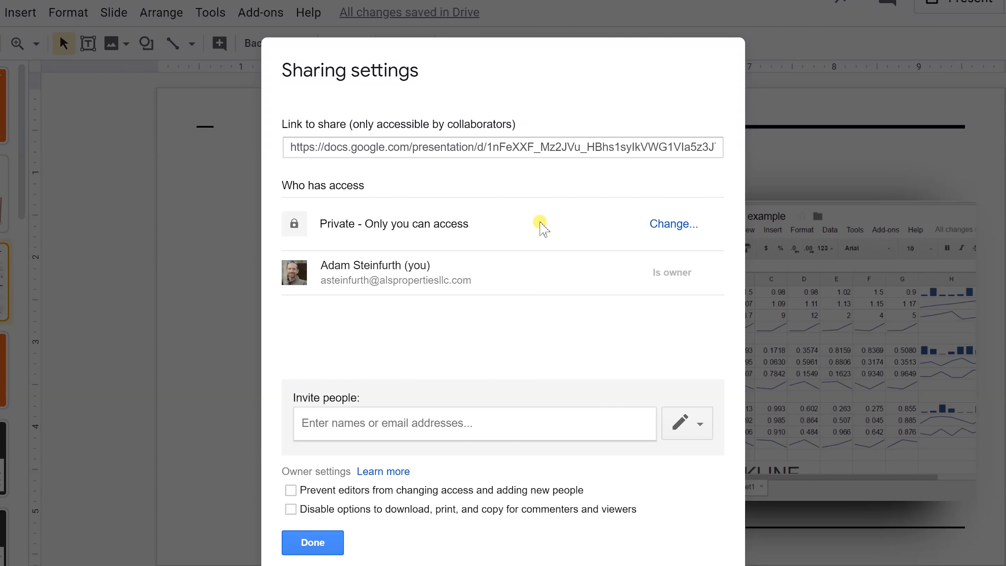
left_click(672, 224)
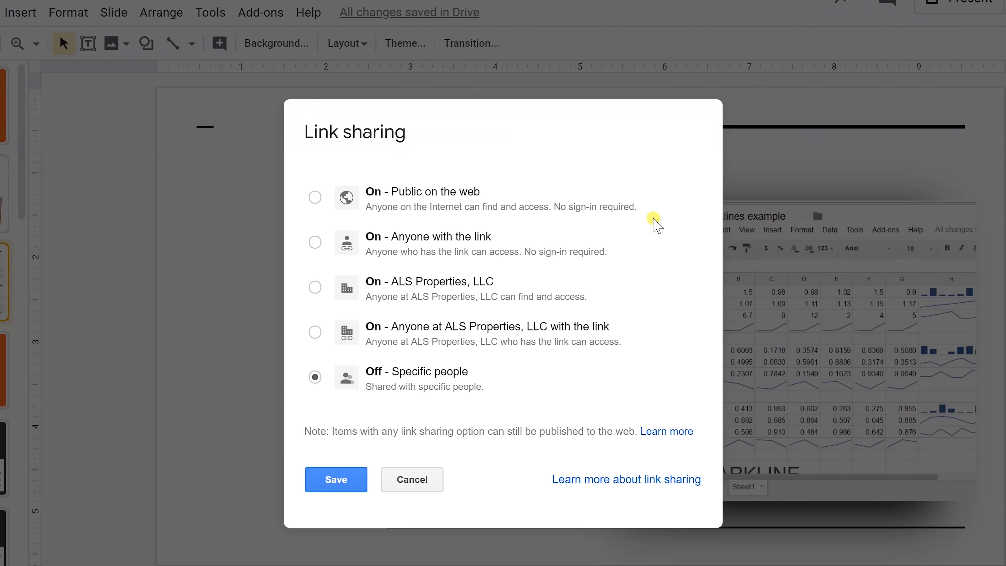
mouse_move(440, 195)
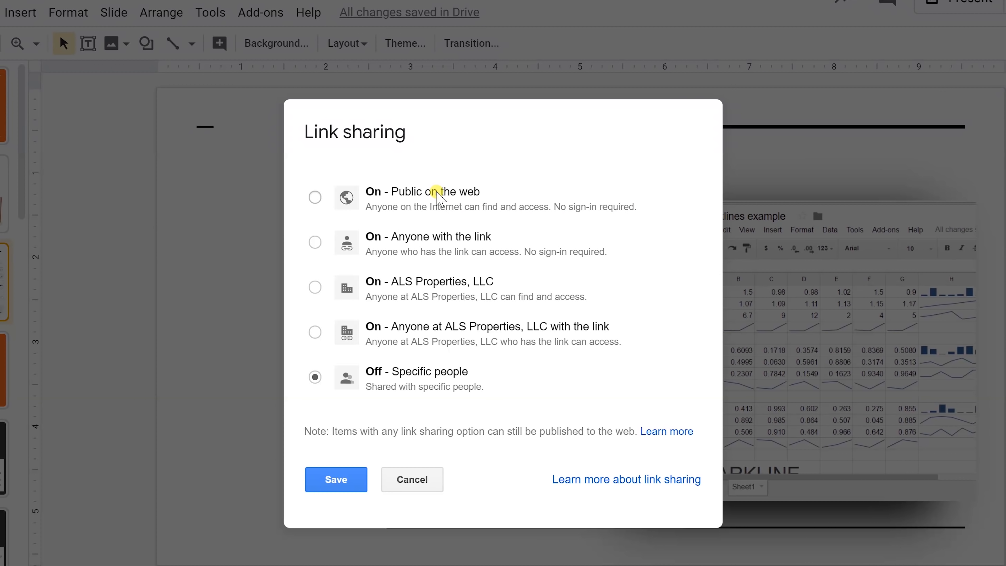
mouse_move(434, 243)
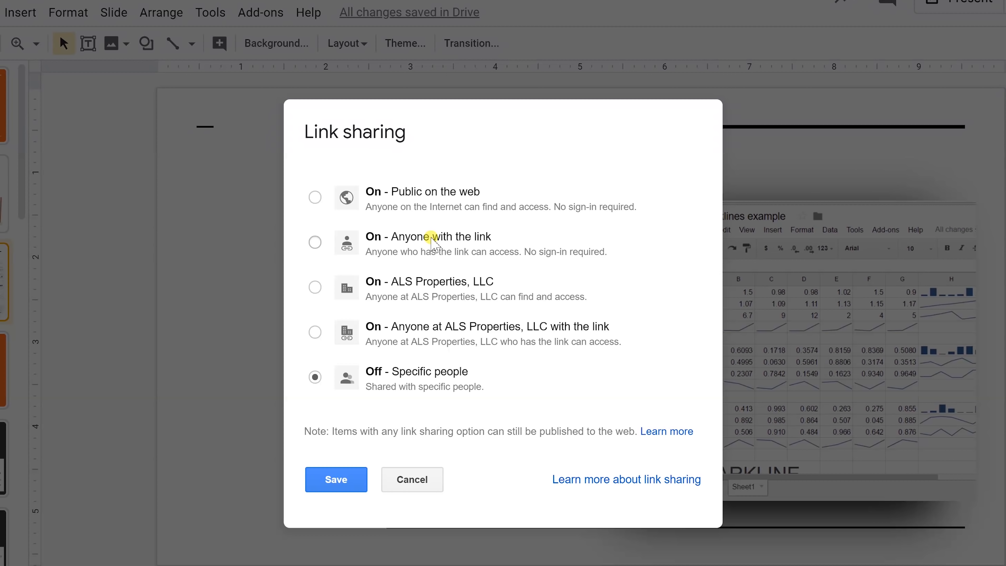
mouse_move(320, 271)
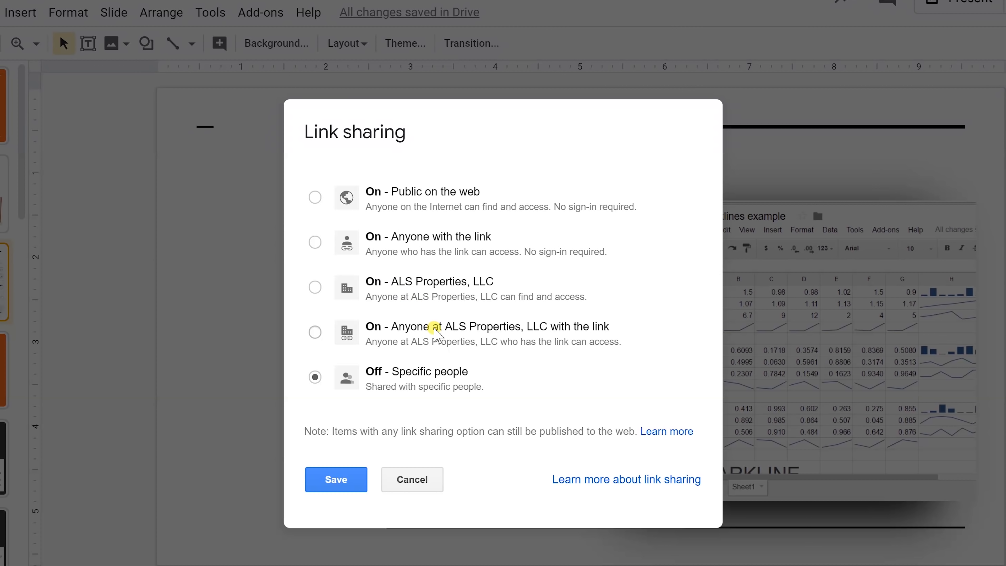
mouse_move(409, 285)
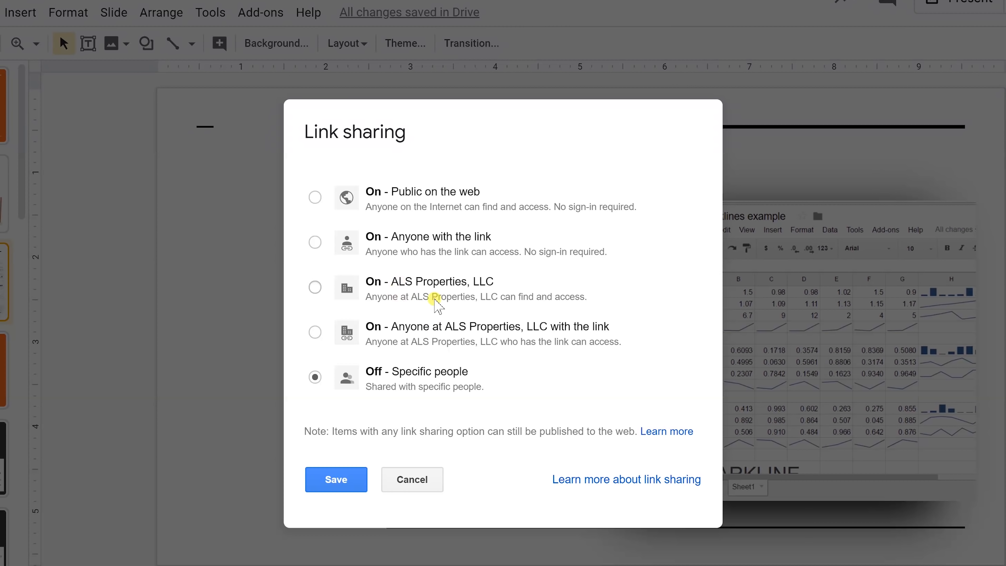
mouse_move(411, 303)
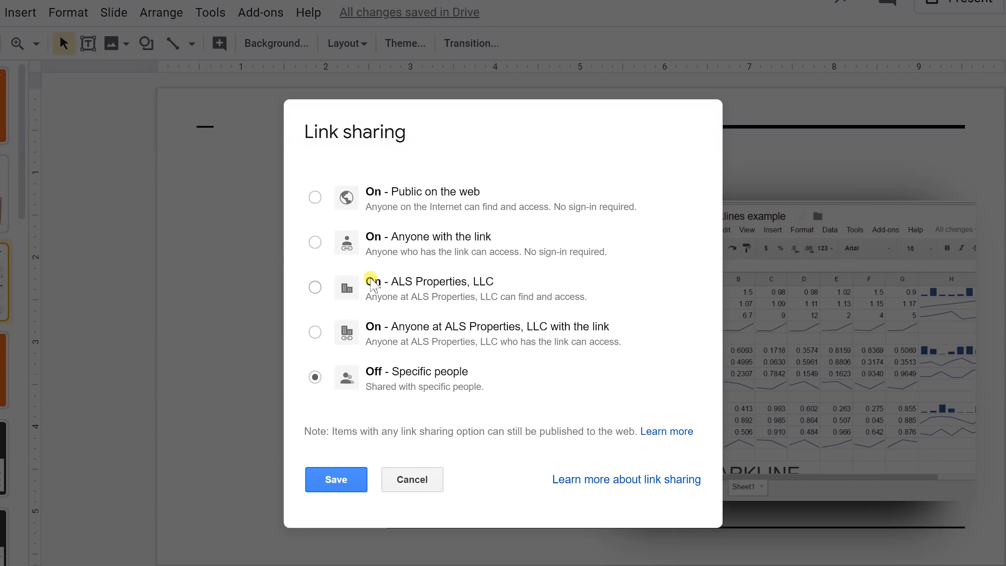
left_click(315, 287)
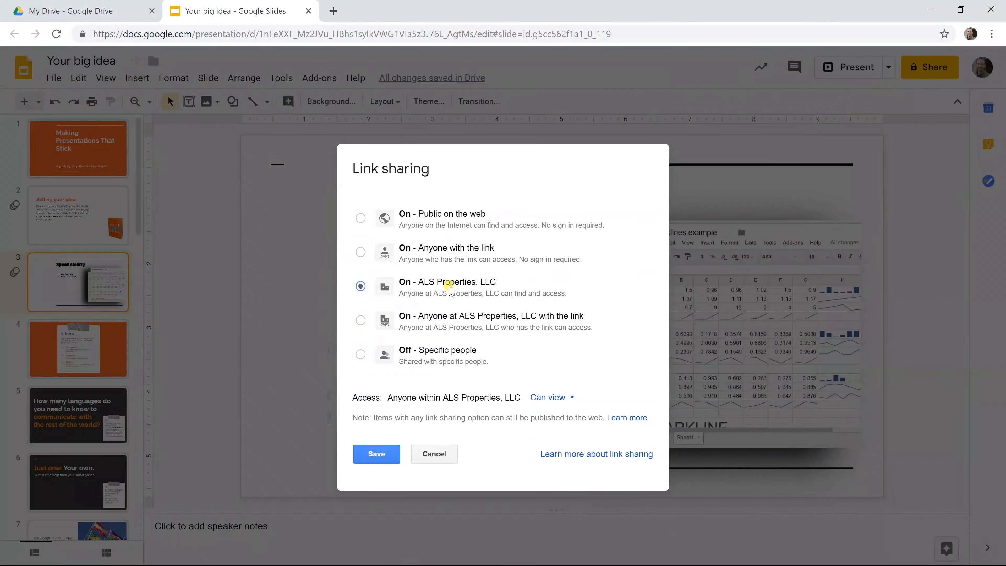
mouse_move(448, 305)
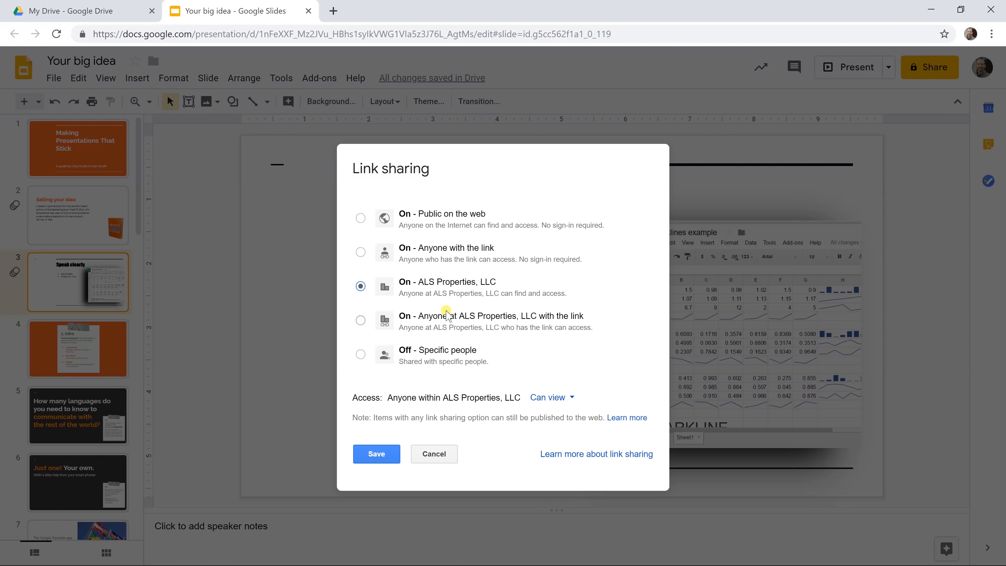
left_click(361, 354)
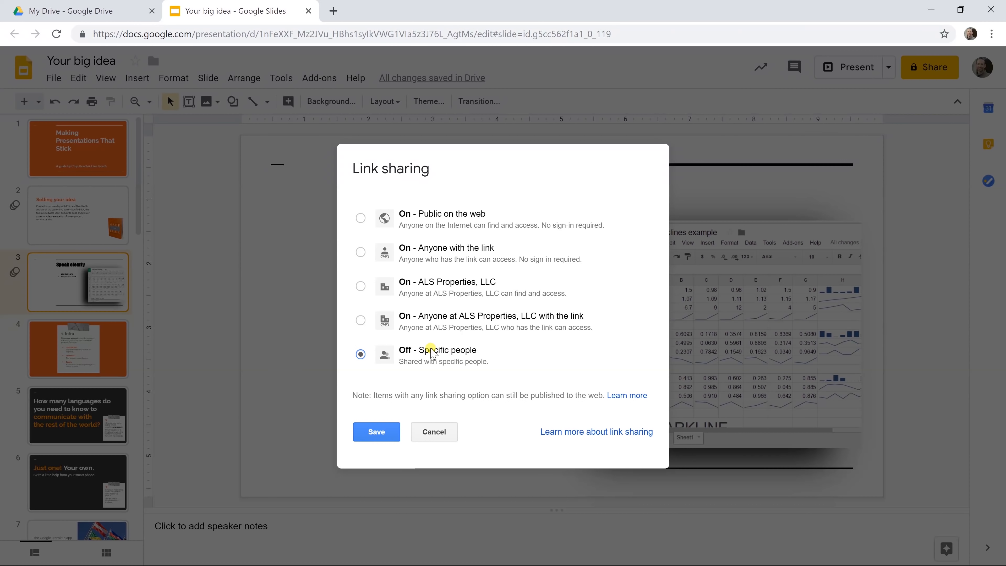
mouse_move(391, 418)
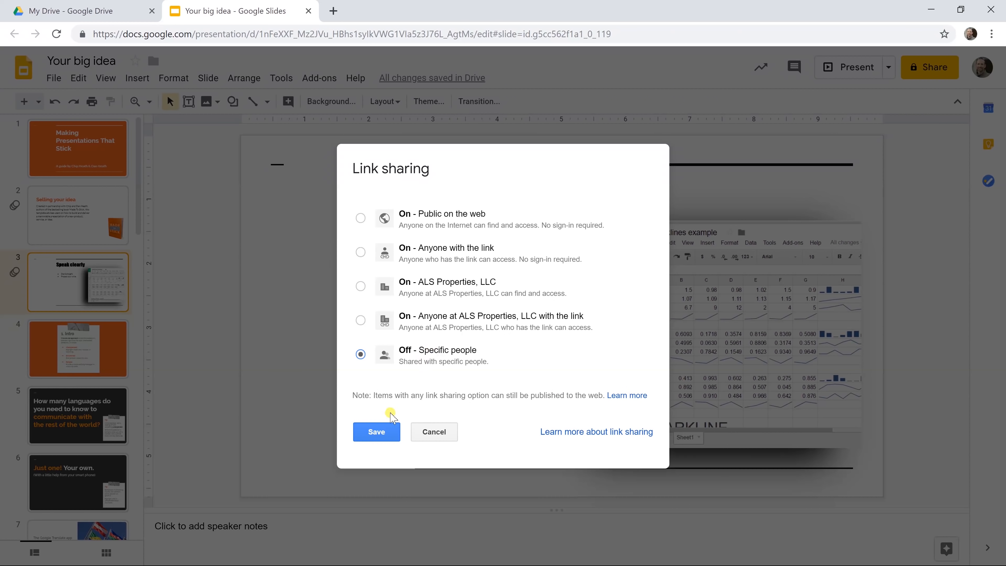
left_click(377, 431)
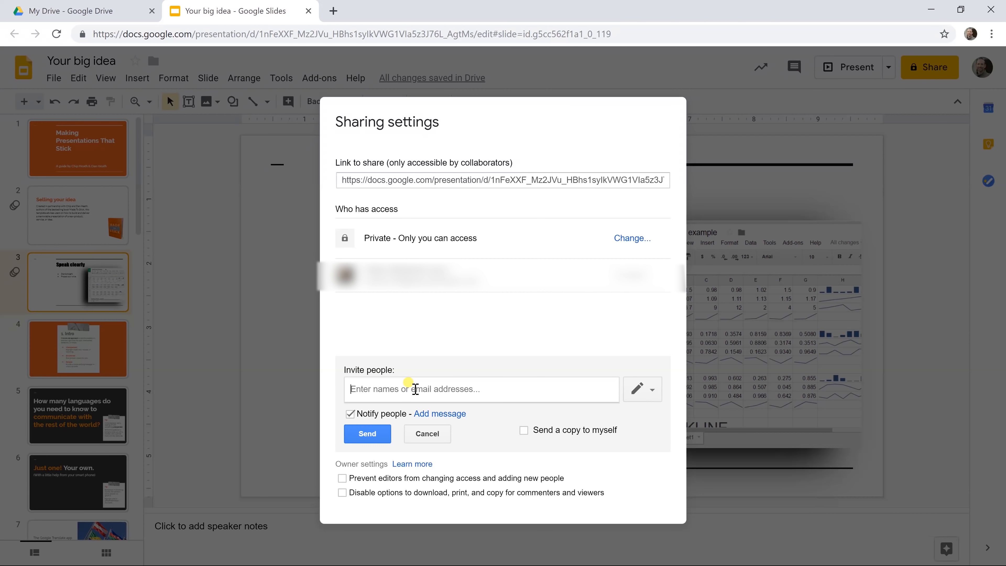
- Invite the second account (steinf...) to edit and confirm sharing outside the organisation
type("steinf")
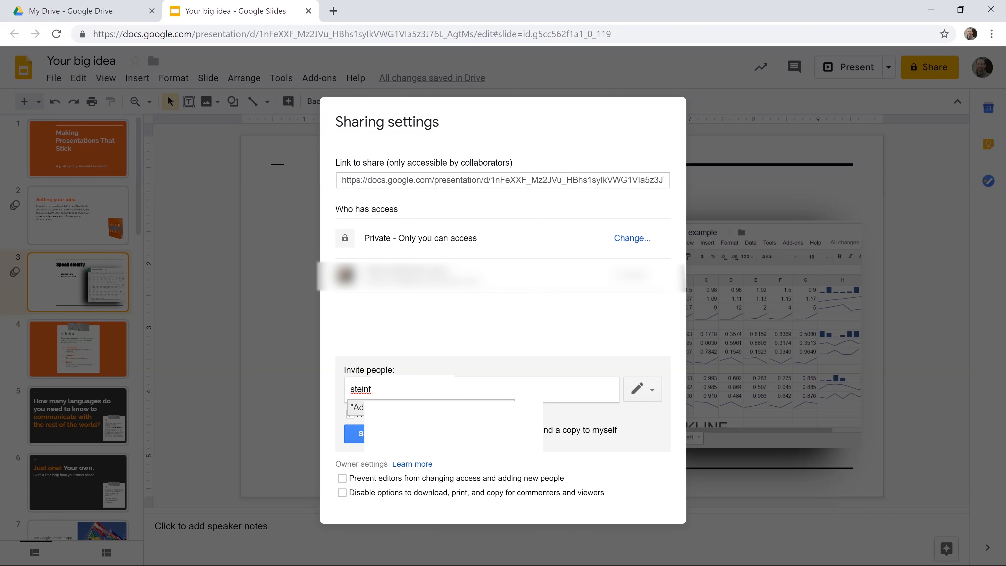
left_click(354, 434)
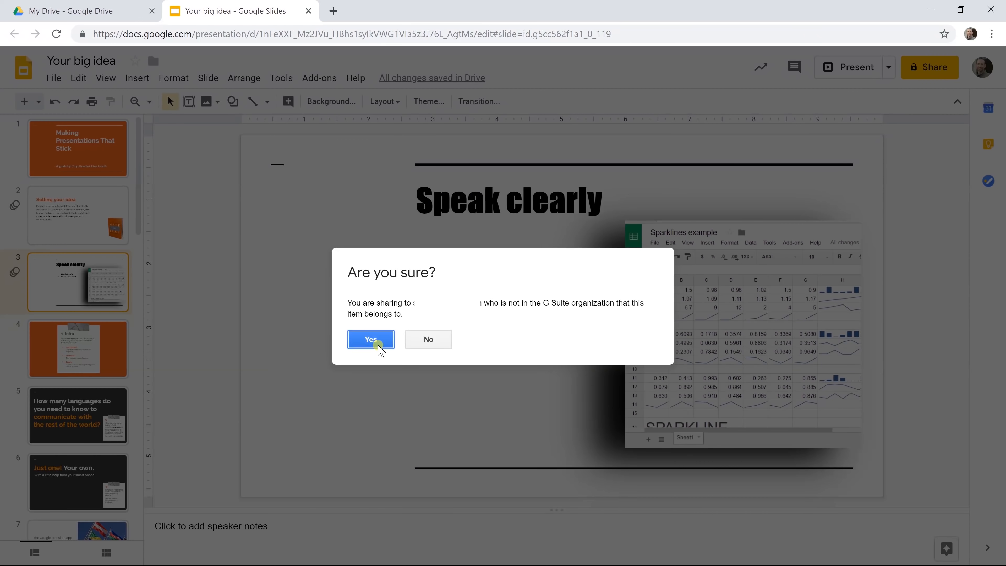
left_click(371, 339)
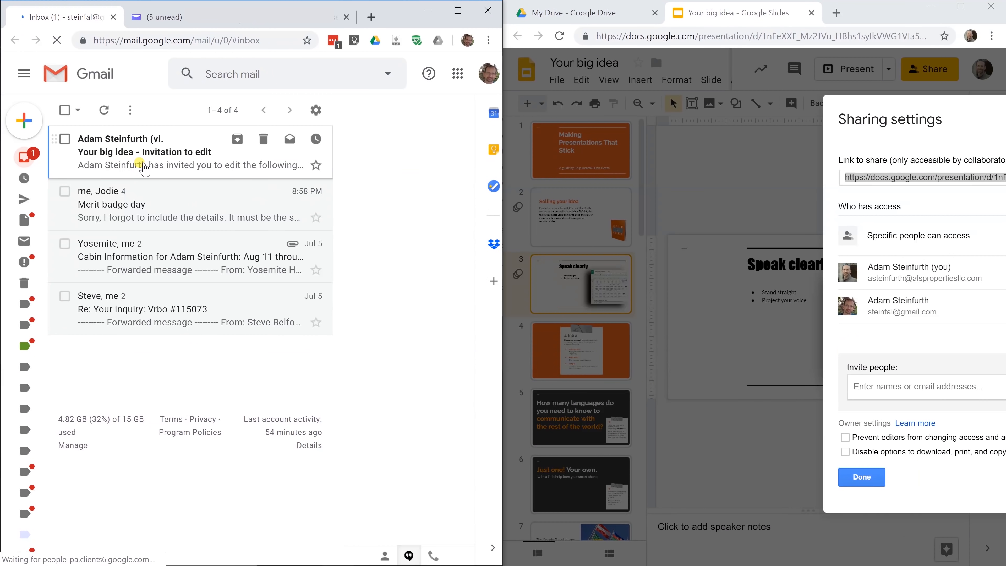
- From the Gmail invitation, launch the shared 'Your big idea' deck in Slides
left_click(145, 152)
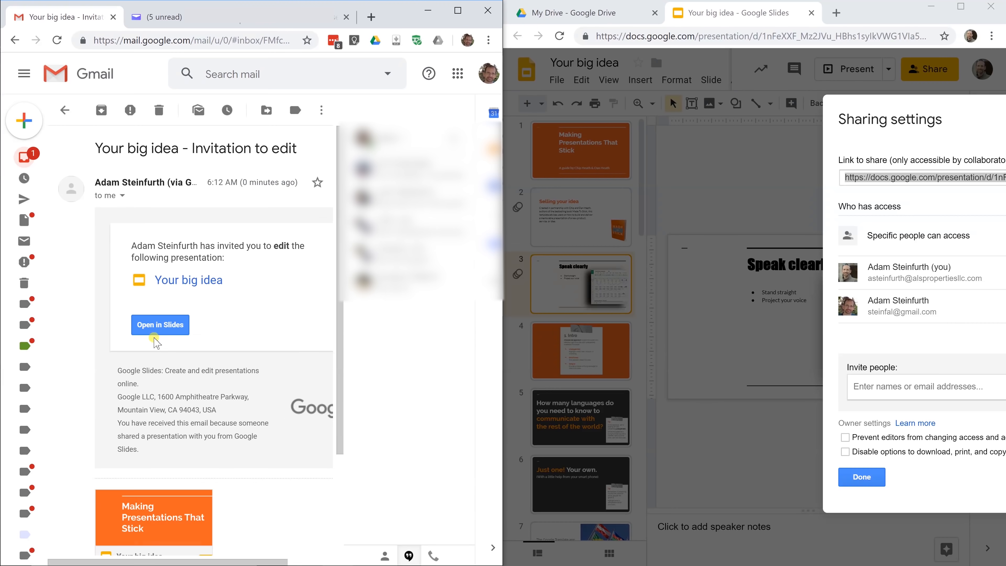
left_click(160, 323)
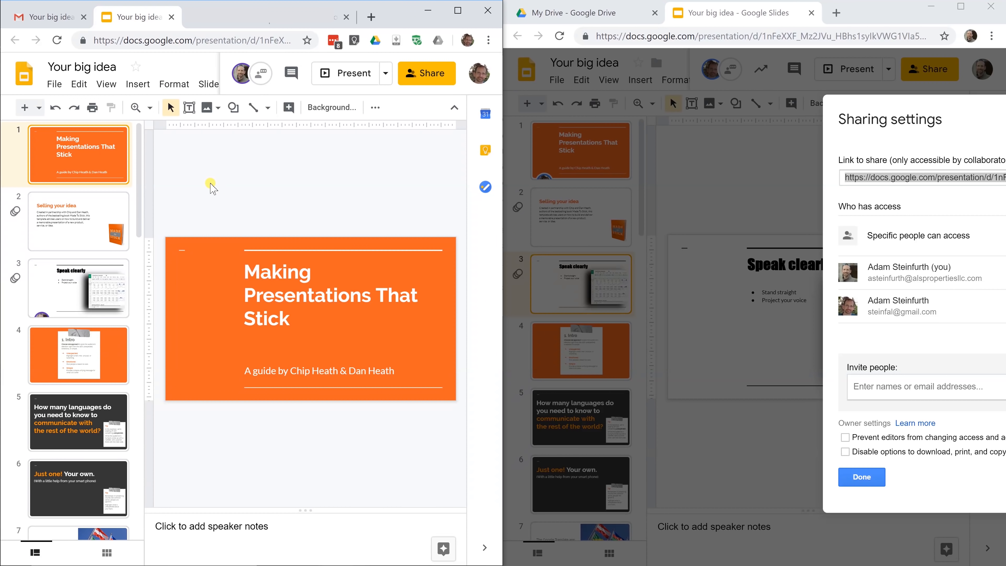
mouse_move(234, 236)
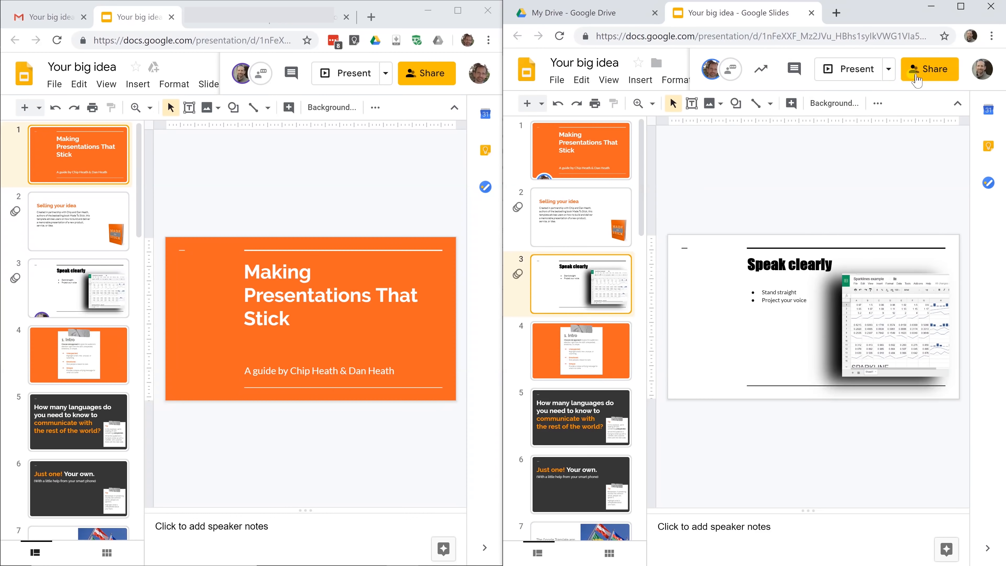
left_click(928, 69)
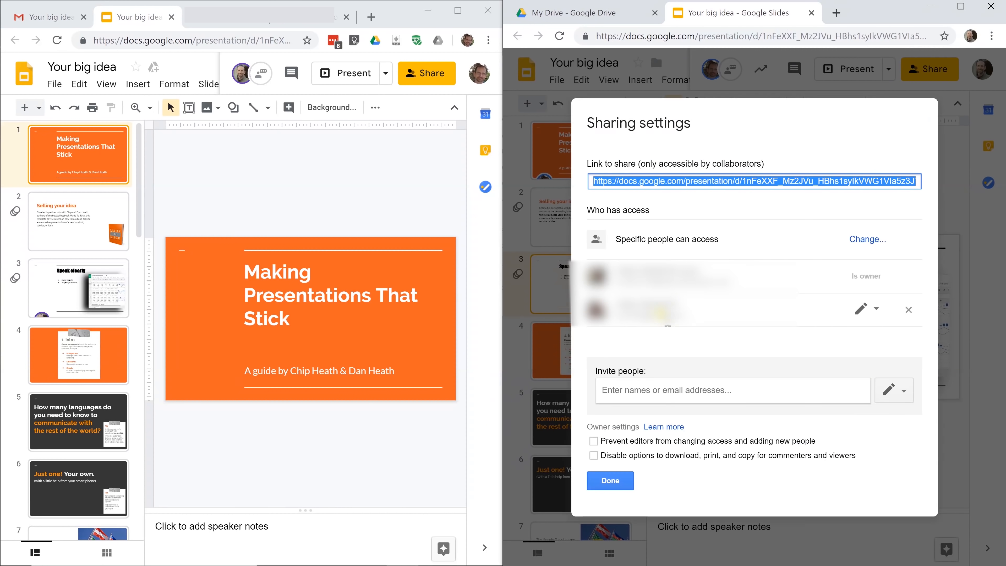
mouse_move(864, 309)
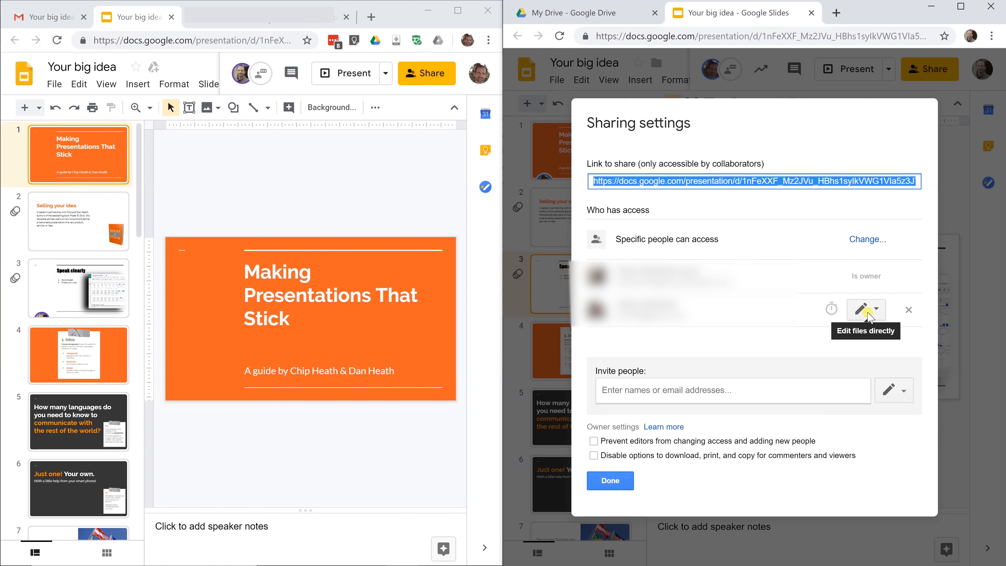
left_click(866, 309)
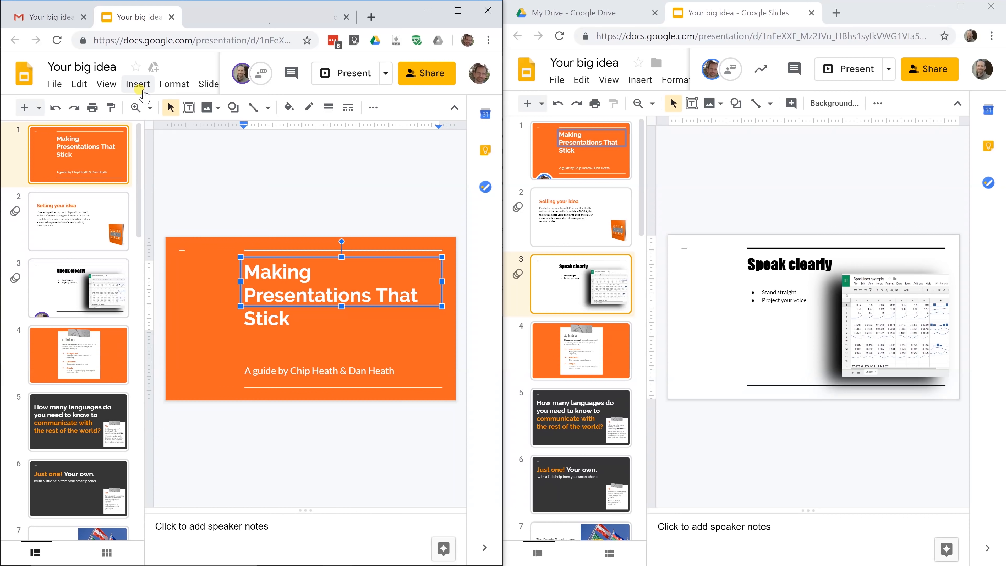
- Post the comment 'Please change this.' on the title slide via Insert > Comment
left_click(137, 84)
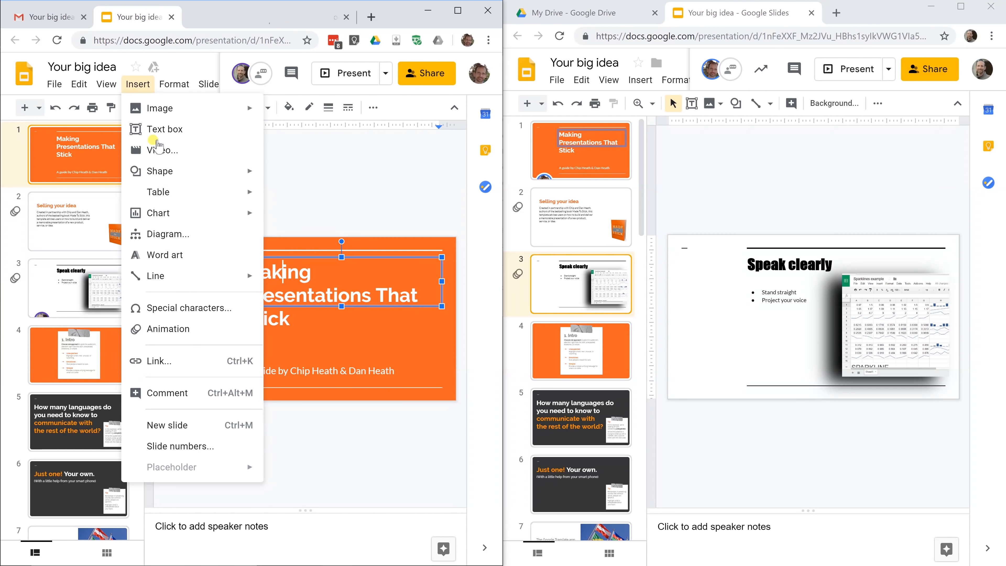
left_click(166, 392)
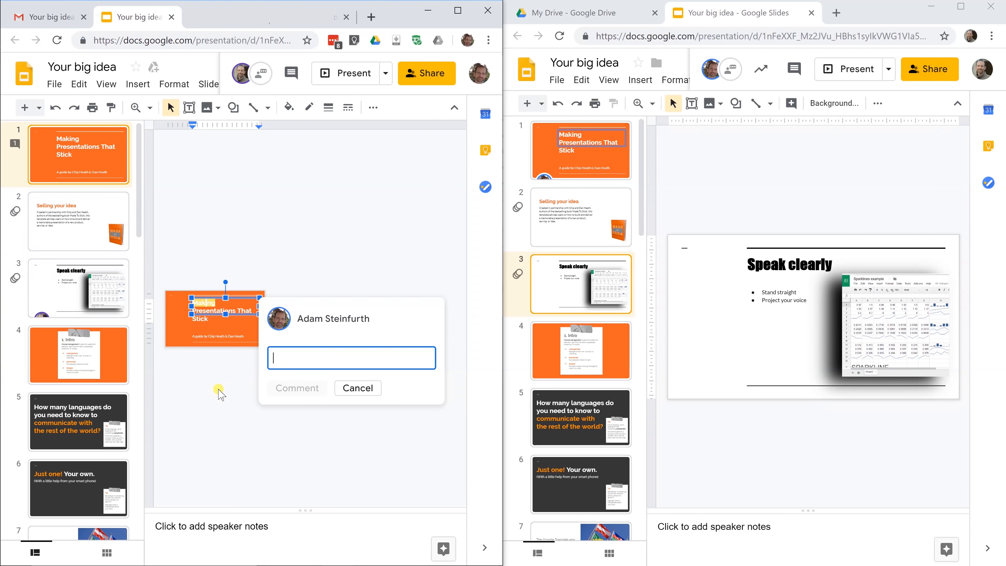
type("Please change this.")
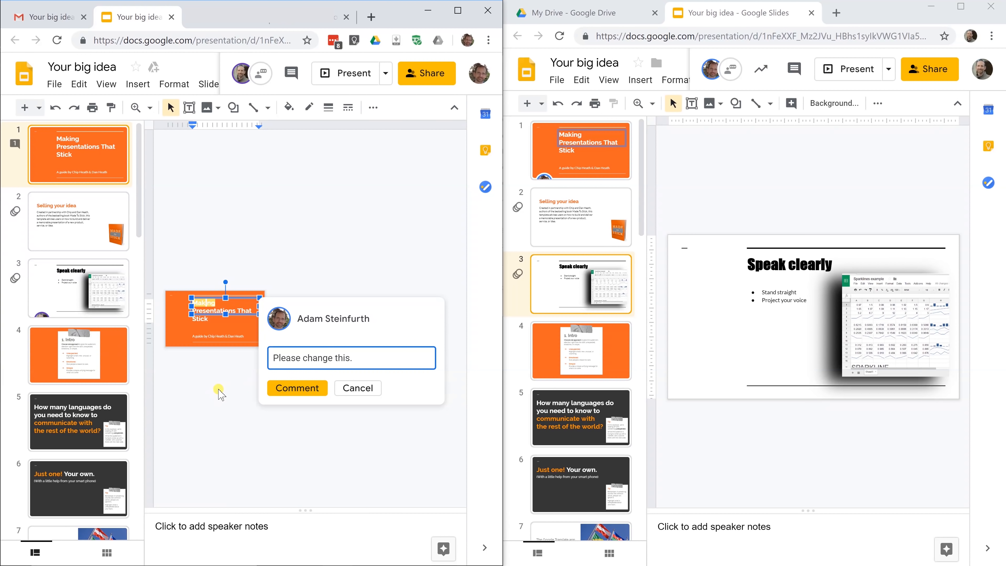
left_click(297, 388)
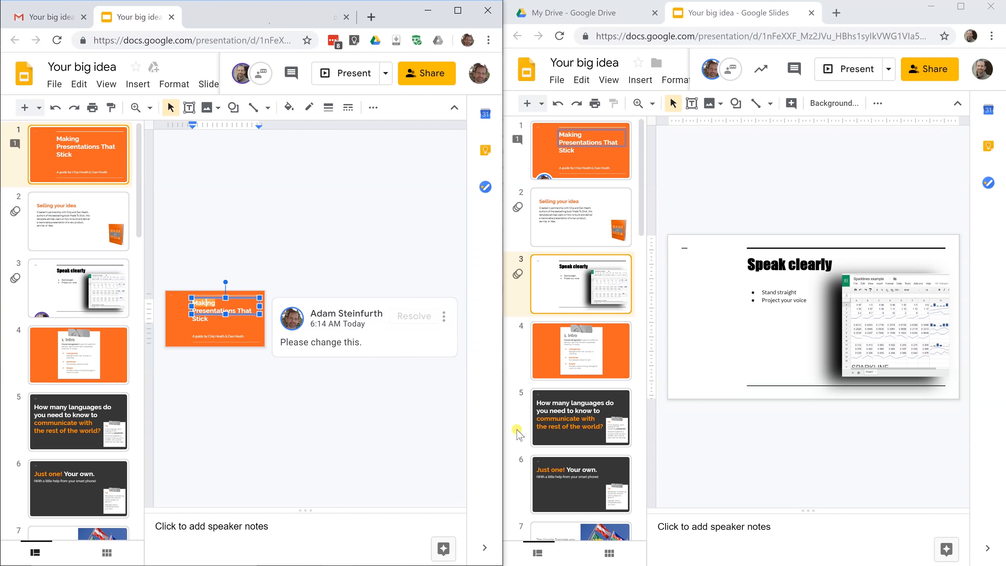
mouse_move(796, 206)
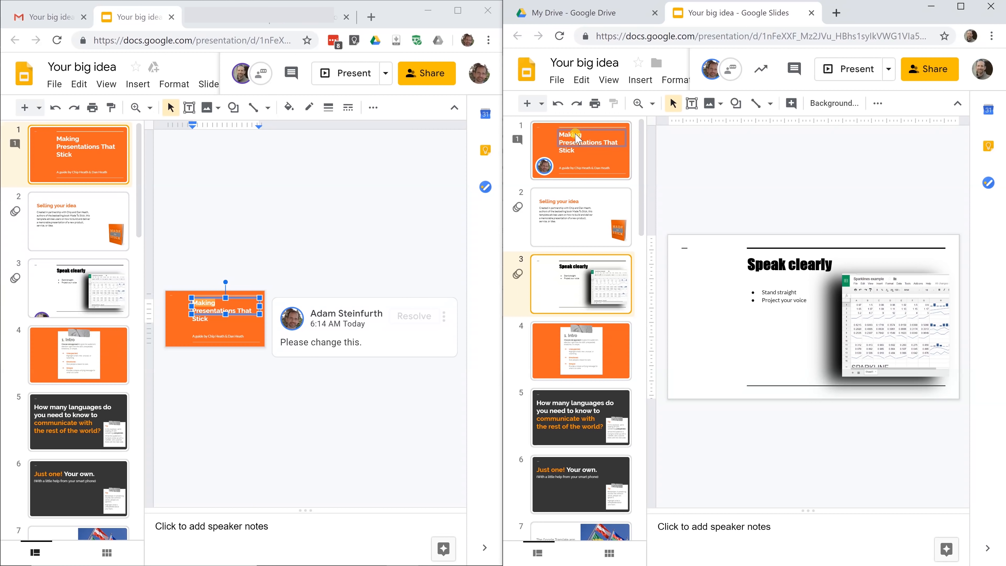
mouse_move(582, 137)
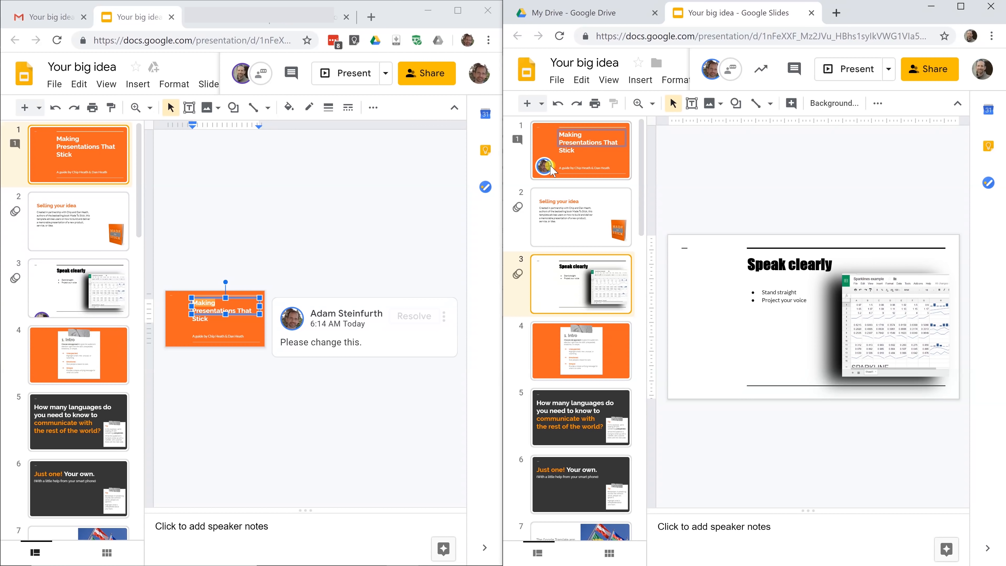
mouse_move(545, 168)
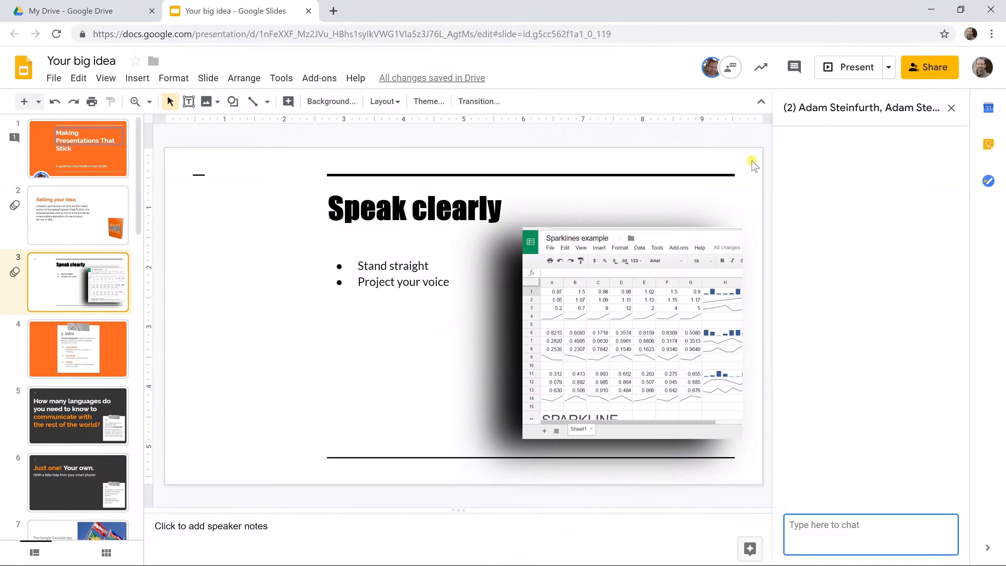
- Trim the title word to 'Makin', reply 'OK' to its comment and resolve the thread
left_click(77, 148)
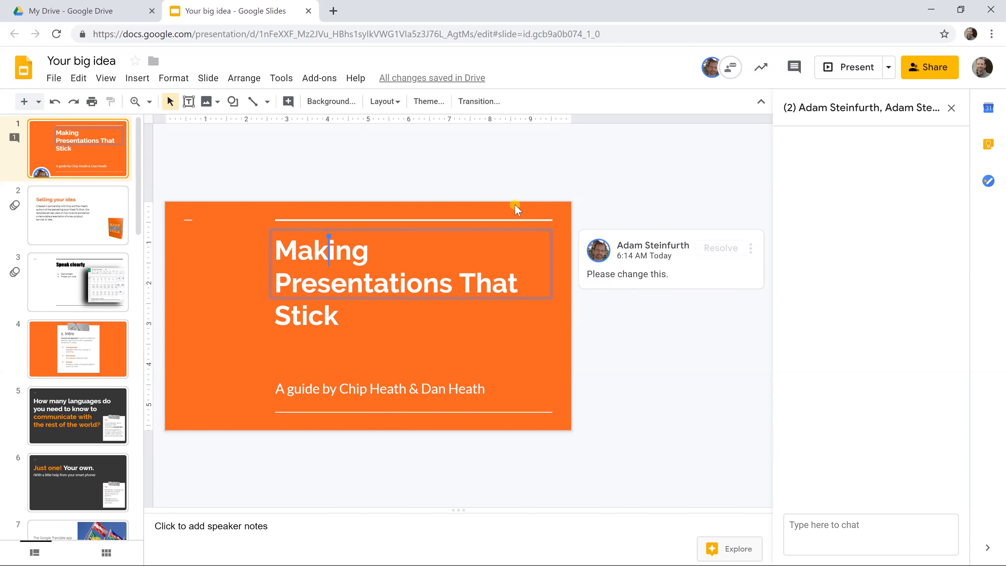
double_click(321, 250)
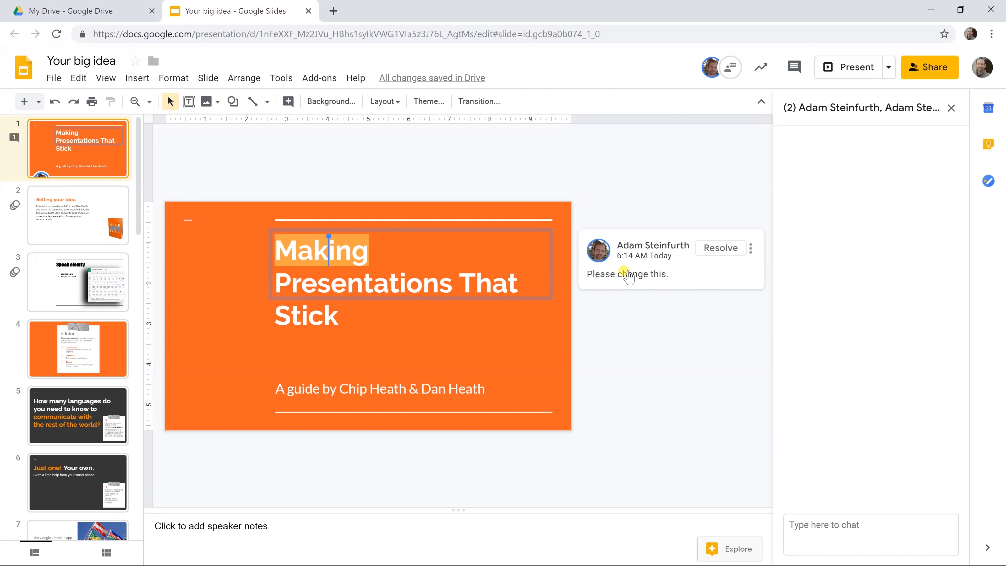
mouse_move(815, 469)
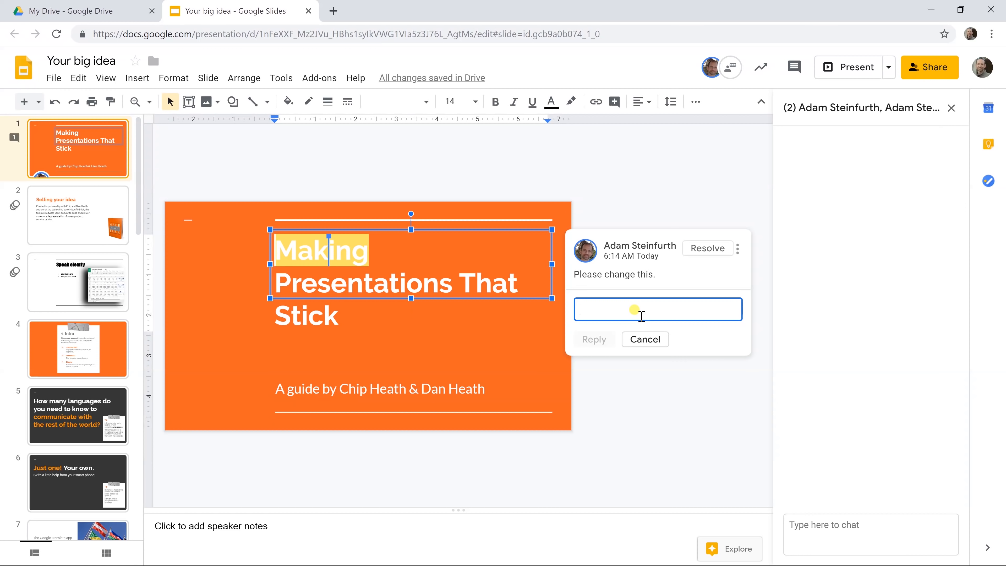
type("OK")
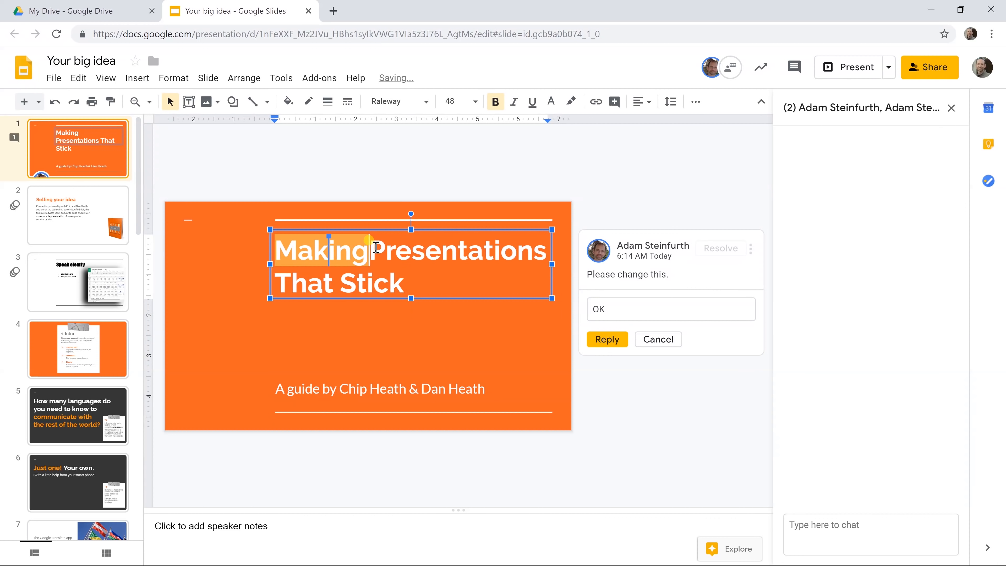
key("Backspace")
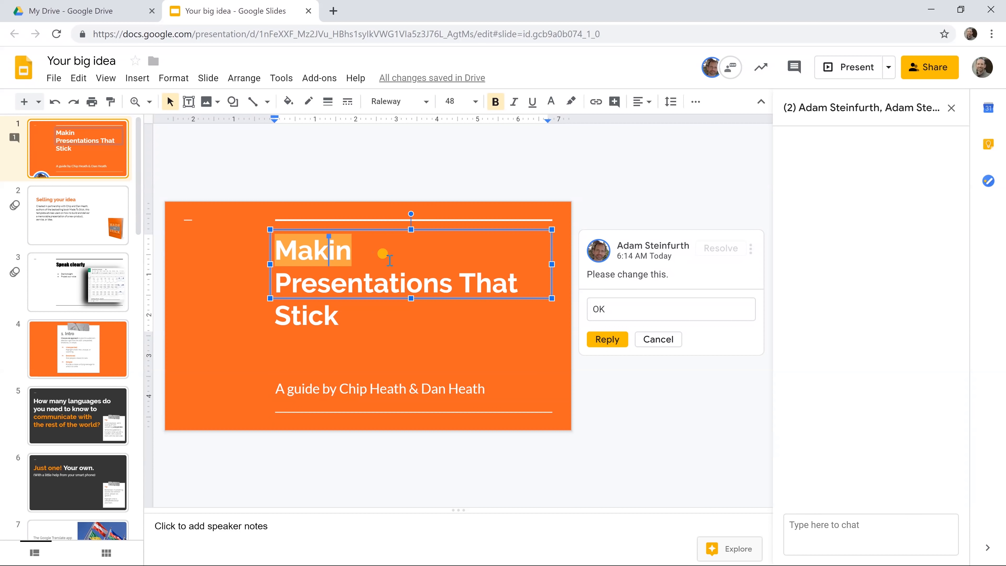
mouse_move(409, 300)
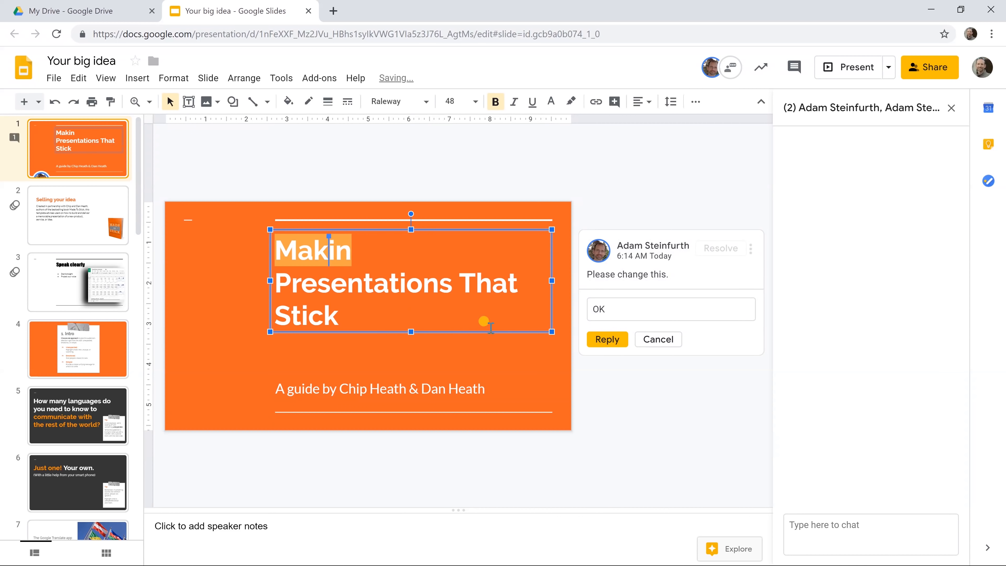
mouse_move(721, 248)
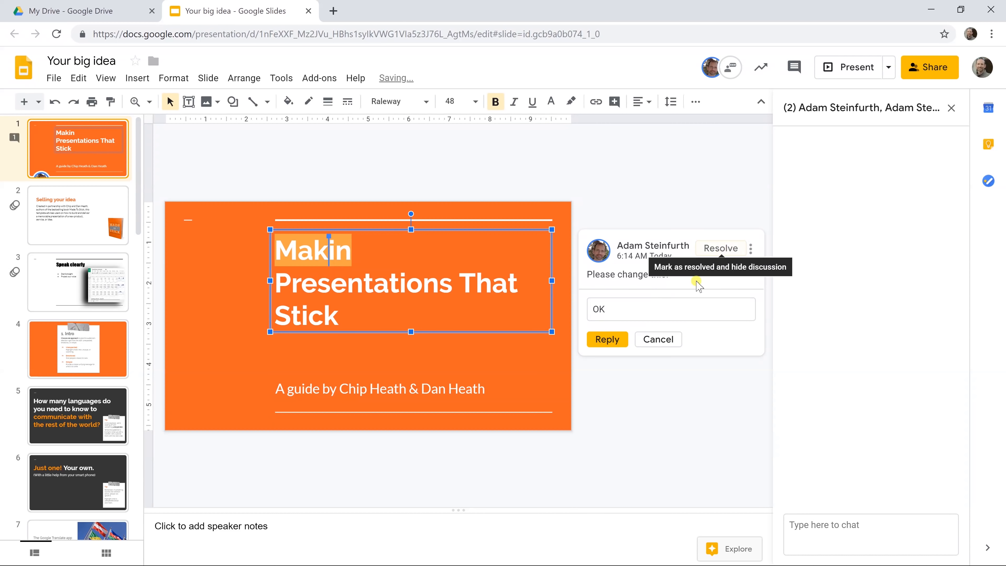
left_click(606, 339)
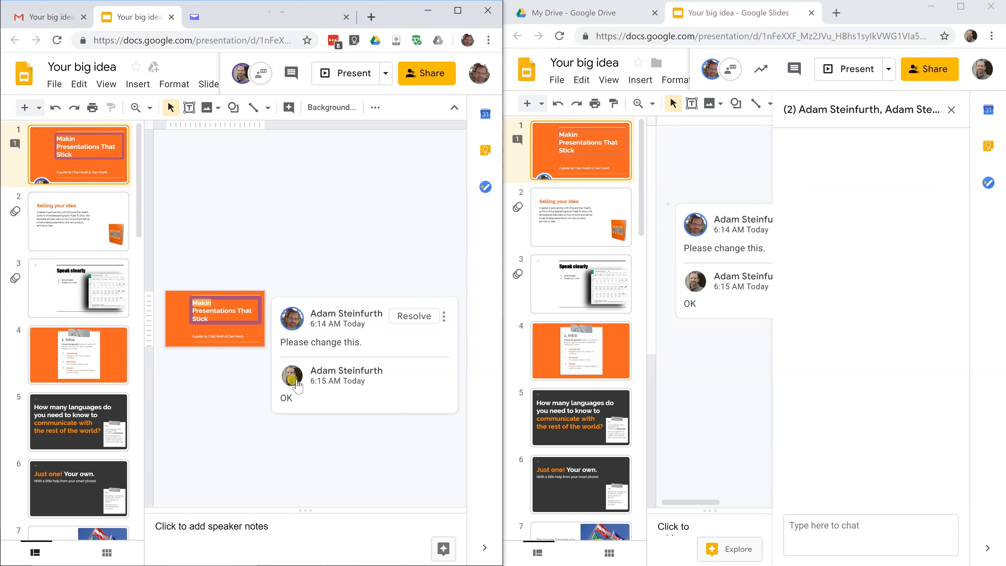
mouse_move(414, 315)
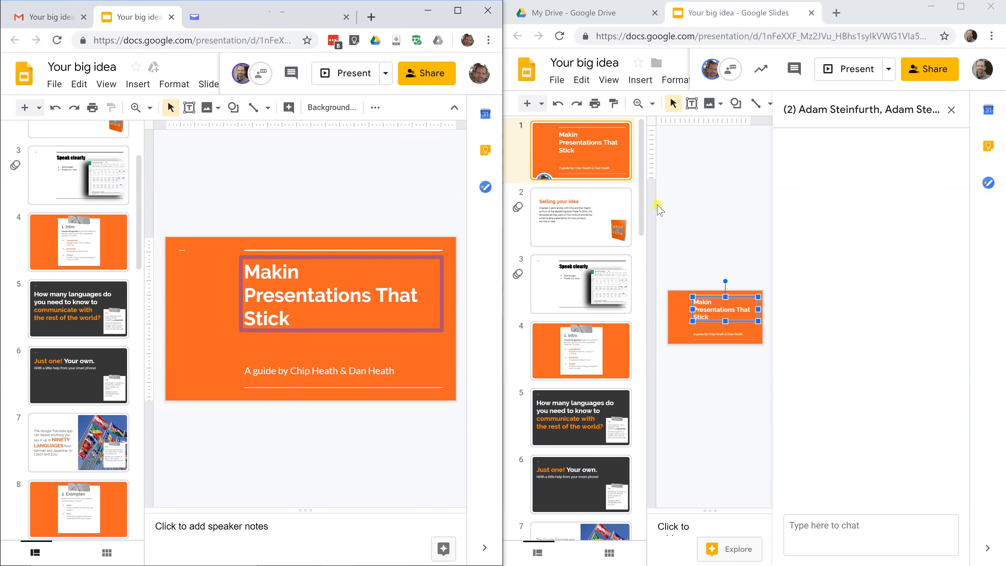
mouse_move(473, 181)
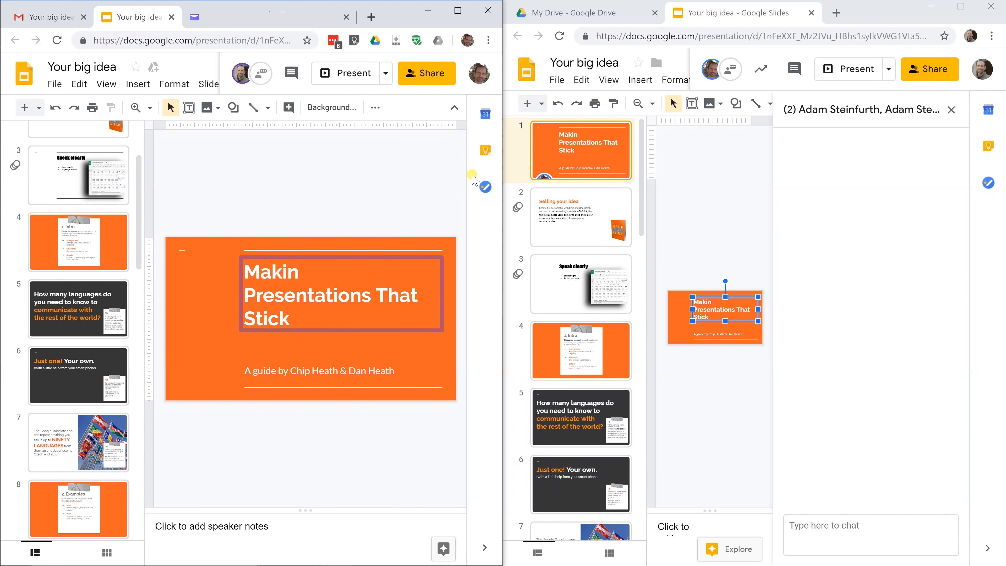
mouse_move(375, 159)
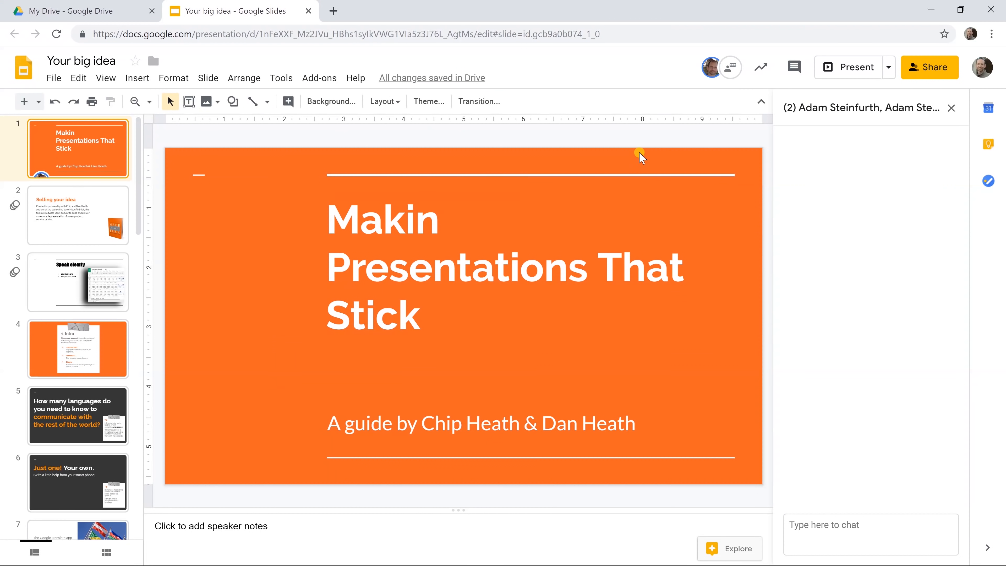
mouse_move(853, 66)
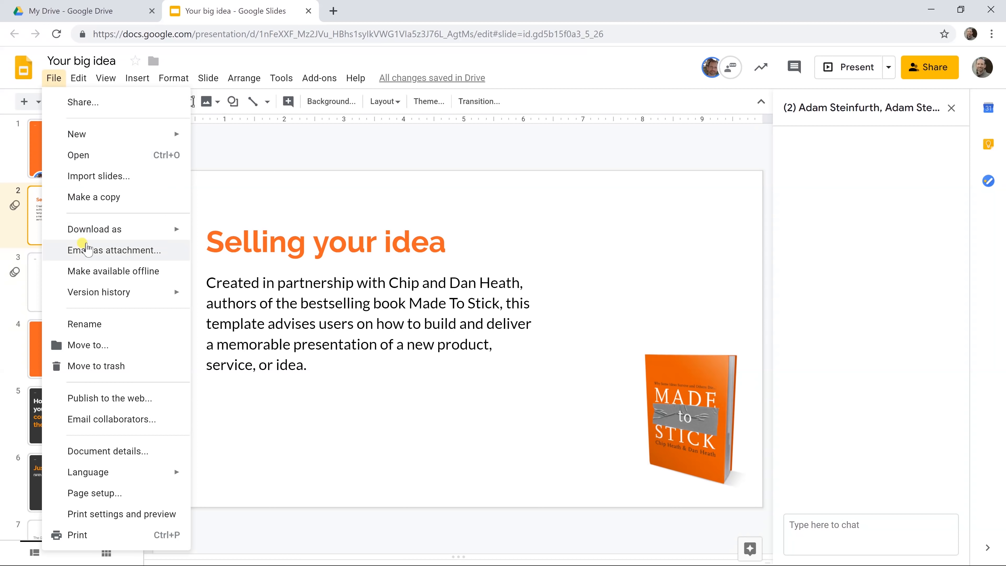
- Publish the deck via File > Publish to the web and confirm, exposing its public link
left_click(109, 398)
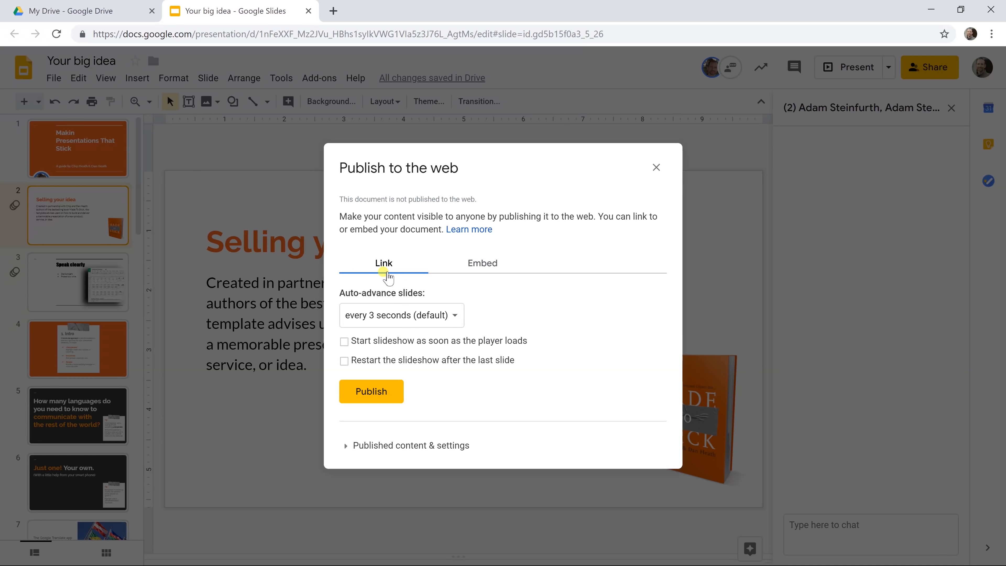
mouse_move(396, 317)
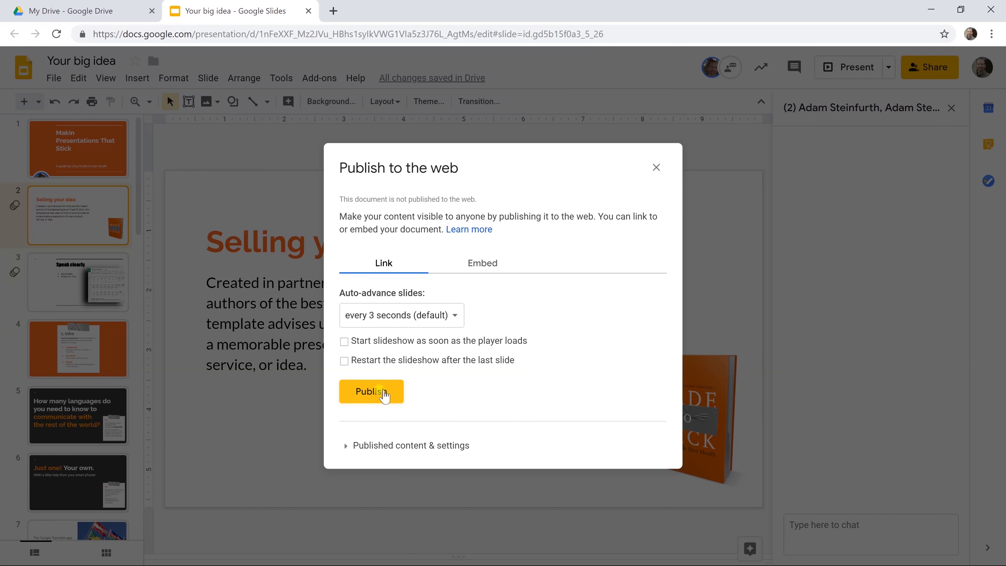
left_click(371, 391)
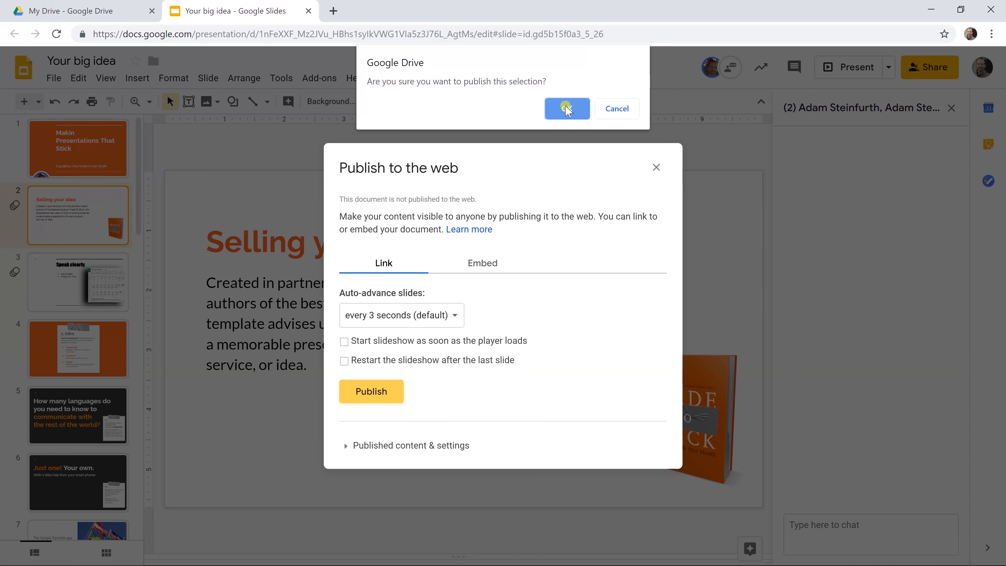
left_click(566, 108)
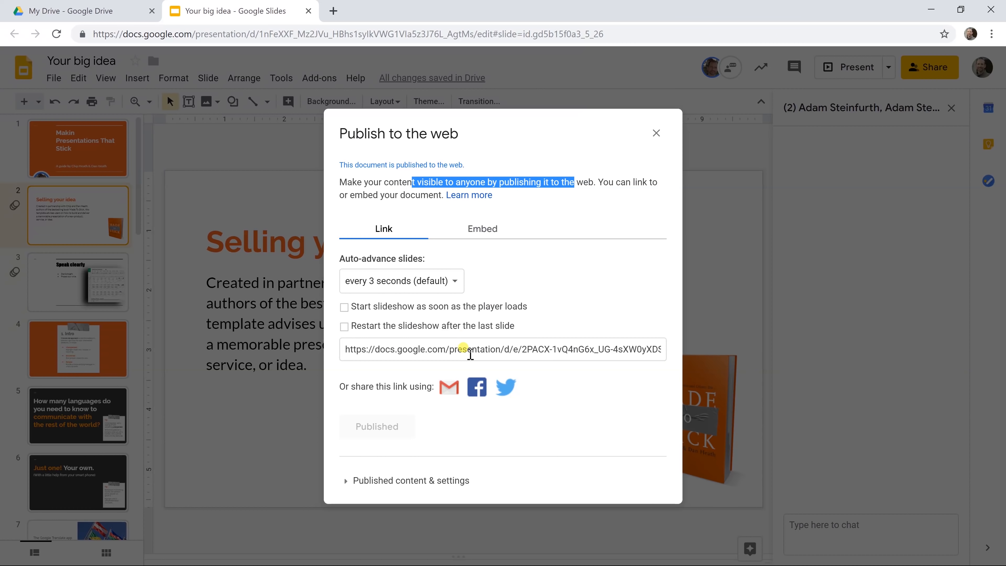
- Copy the published link and play it as a slideshow in a Chrome incognito window
left_click(502, 349)
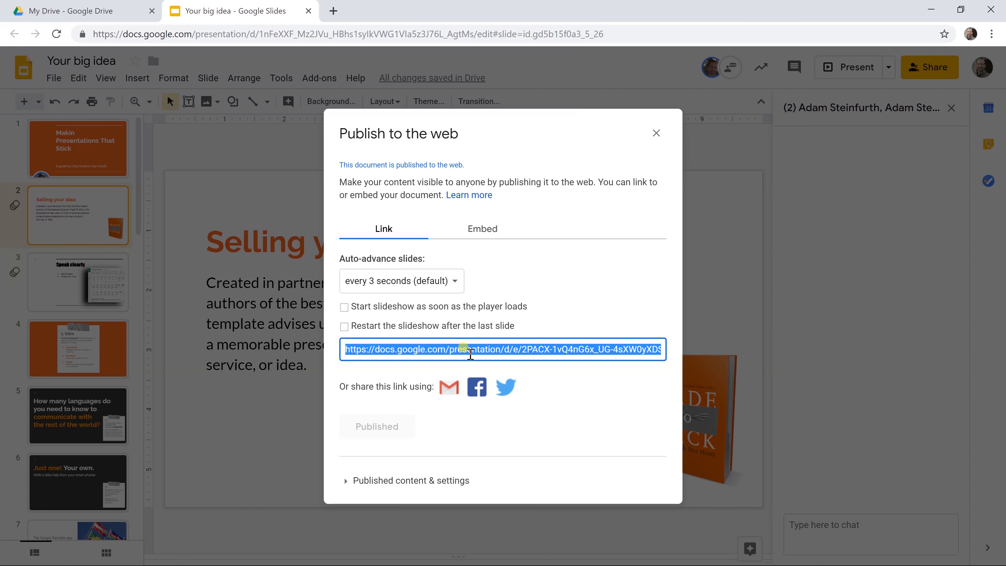
left_click(991, 34)
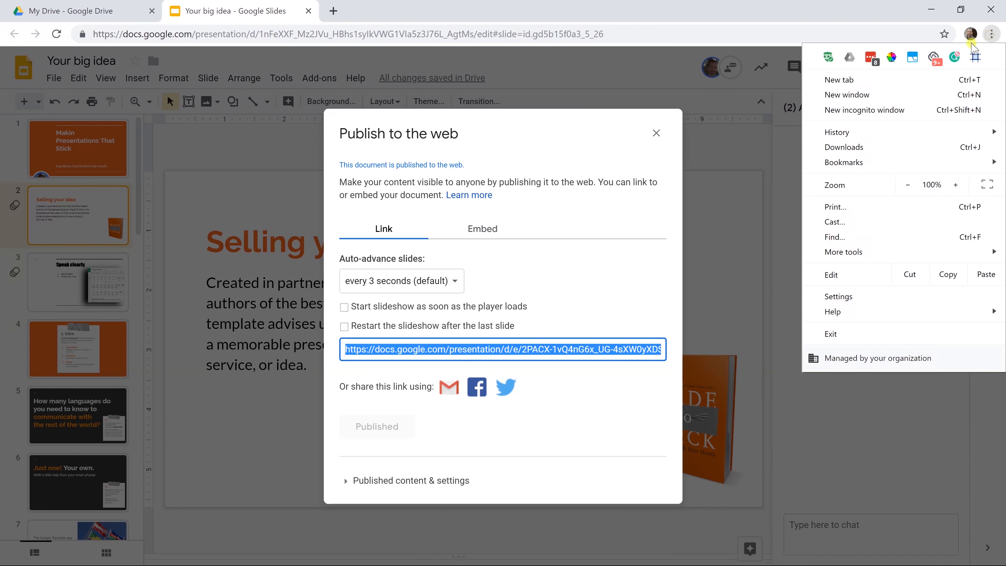
left_click(864, 109)
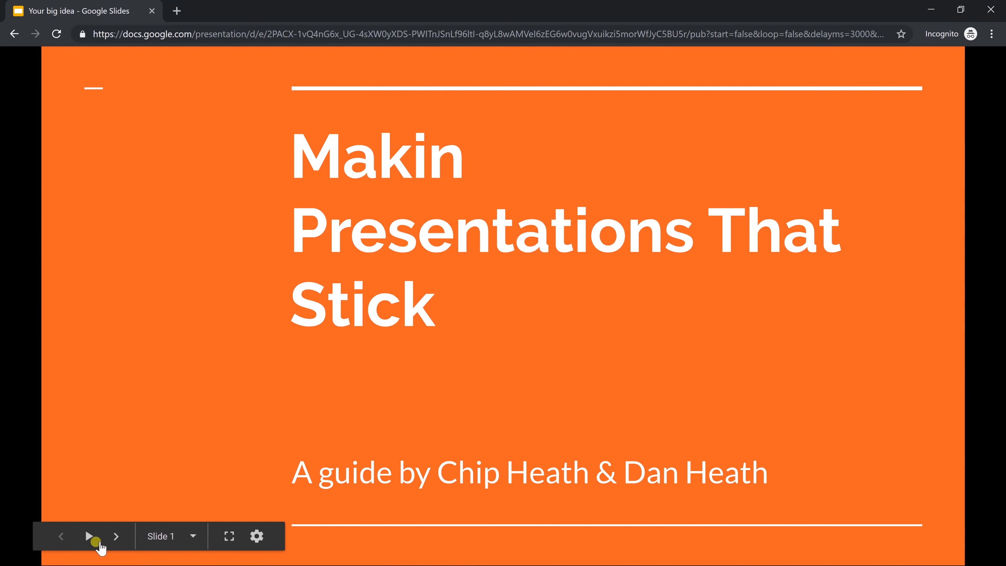
left_click(117, 536)
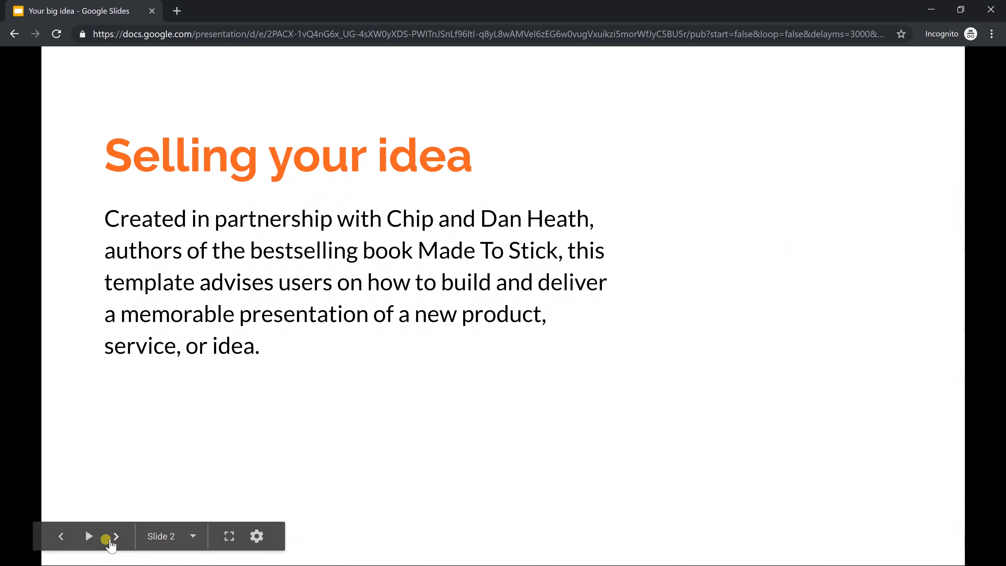
left_click(89, 535)
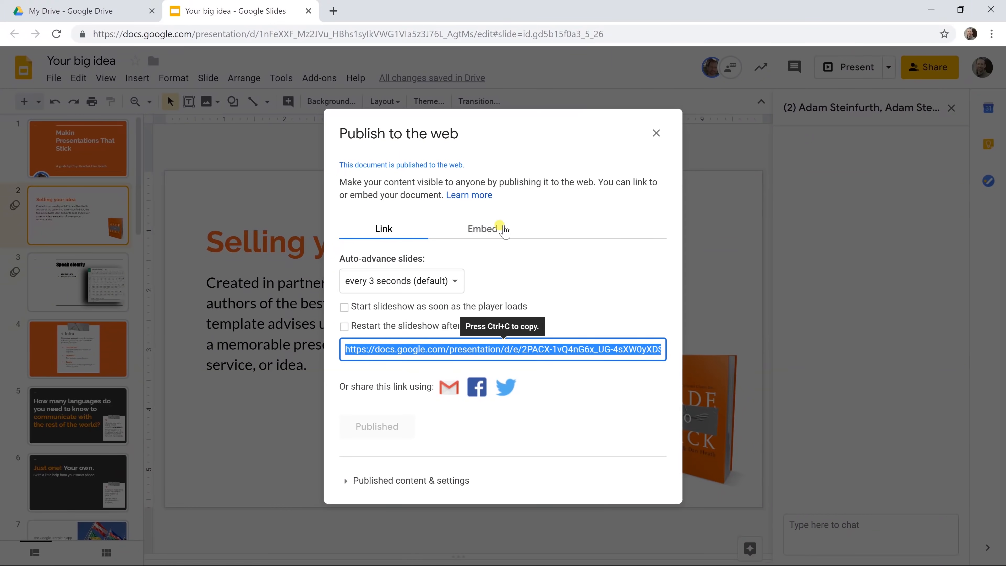
- Generate Small (480x299) embed code and select the iframe snippet for copying
left_click(482, 229)
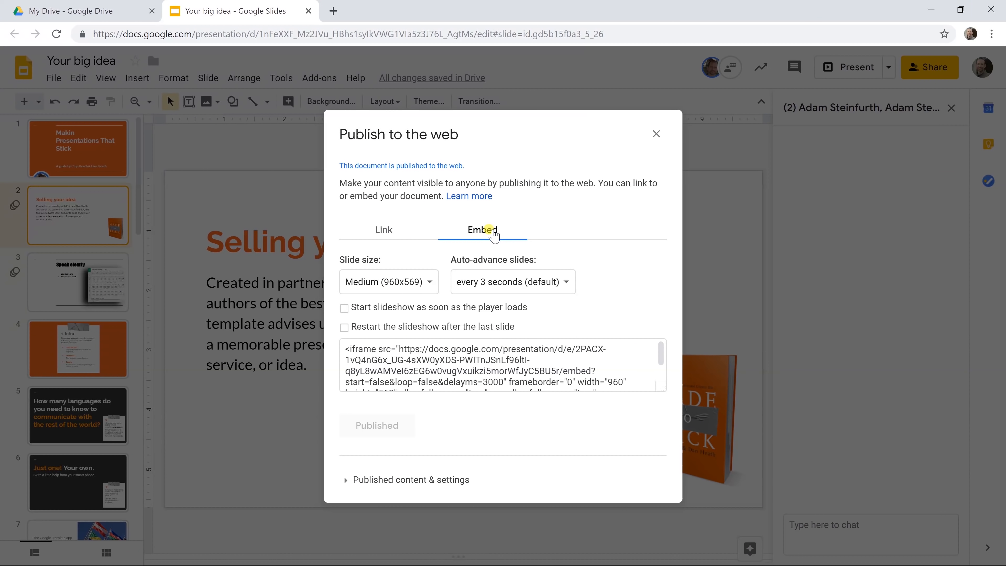
left_click(388, 282)
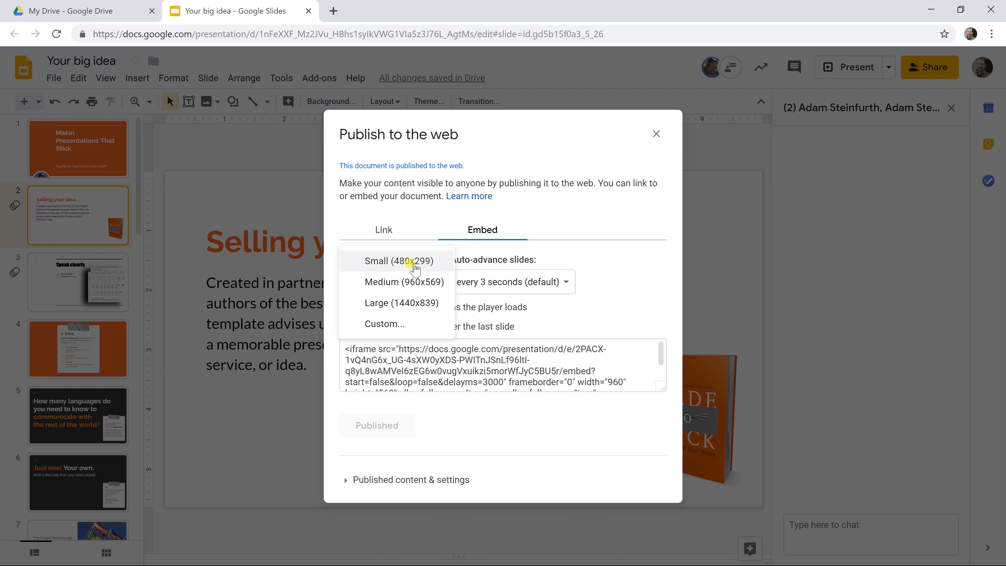
left_click(398, 260)
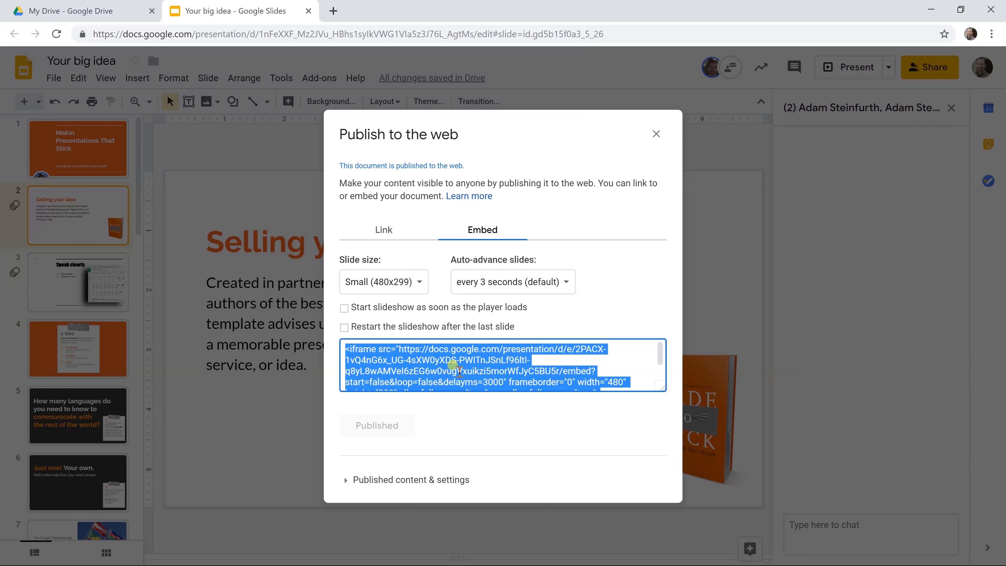
left_click(655, 134)
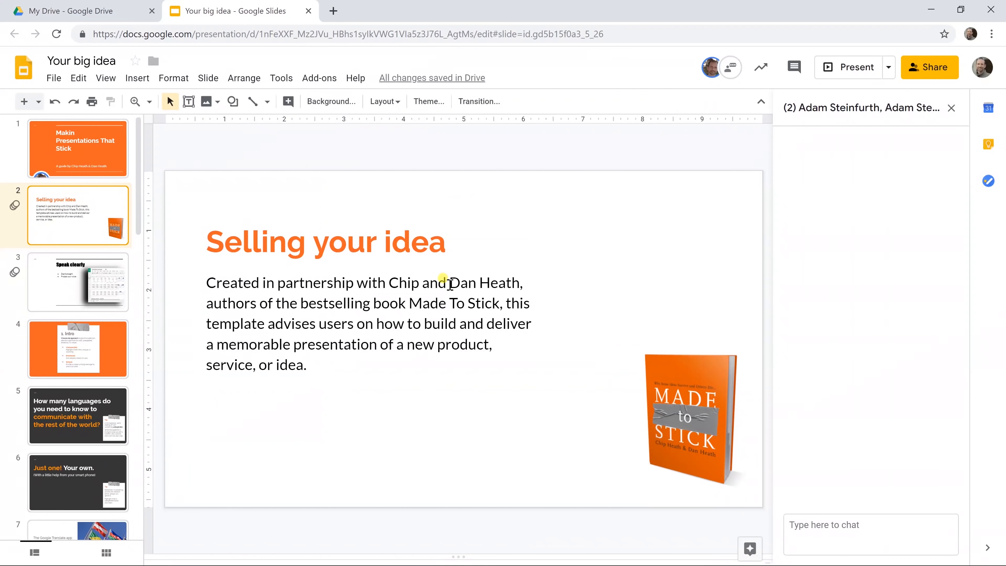